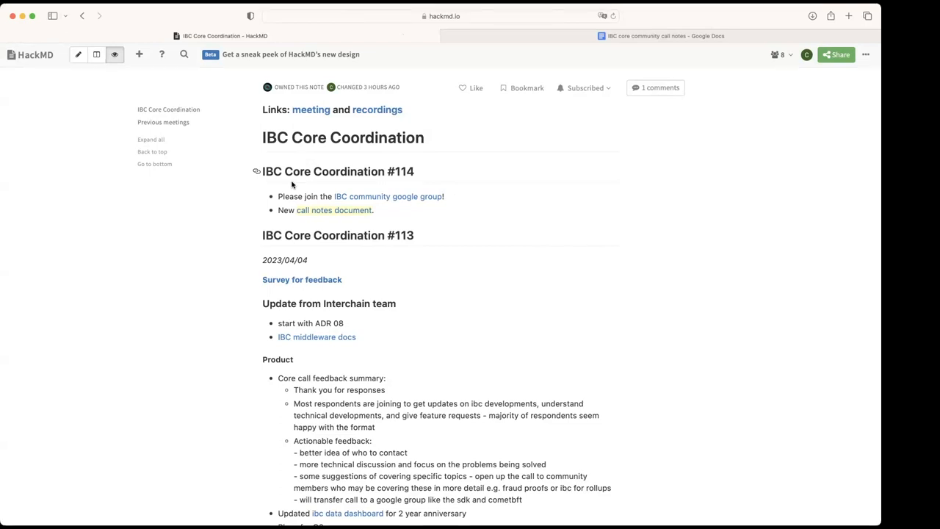
pyautogui.moveTo(437, 170)
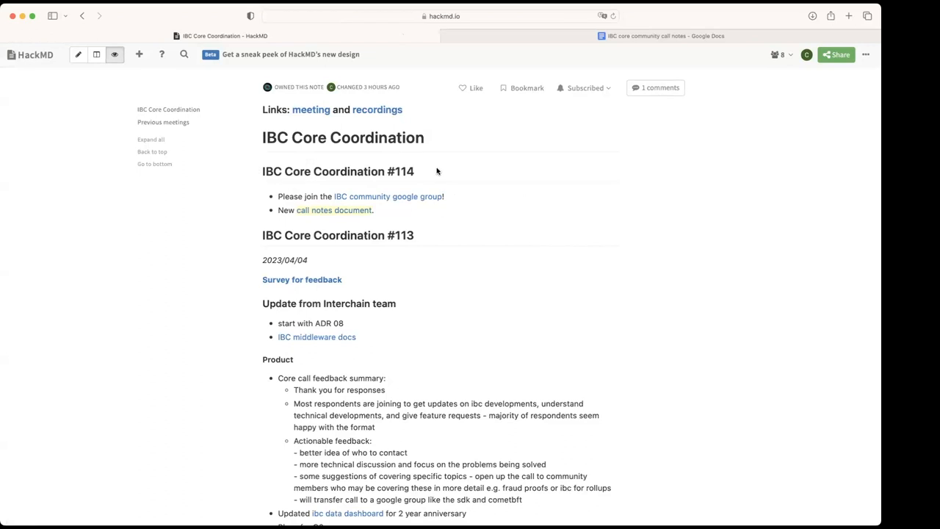
# Bring up the context menu on the 'IBC community google group' link in the HackMD note
pyautogui.rightClick(388, 197)
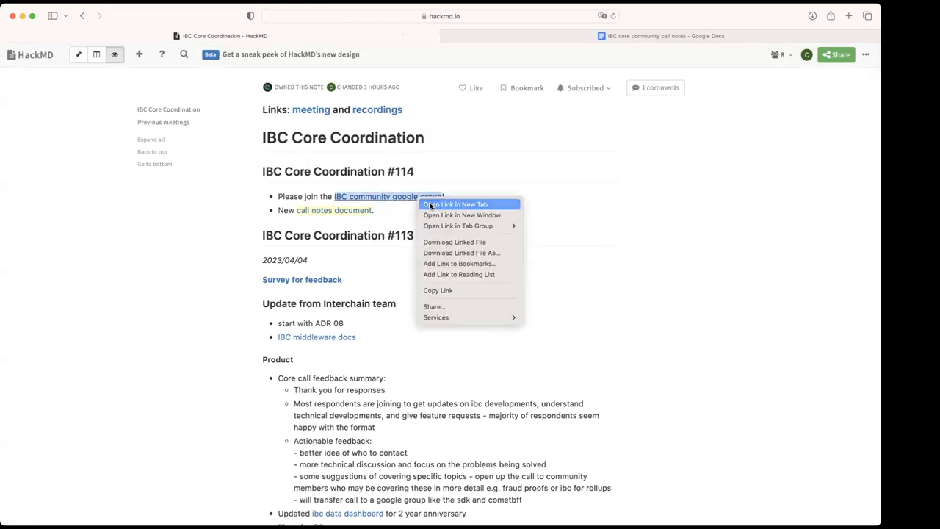
# Open the IBC Community group in a new Google Groups tab and select its web address
pyautogui.click(456, 204)
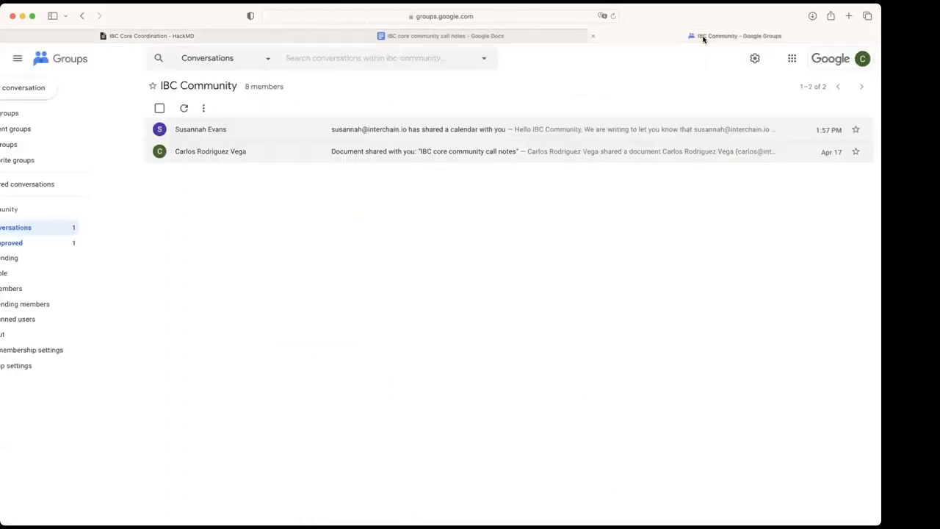
pyautogui.click(17, 59)
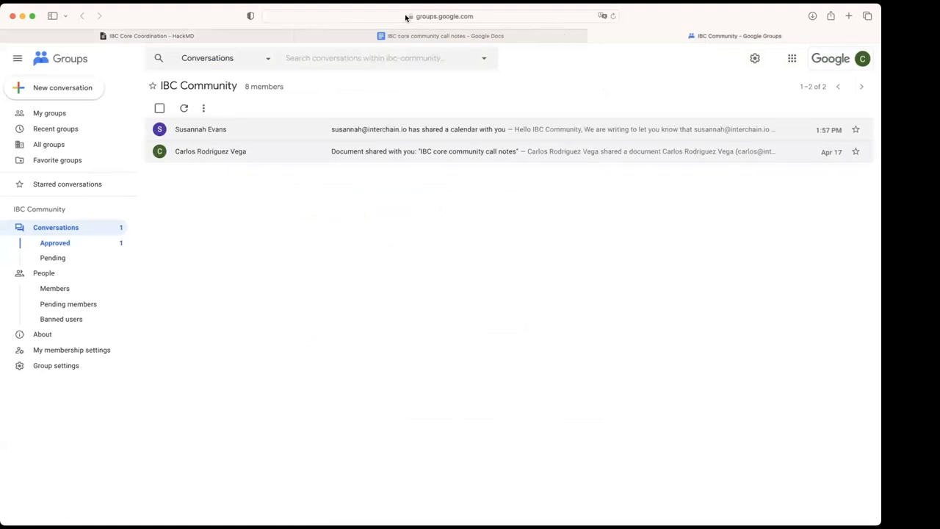
pyautogui.moveTo(461, 145)
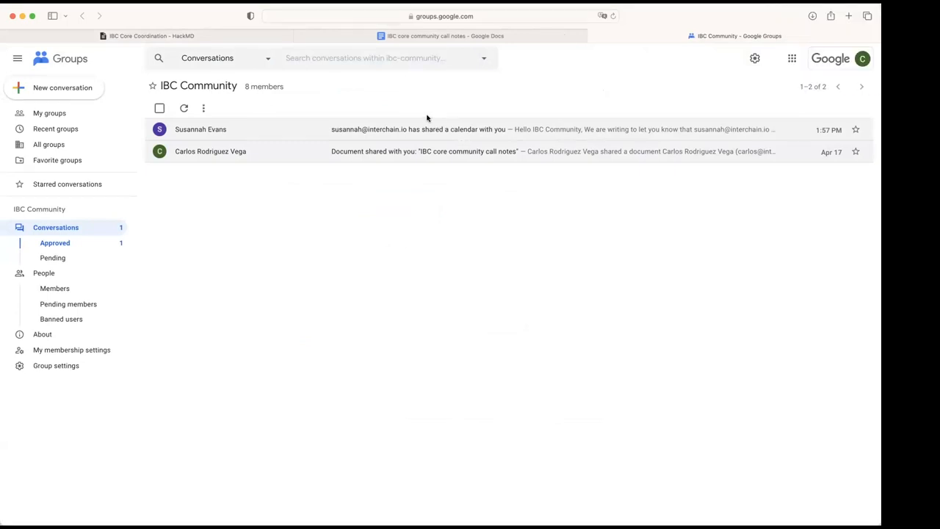
pyautogui.moveTo(567, 223)
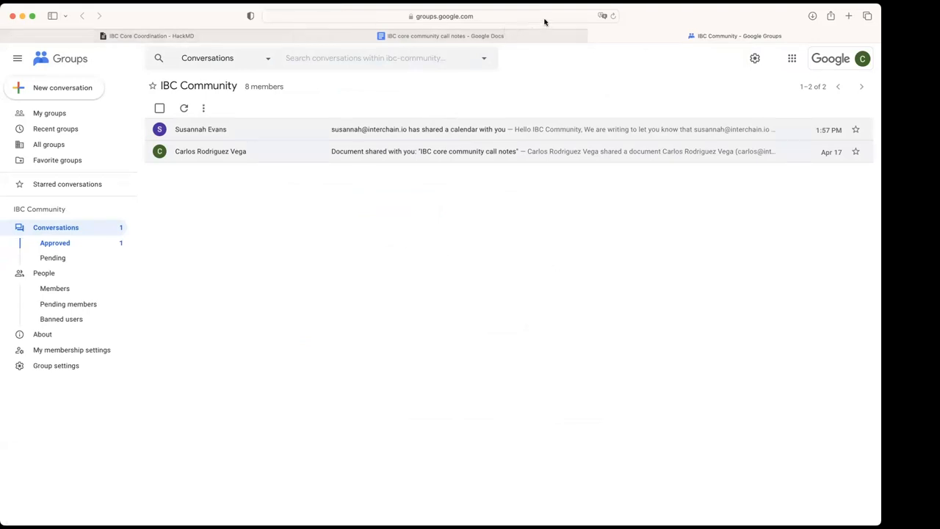
pyautogui.click(443, 15)
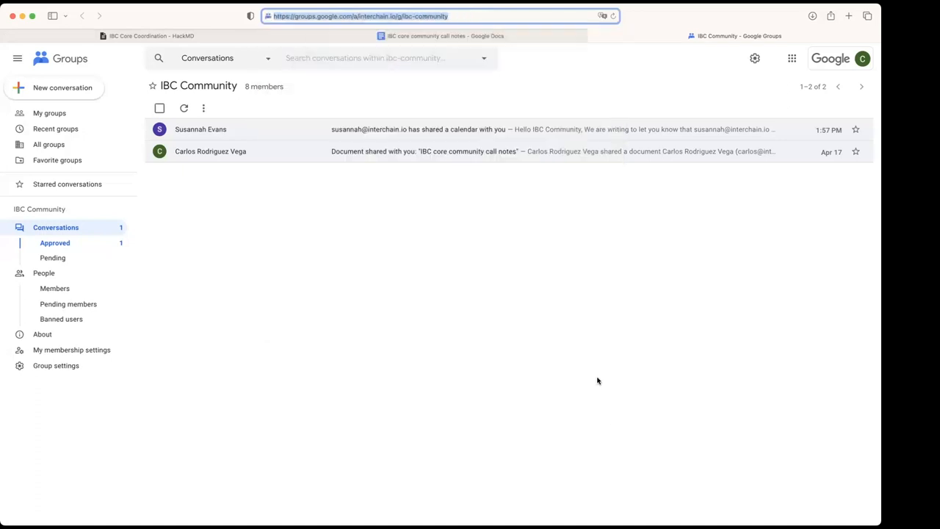
pyautogui.moveTo(587, 291)
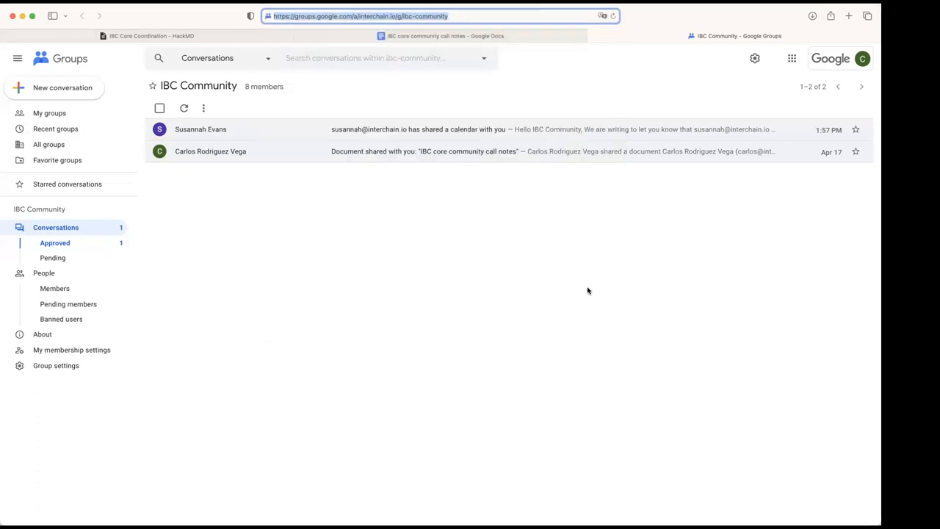
pyautogui.moveTo(552, 262)
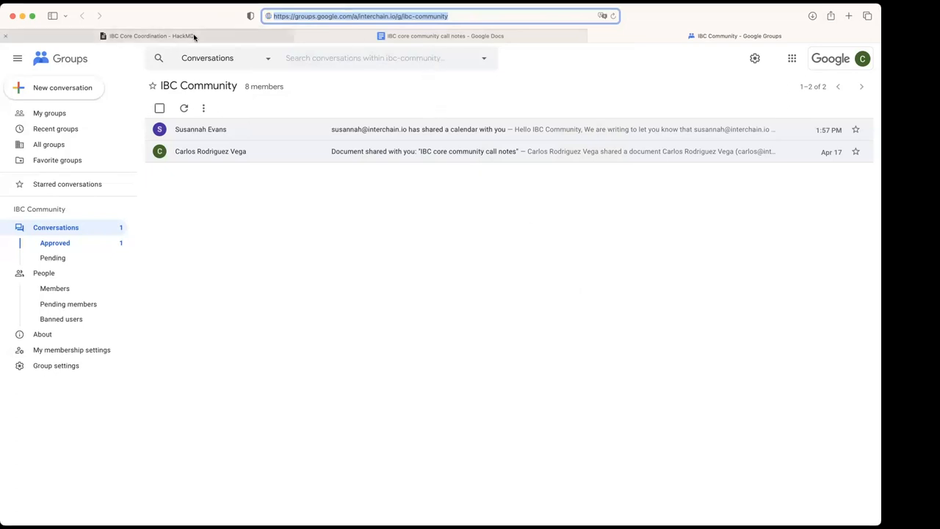
# Compare the HackMD coordination notes with the IBC Community group page, ending on the HackMD note
pyautogui.click(150, 35)
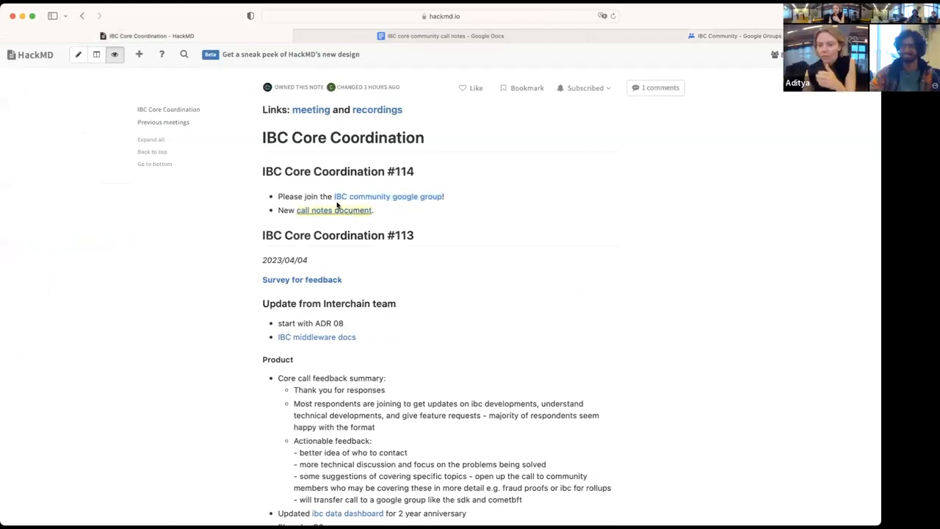
pyautogui.moveTo(508, 213)
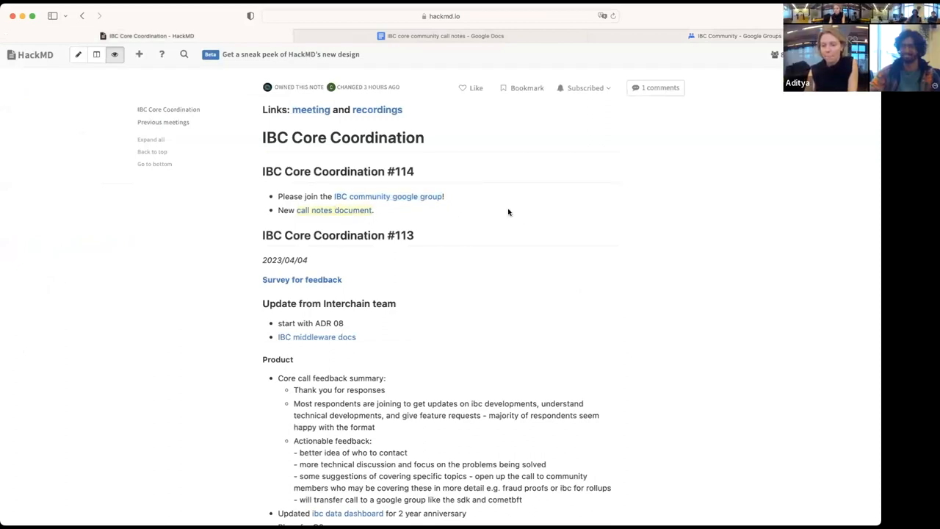
pyautogui.click(734, 36)
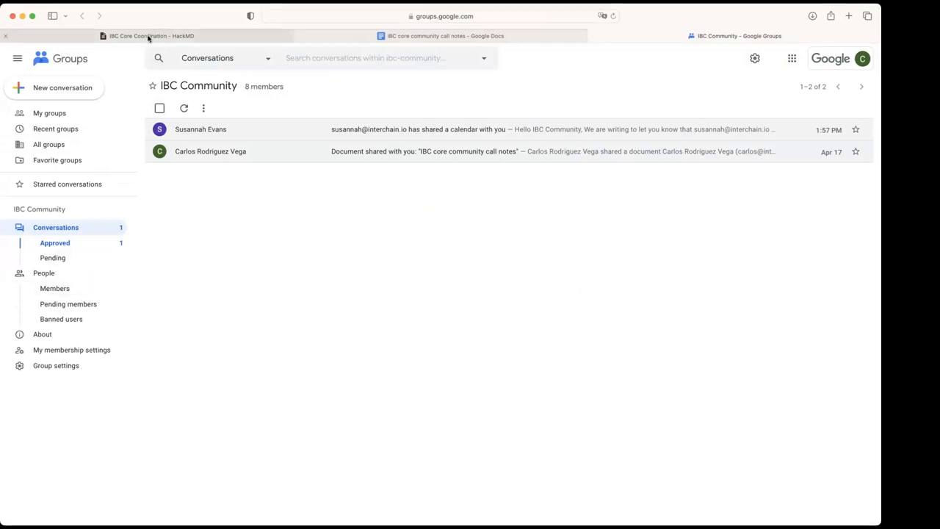
pyautogui.moveTo(149, 35)
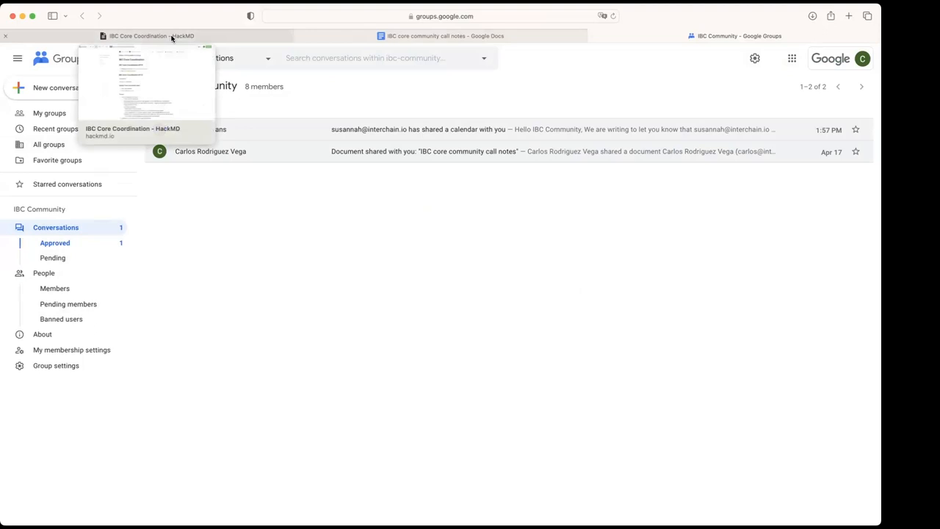
pyautogui.click(150, 36)
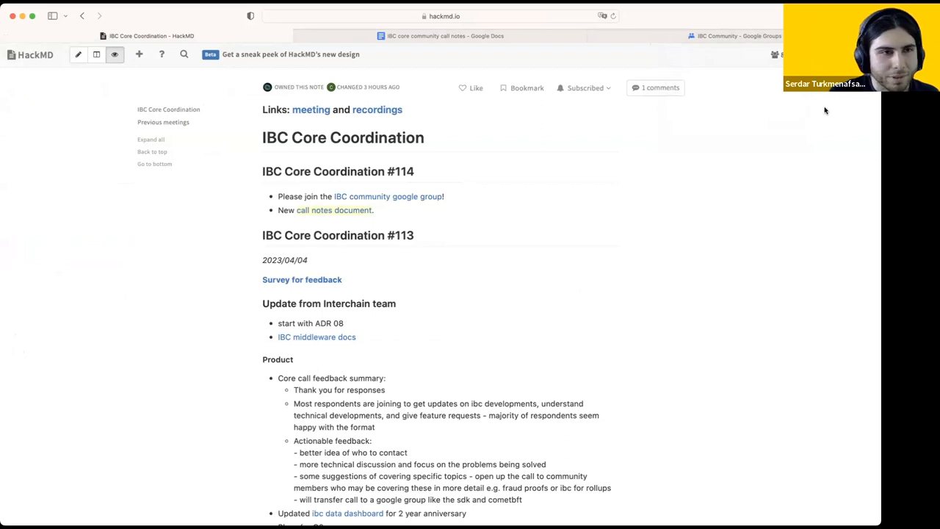
pyautogui.click(734, 36)
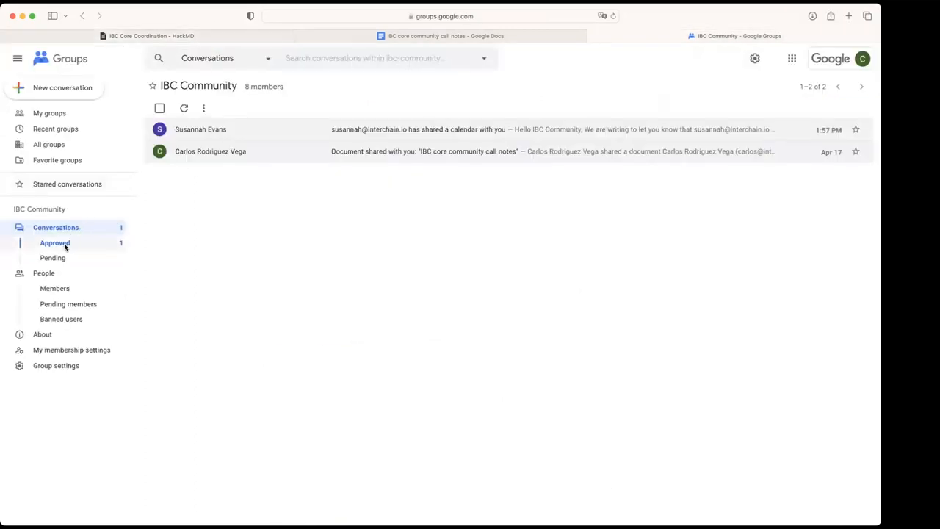
pyautogui.moveTo(99, 126)
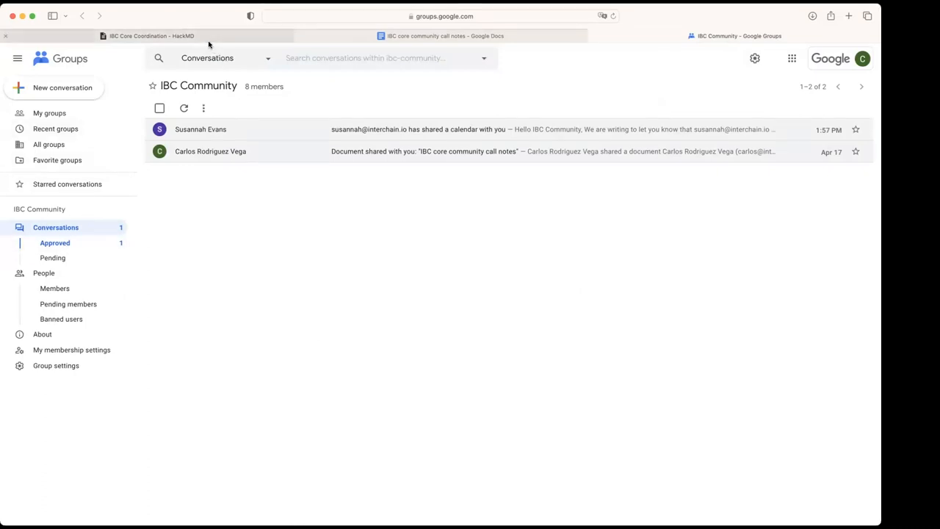
pyautogui.moveTo(730, 129)
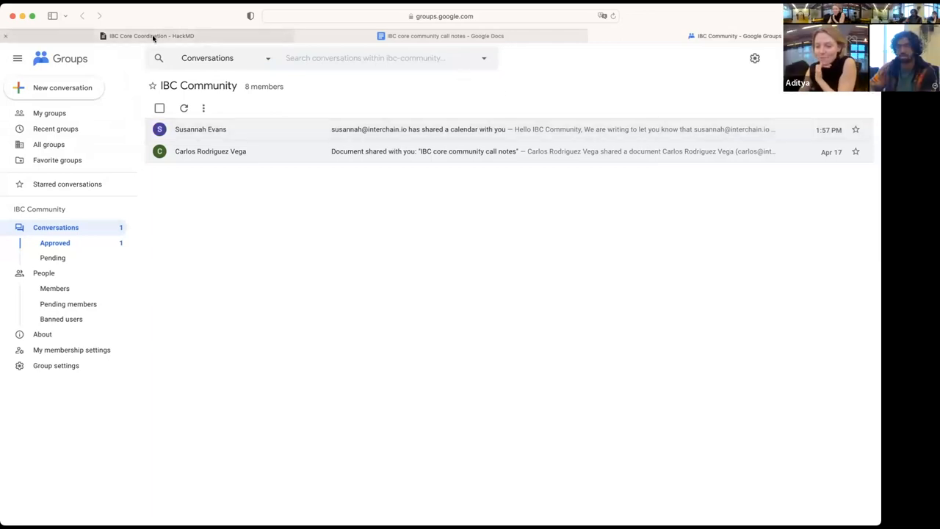
pyautogui.click(147, 35)
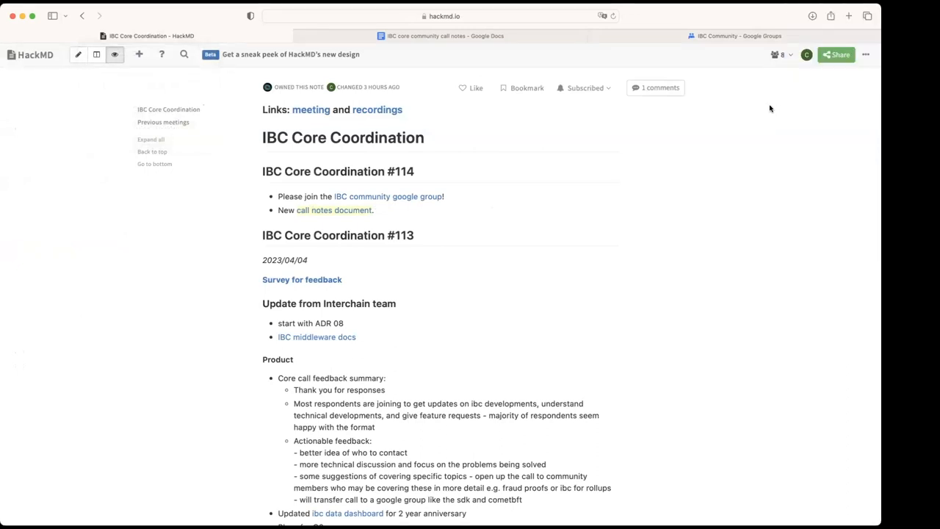
pyautogui.moveTo(282, 196)
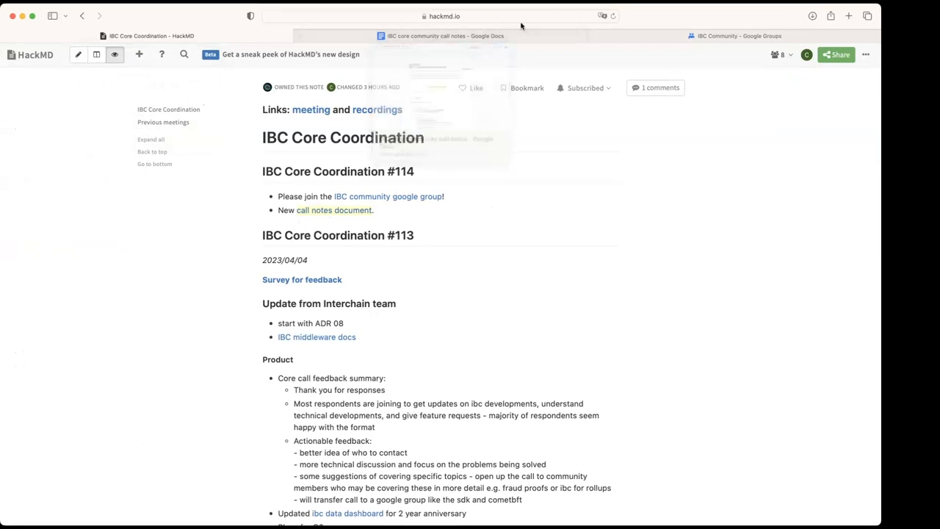
pyautogui.moveTo(441, 35)
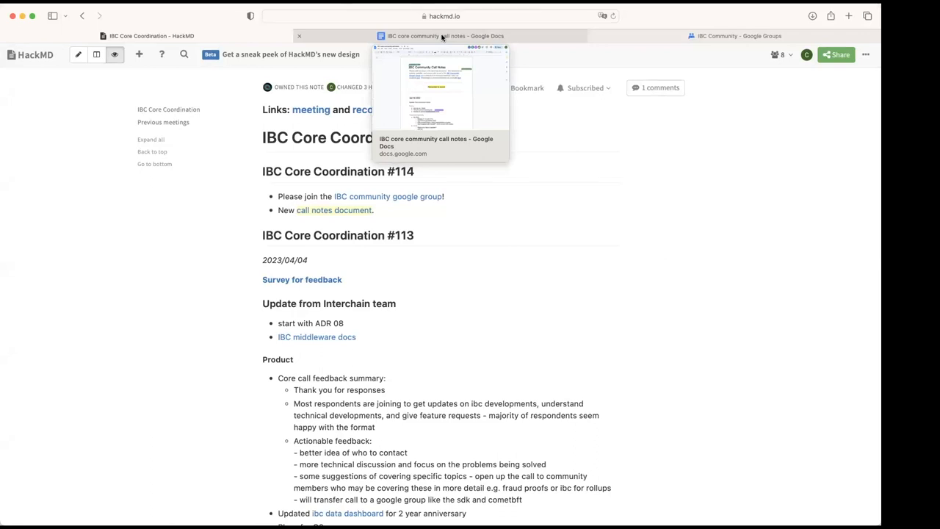
pyautogui.click(444, 35)
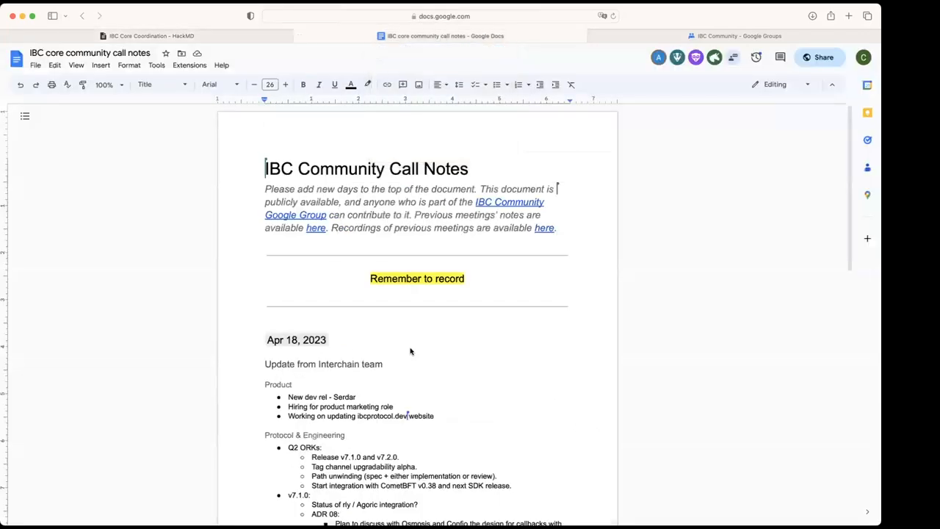
pyautogui.scroll(-3)
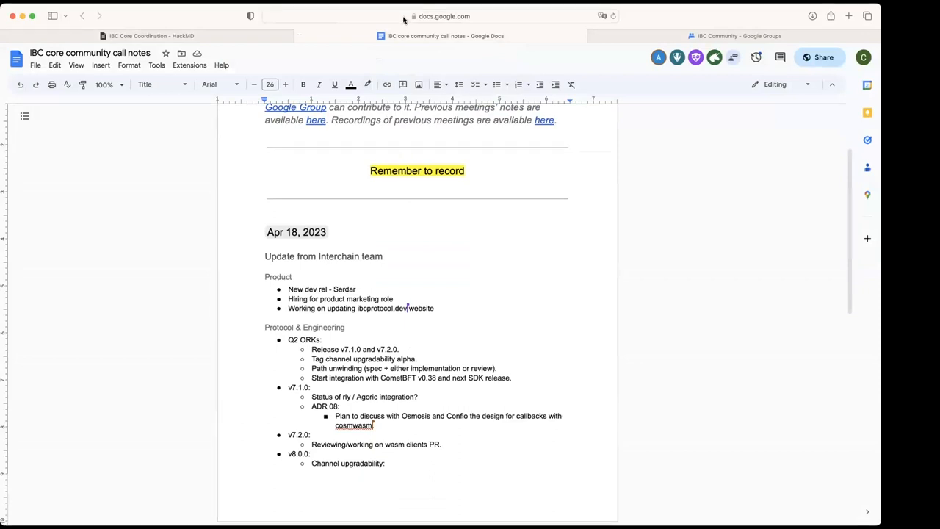
pyautogui.moveTo(576, 334)
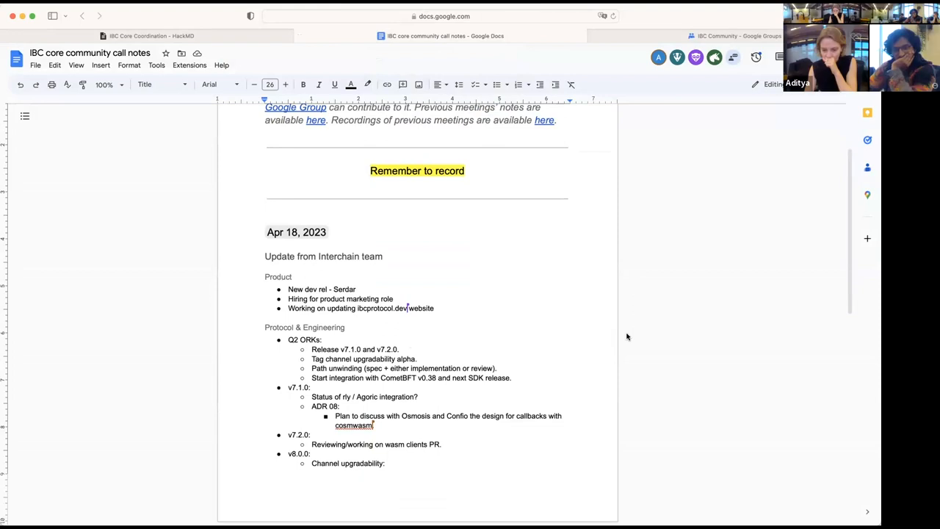
pyautogui.moveTo(523, 226)
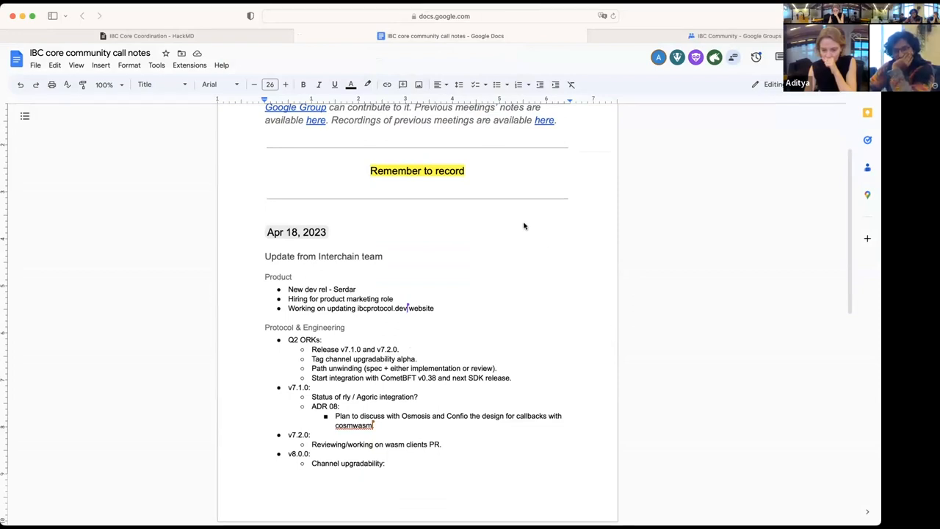
pyautogui.scroll(-3)
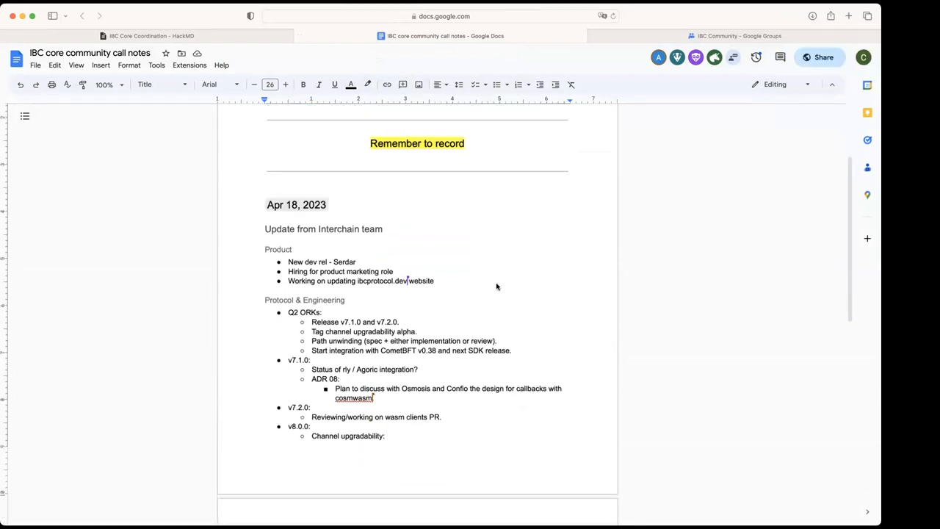
pyautogui.scroll(3)
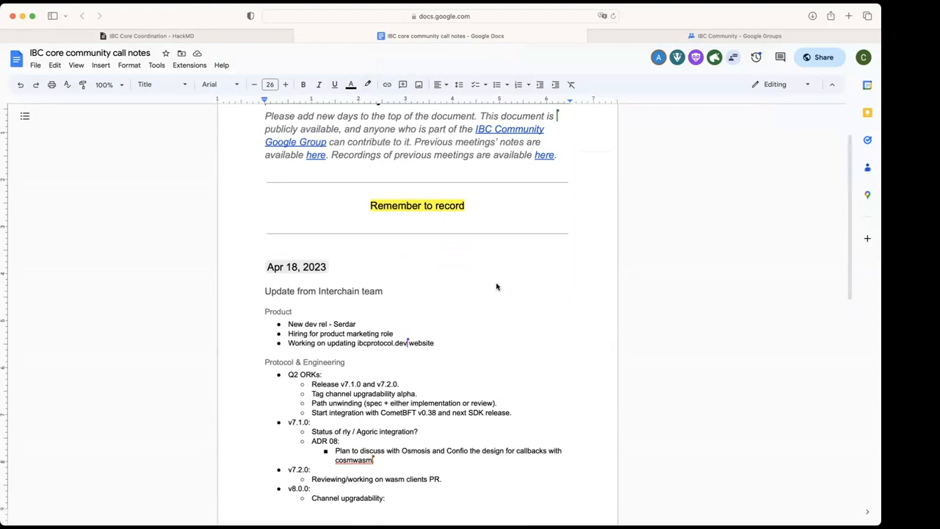
pyautogui.scroll(-3)
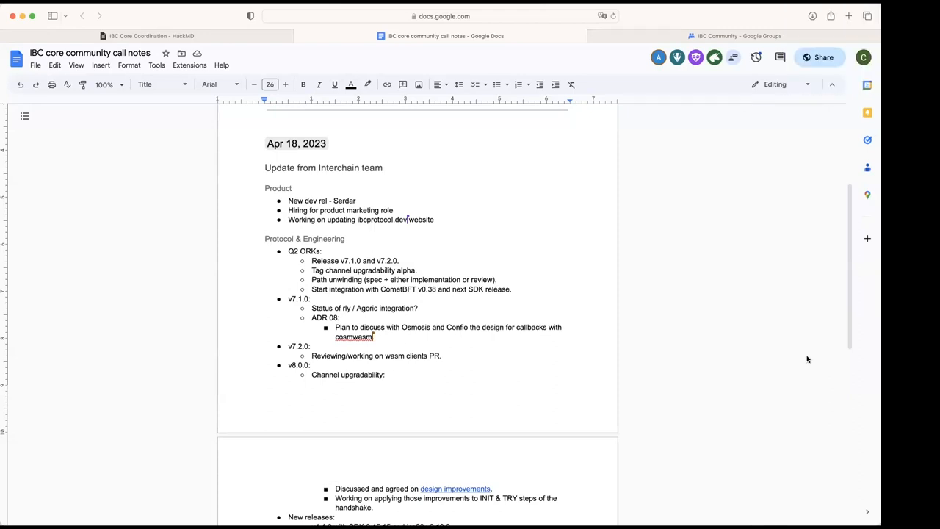
pyautogui.moveTo(814, 282)
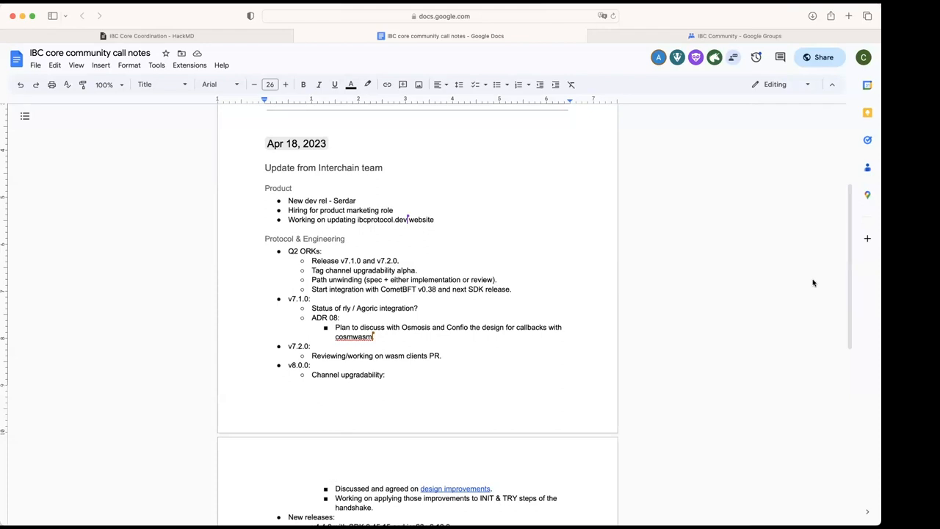
pyautogui.moveTo(821, 258)
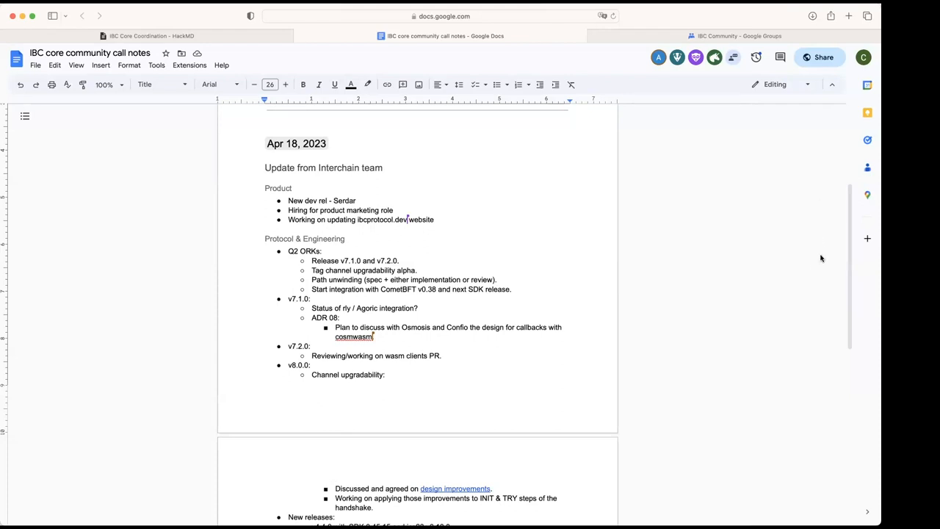
pyautogui.moveTo(805, 305)
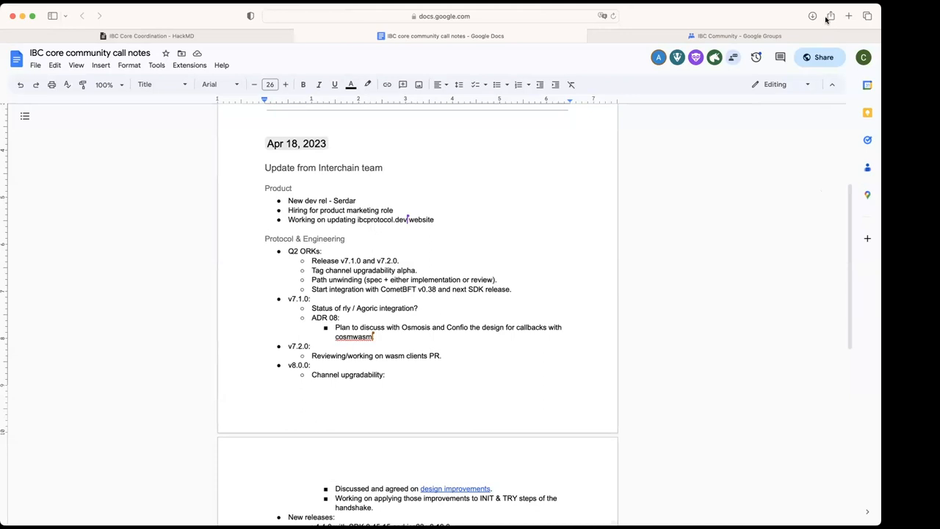
pyautogui.moveTo(816, 426)
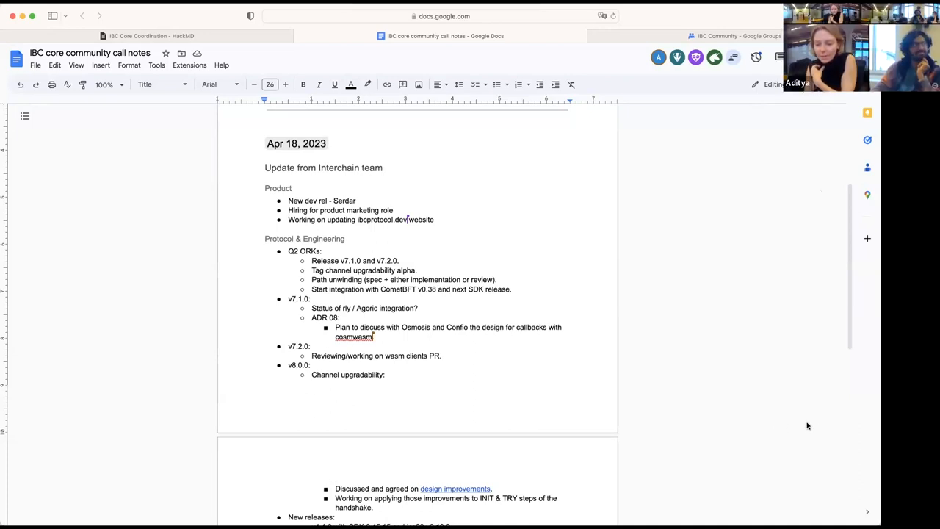
pyautogui.moveTo(685, 382)
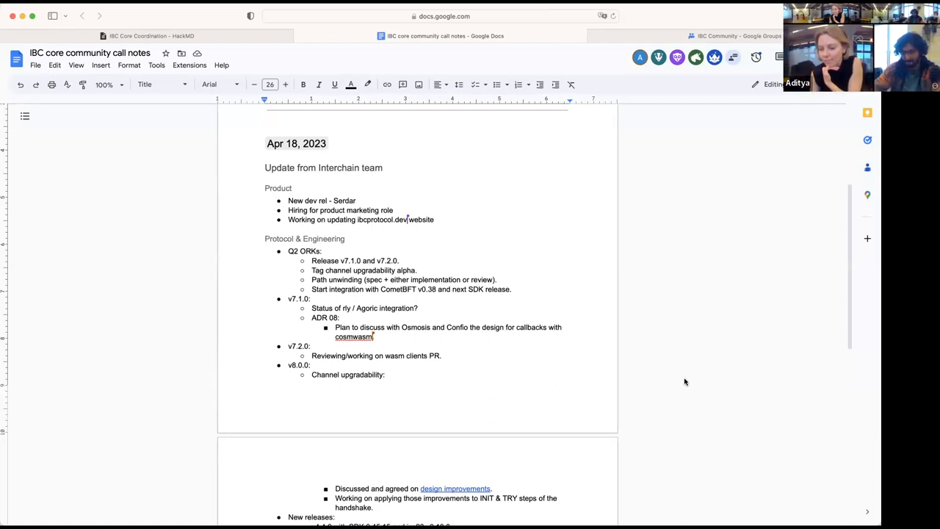
pyautogui.moveTo(543, 47)
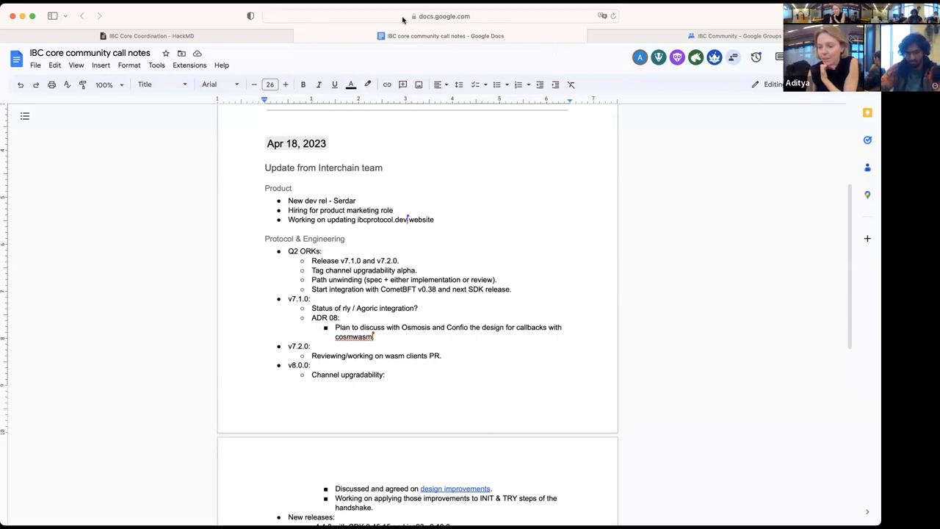
pyautogui.moveTo(632, 287)
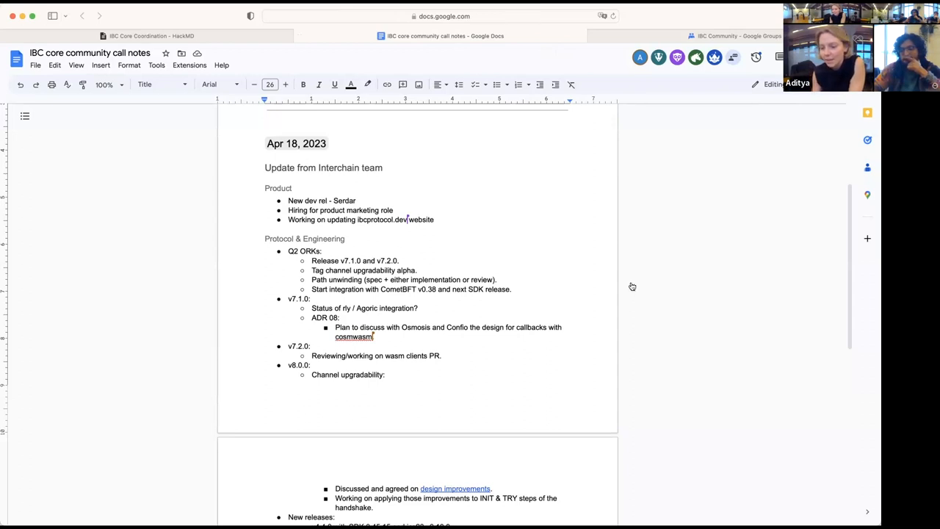
pyautogui.moveTo(631, 287)
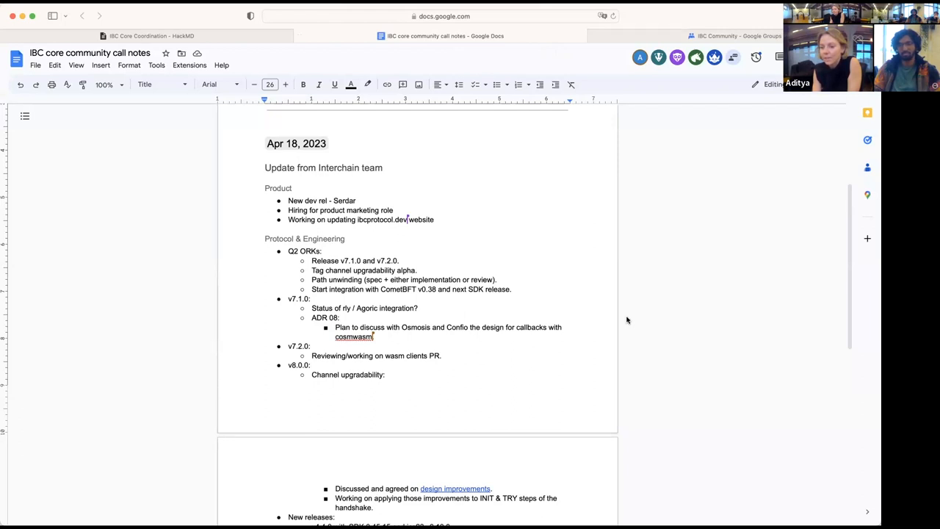
pyautogui.moveTo(585, 317)
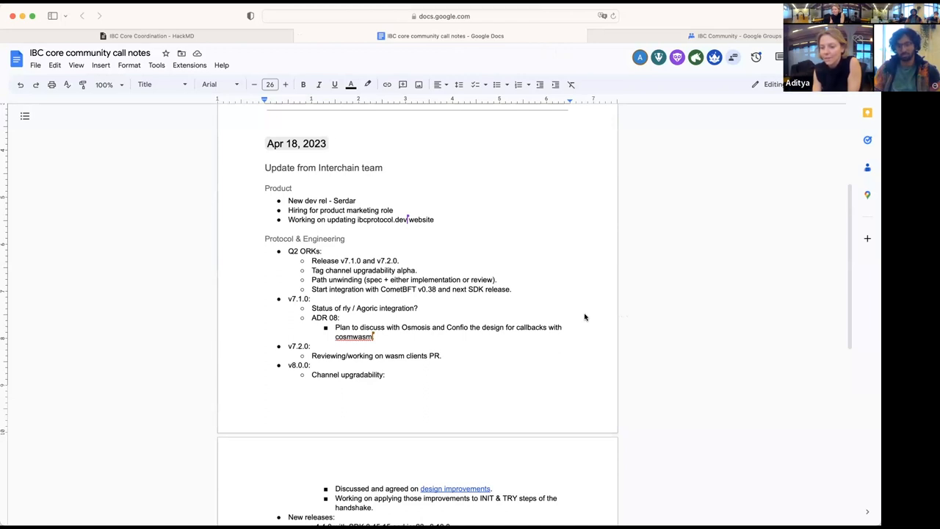
pyautogui.moveTo(520, 223)
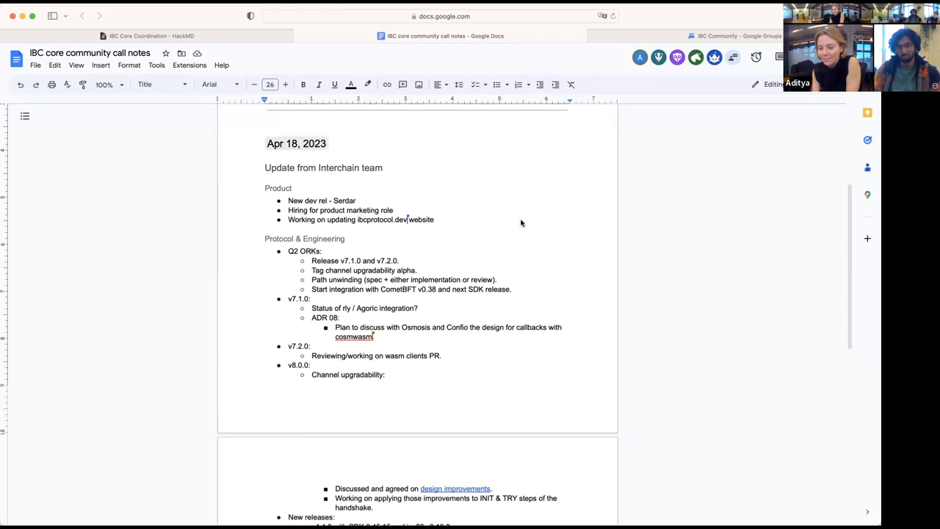
pyautogui.moveTo(585, 251)
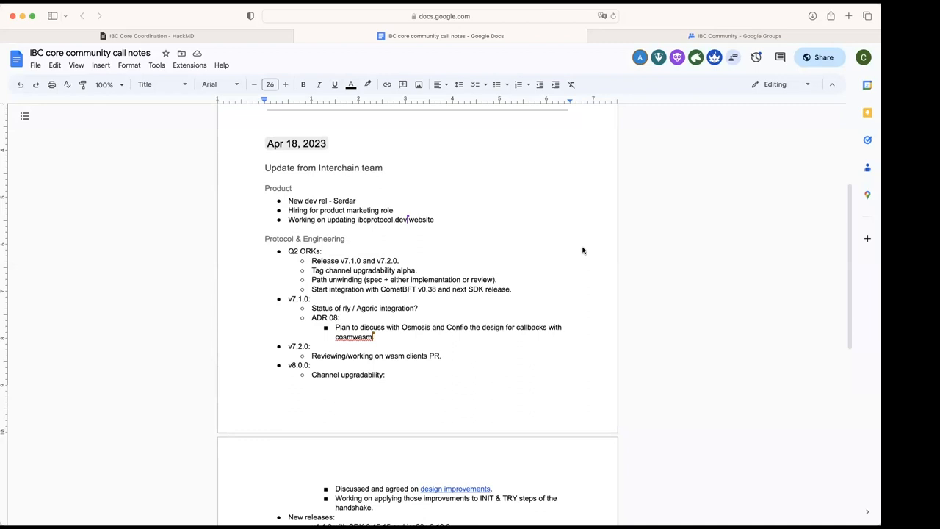
pyautogui.scroll(-3)
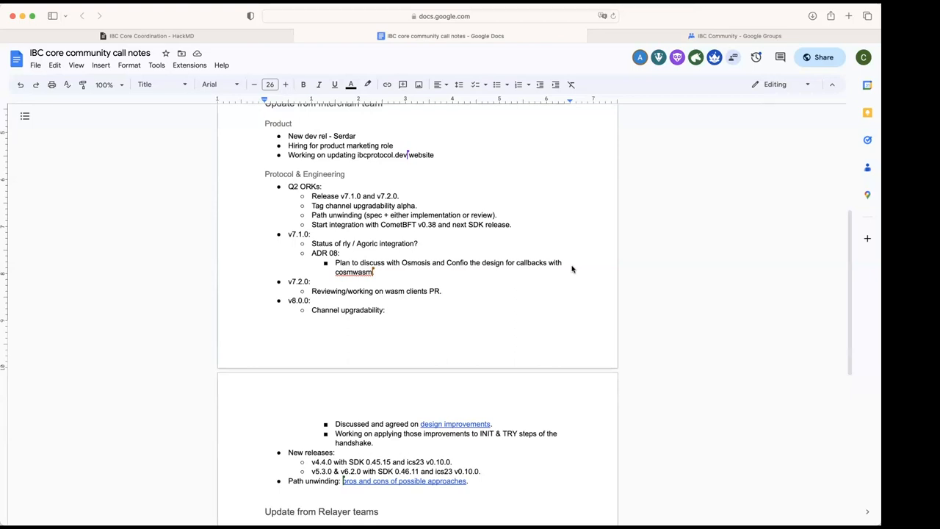
pyautogui.moveTo(573, 255)
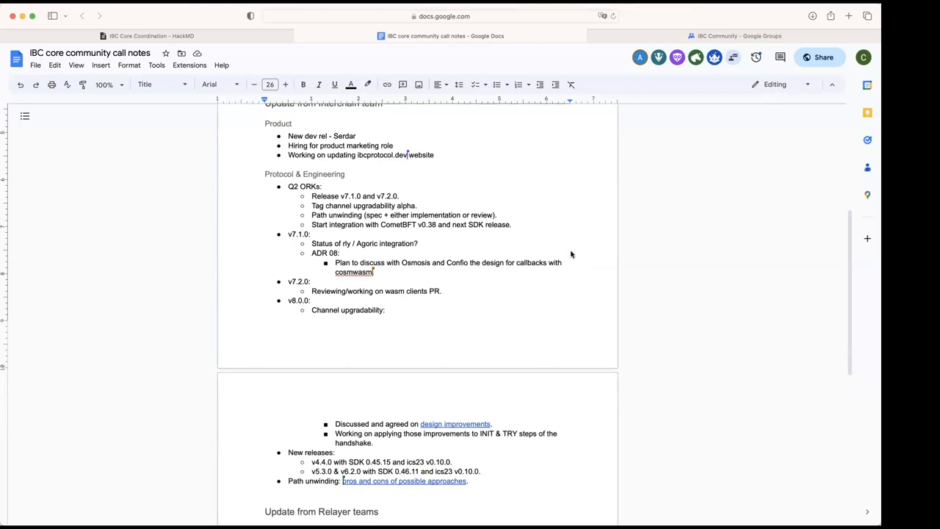
pyautogui.moveTo(808, 452)
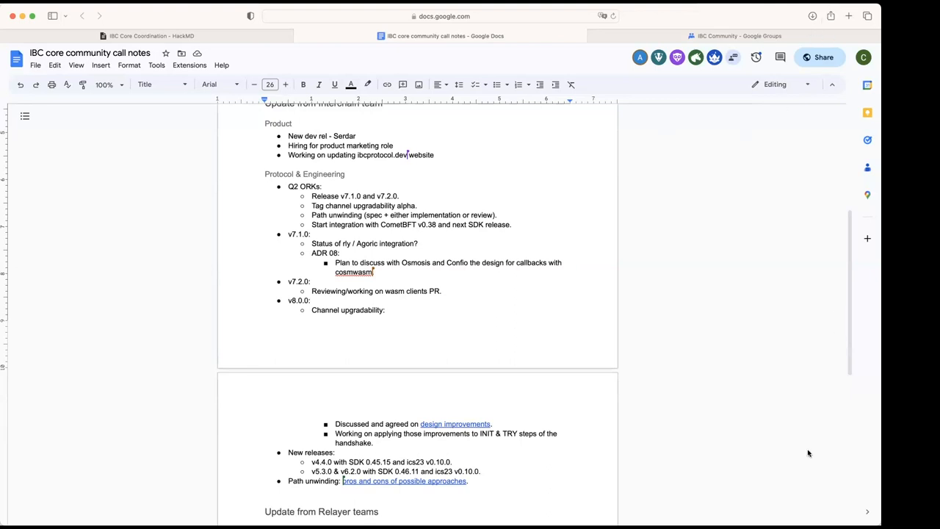
pyautogui.moveTo(852, 130)
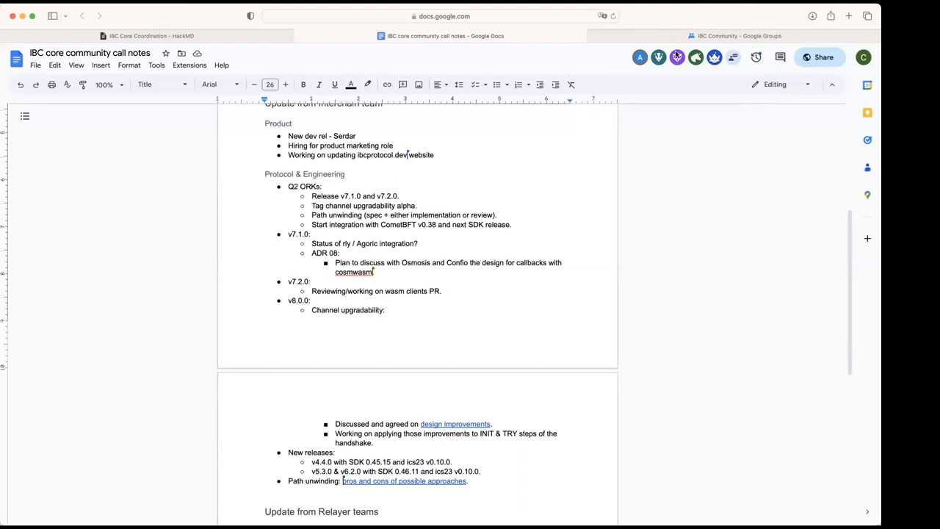
pyautogui.moveTo(834, 300)
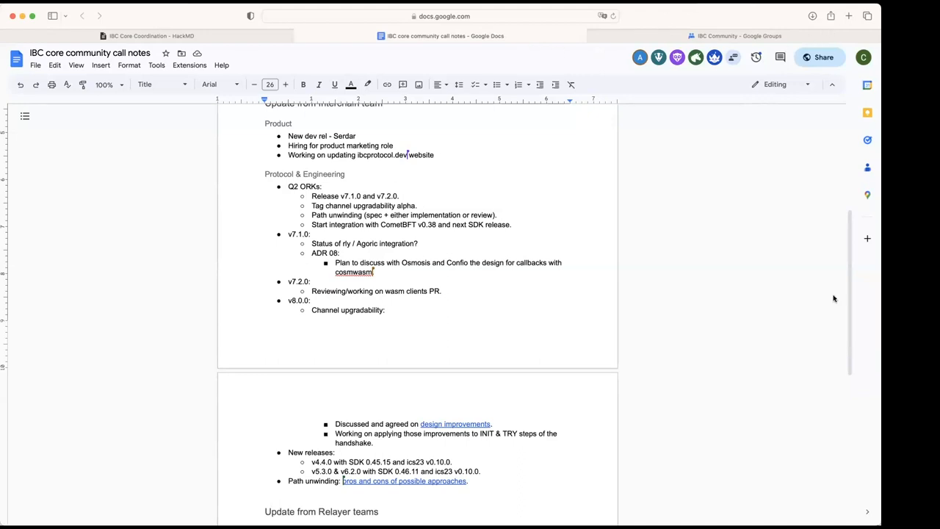
pyautogui.moveTo(855, 375)
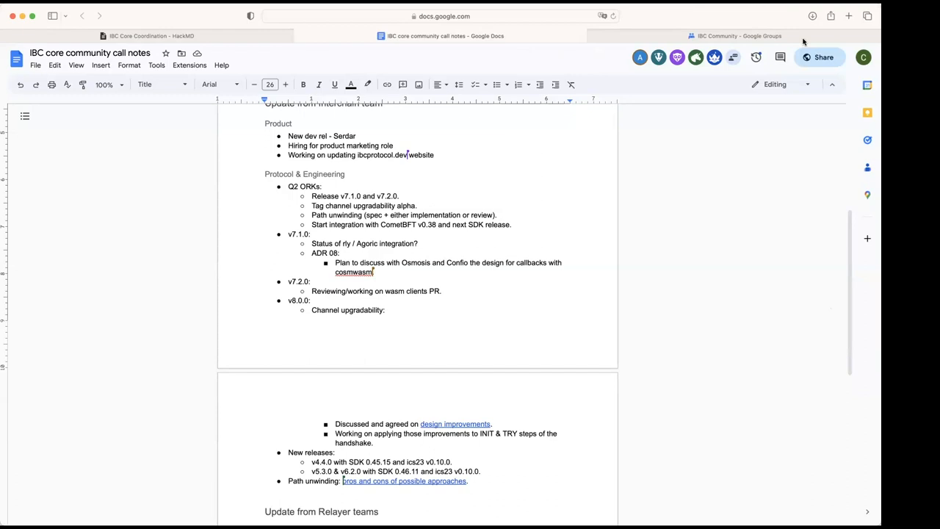
pyautogui.moveTo(445, 50)
pyautogui.write(' for localhost client')
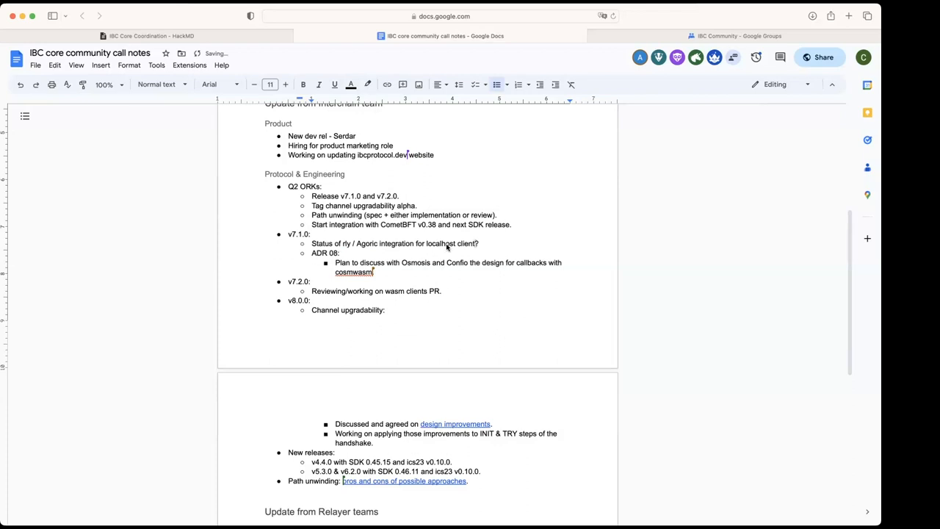
pyautogui.moveTo(819, 35)
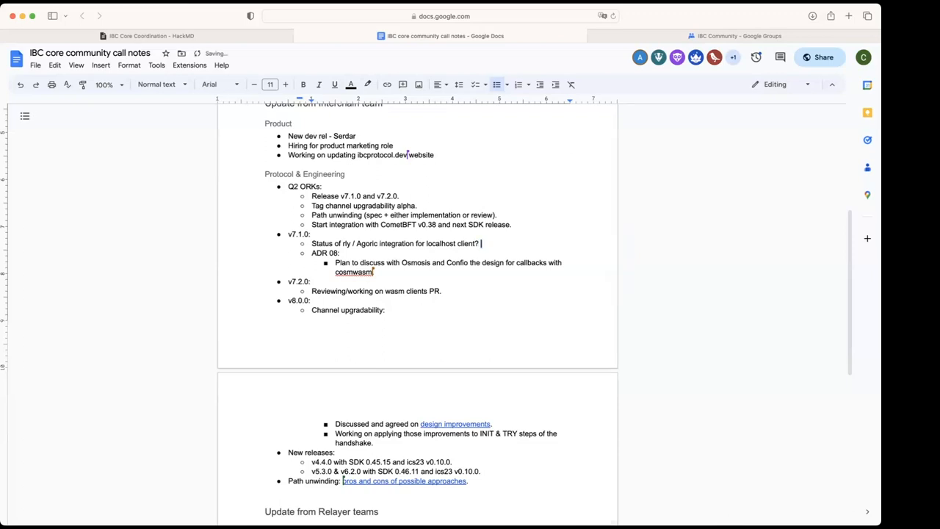
pyautogui.write('Witing for rly')
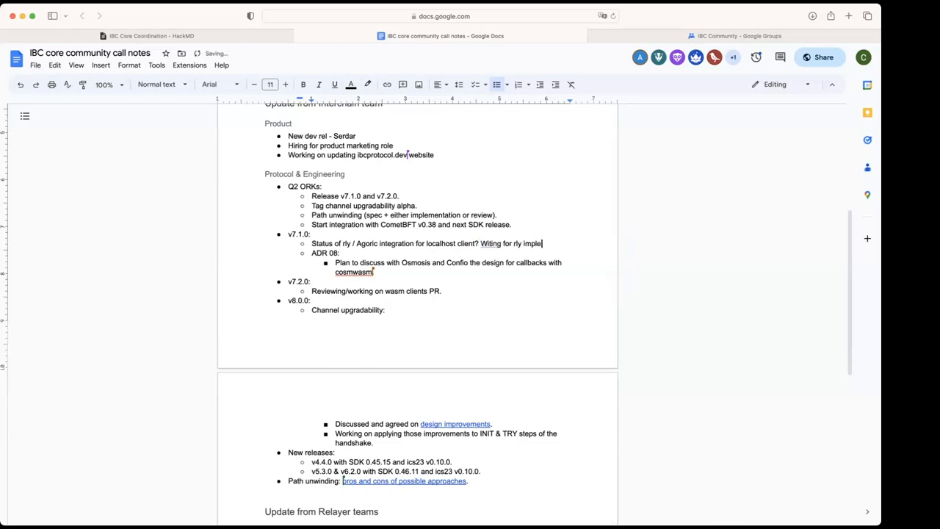
pyautogui.write('implementation to')
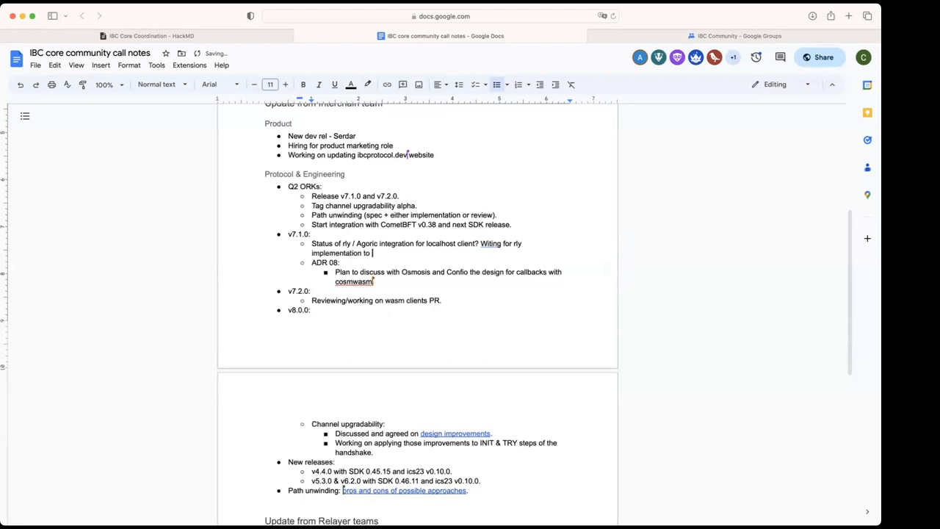
pyautogui.write('be finished.')
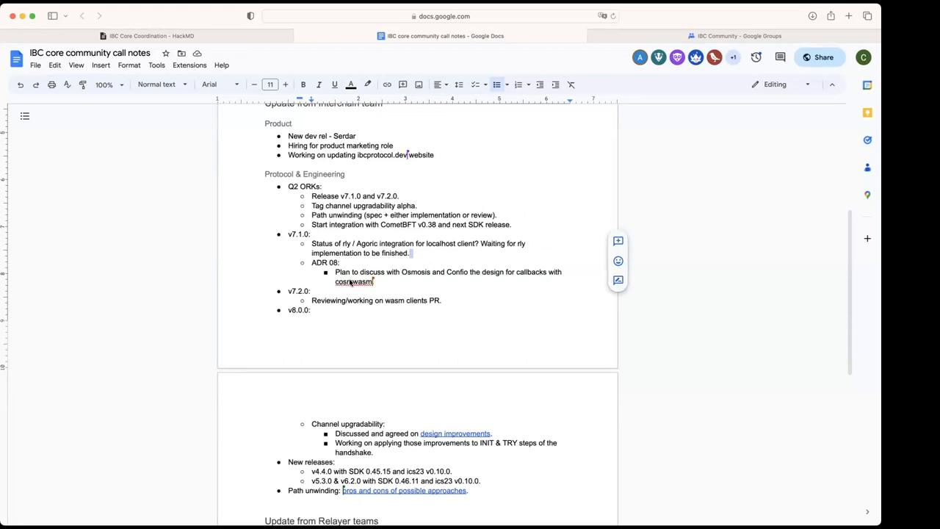
pyautogui.moveTo(355, 288)
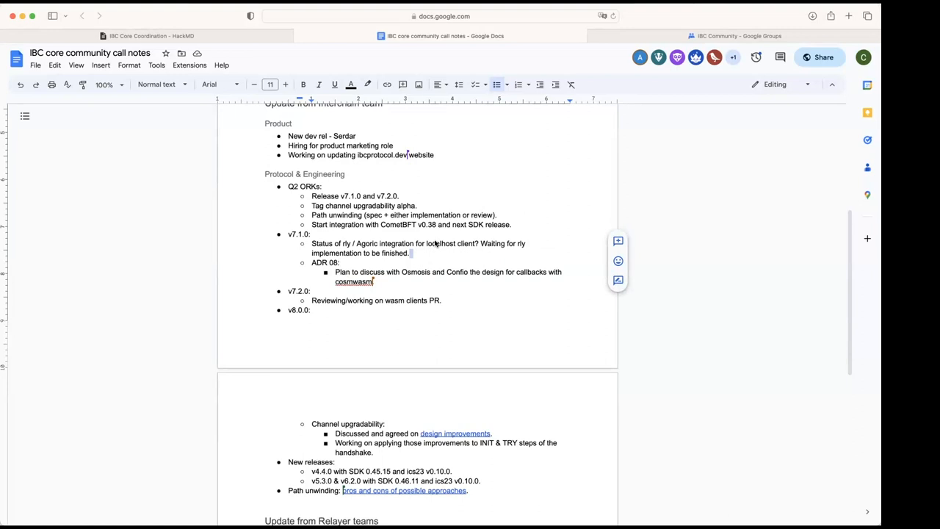
pyautogui.moveTo(412, 251)
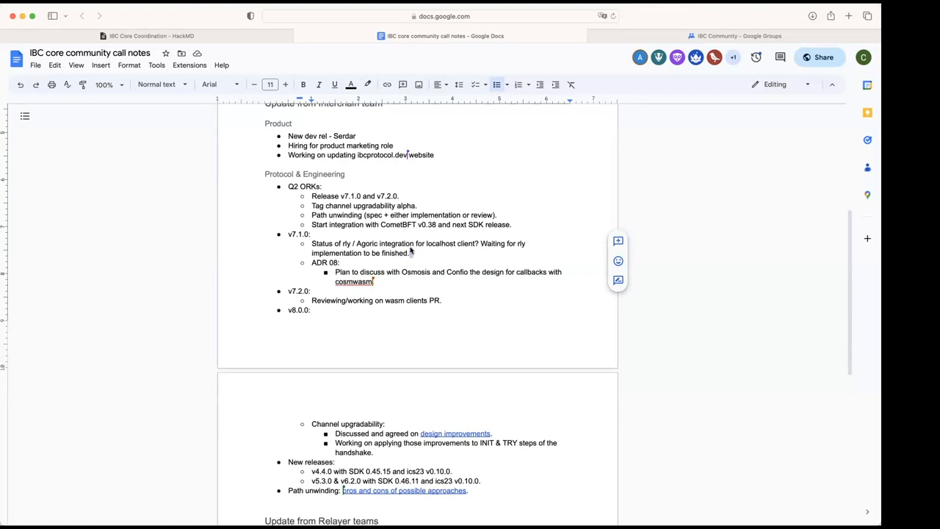
pyautogui.moveTo(504, 257)
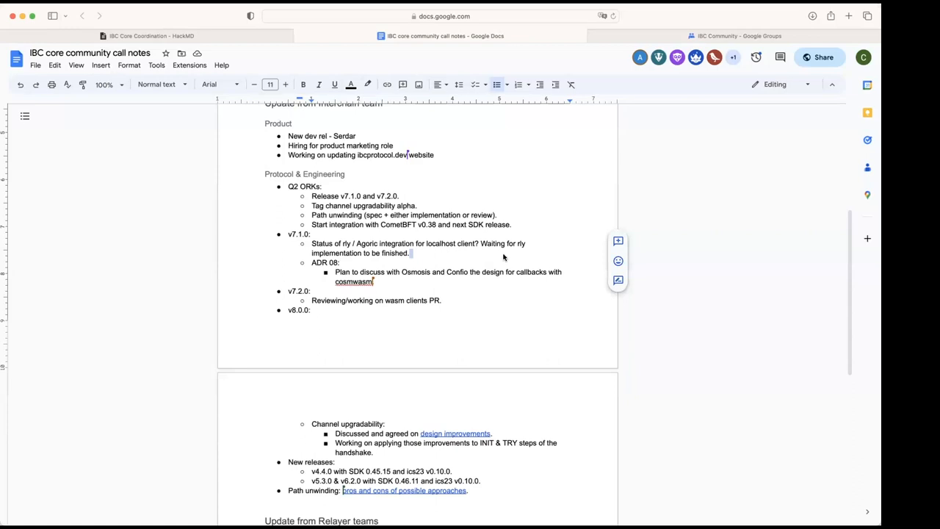
pyautogui.moveTo(320, 258)
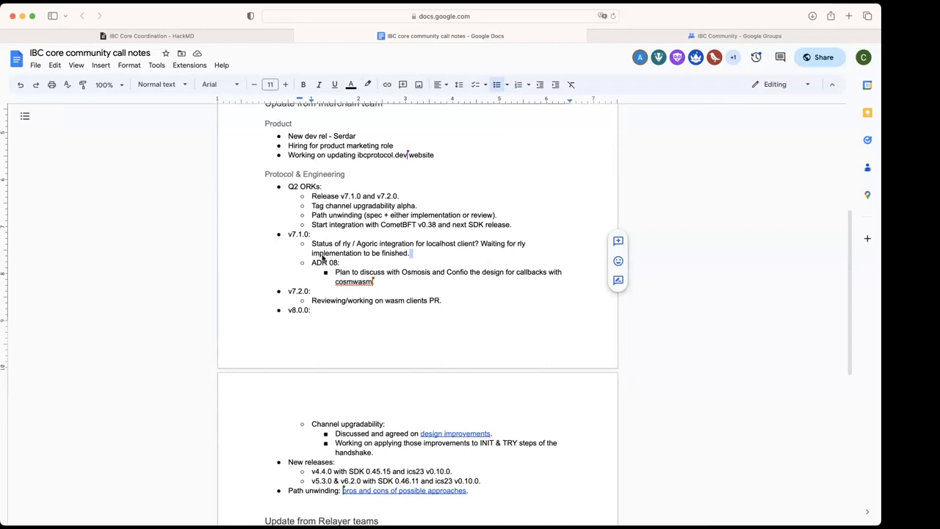
pyautogui.moveTo(394, 281)
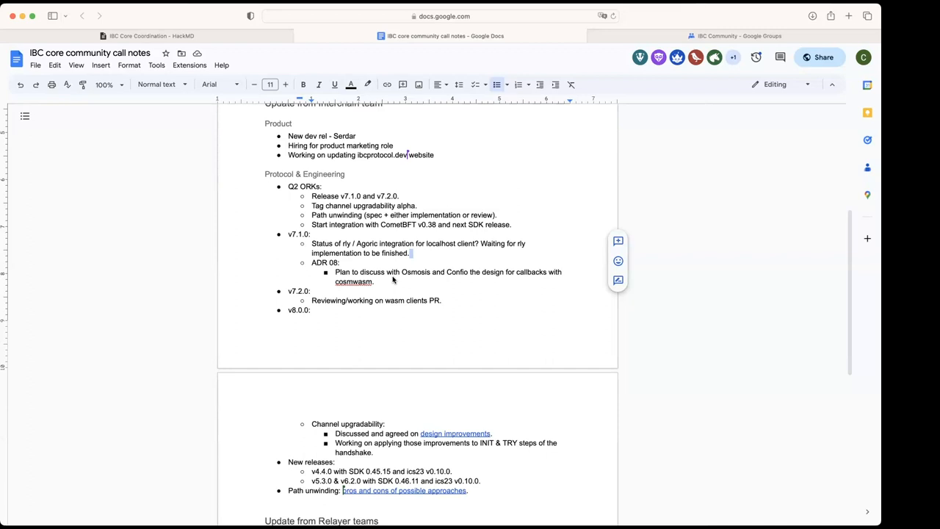
pyautogui.moveTo(659, 205)
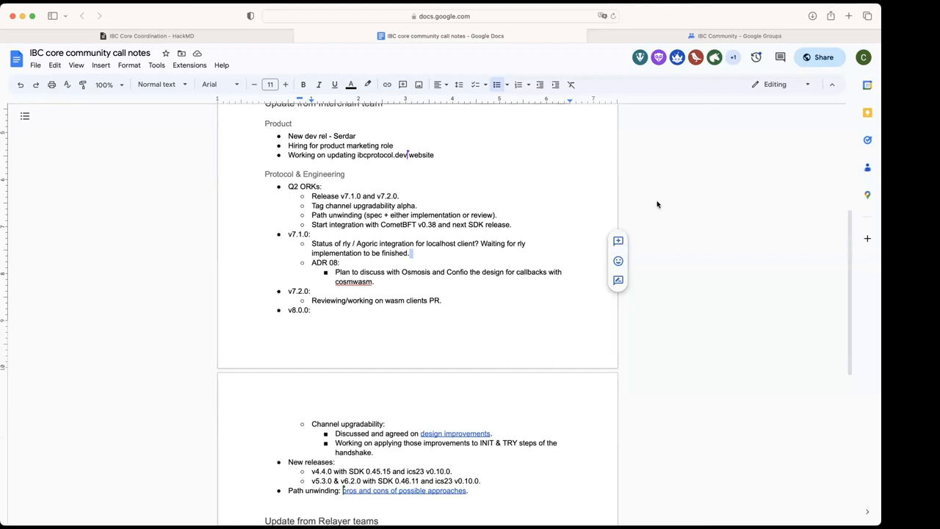
pyautogui.moveTo(431, 270)
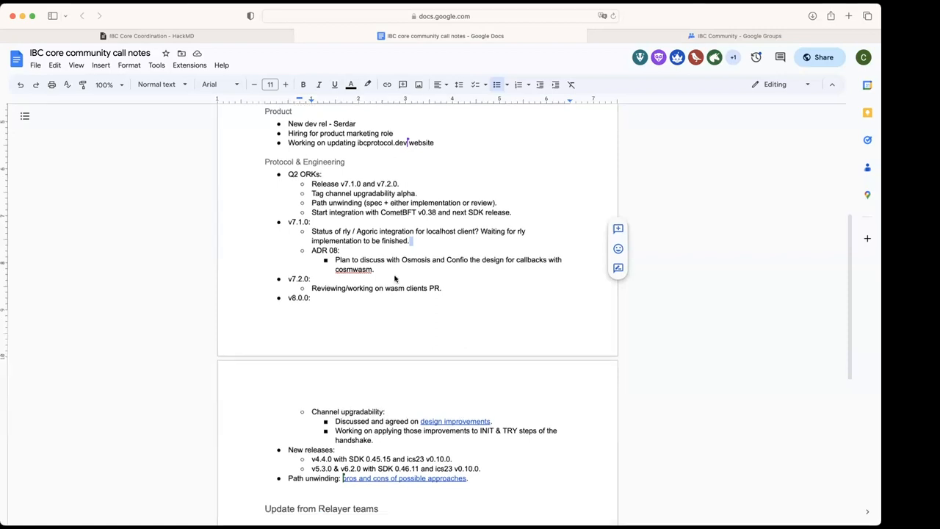
pyautogui.scroll(-3)
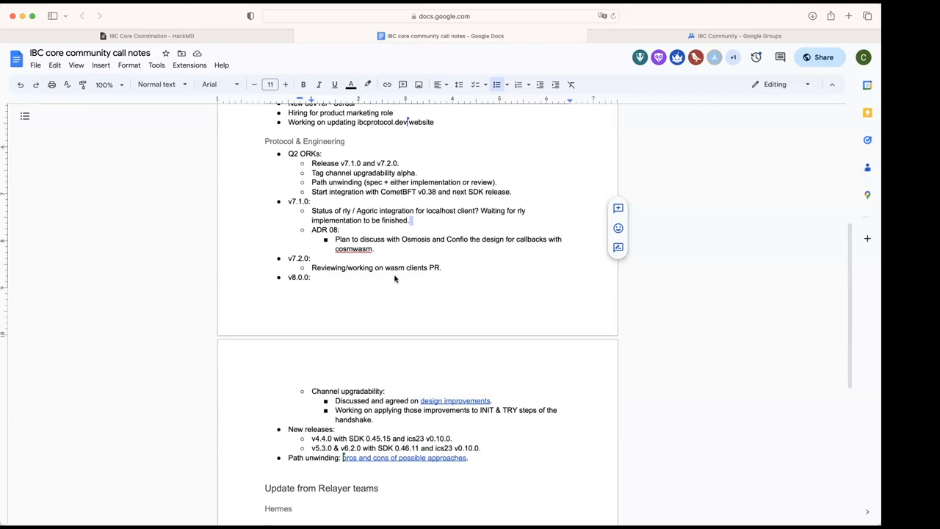
pyautogui.moveTo(799, 186)
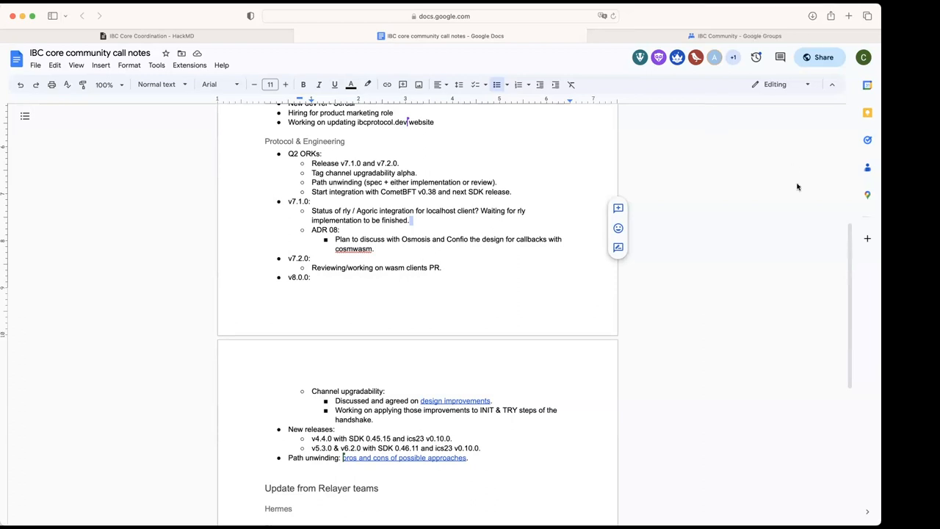
pyautogui.moveTo(761, 404)
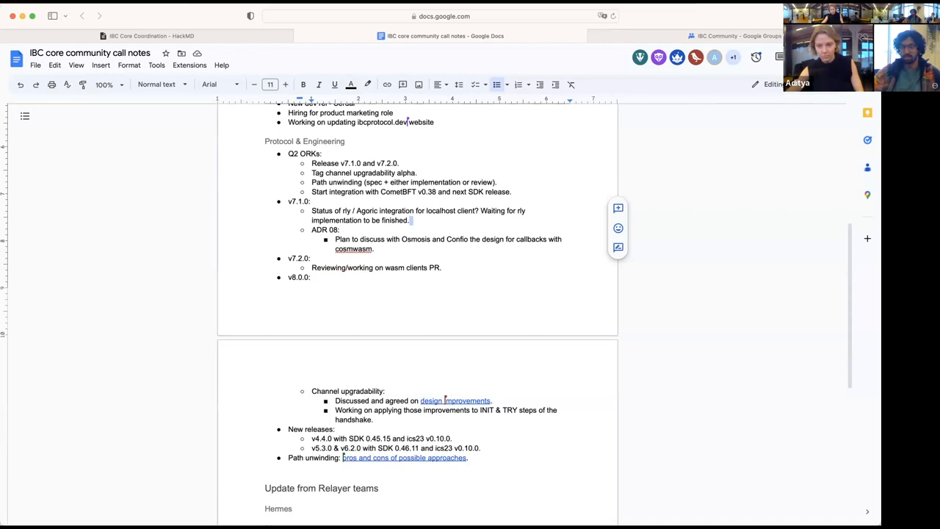
pyautogui.moveTo(649, 453)
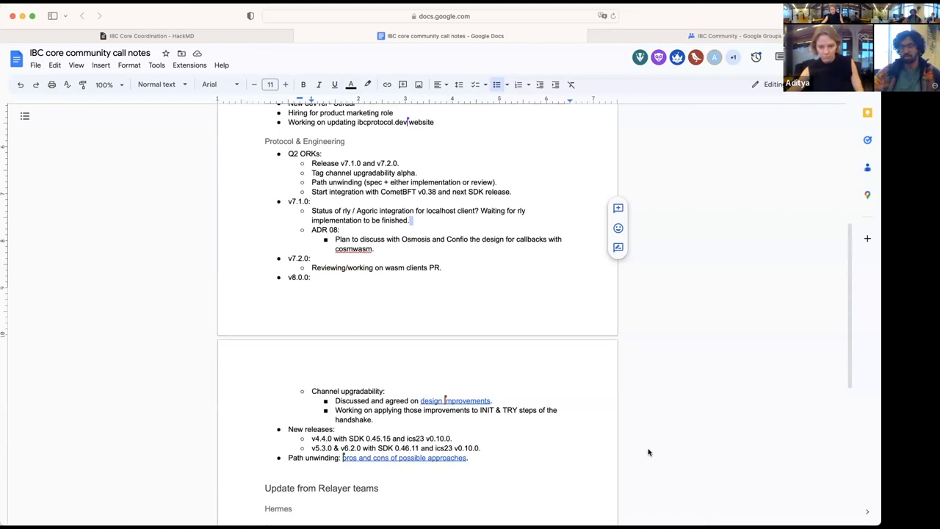
pyautogui.scroll(-3)
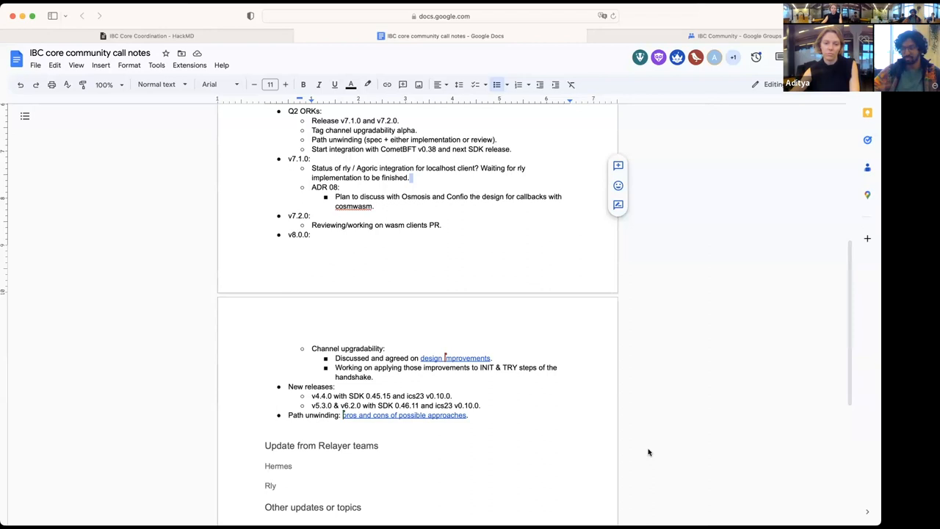
pyautogui.moveTo(784, 316)
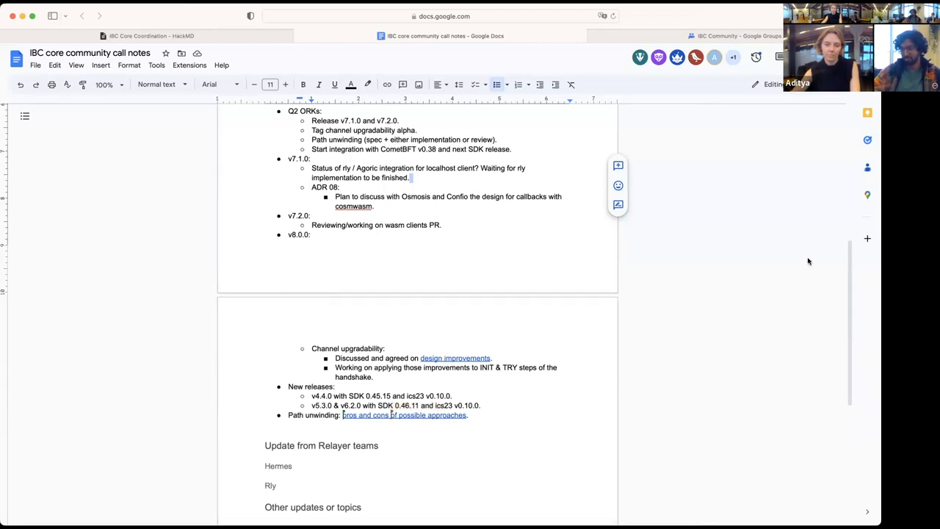
pyautogui.moveTo(811, 379)
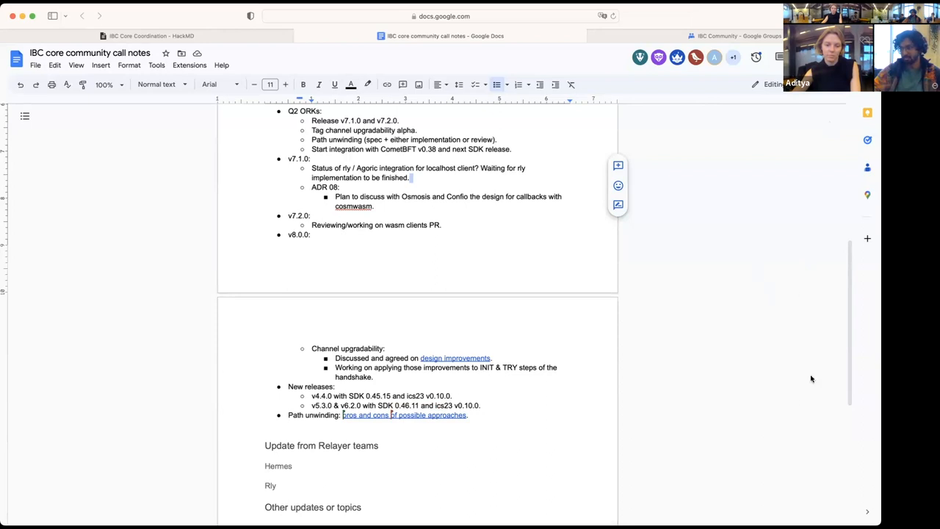
pyautogui.moveTo(778, 436)
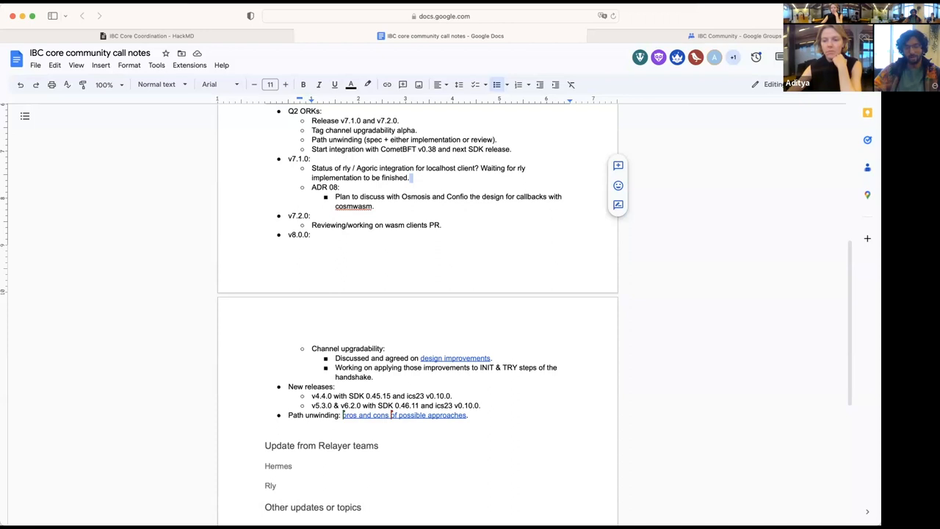
pyautogui.moveTo(809, 238)
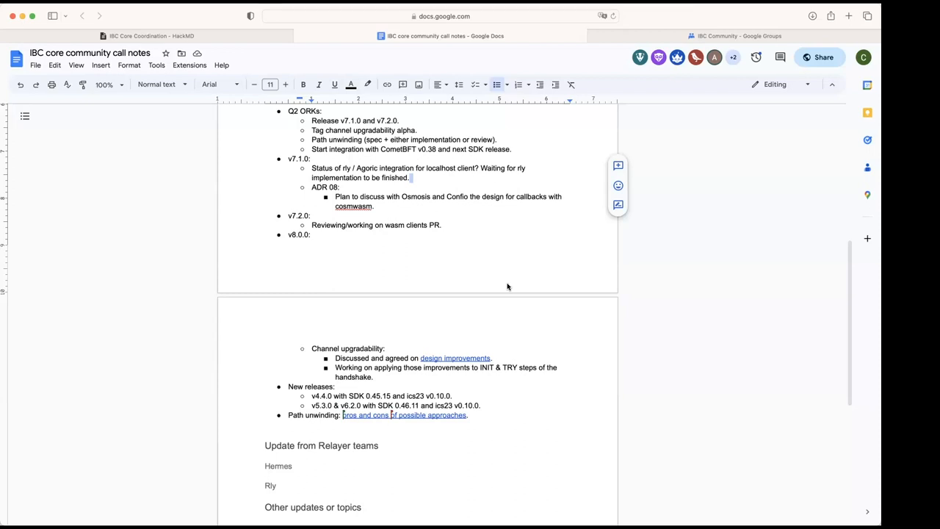
pyautogui.moveTo(488, 307)
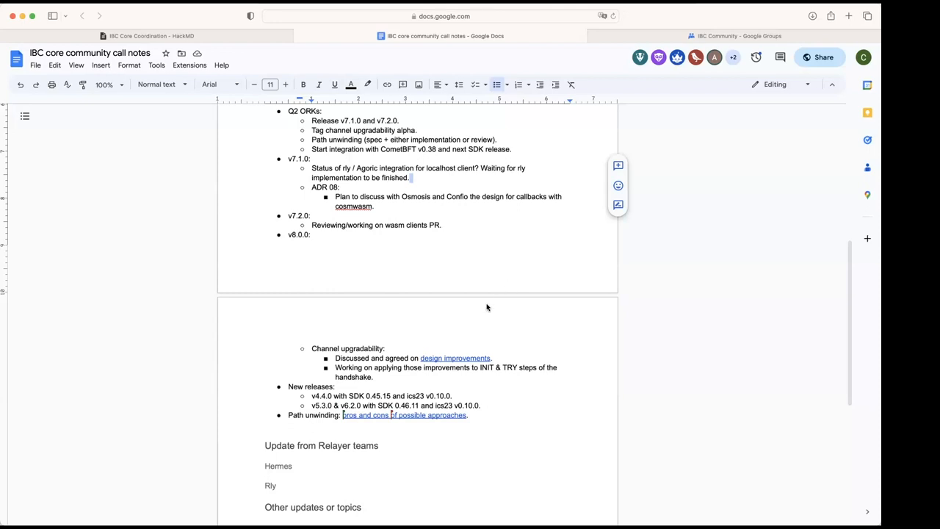
pyautogui.moveTo(341, 385)
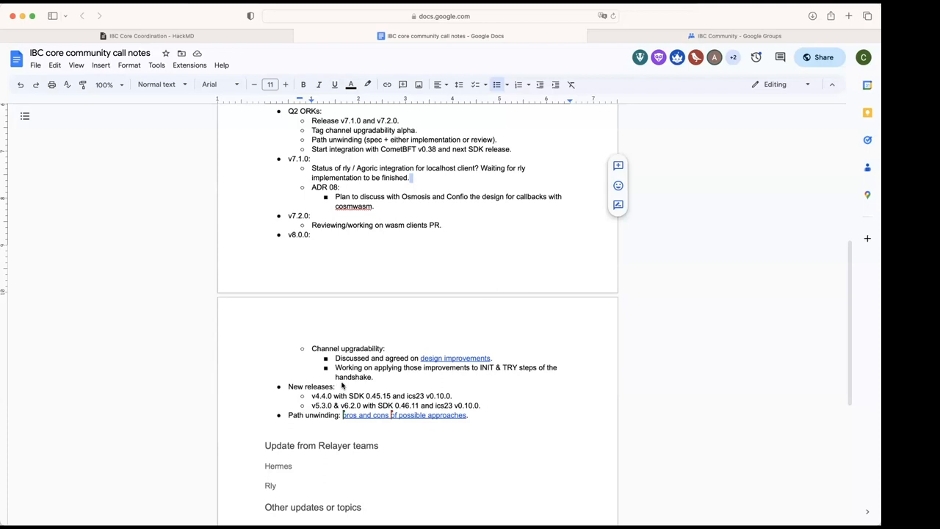
pyautogui.moveTo(358, 397)
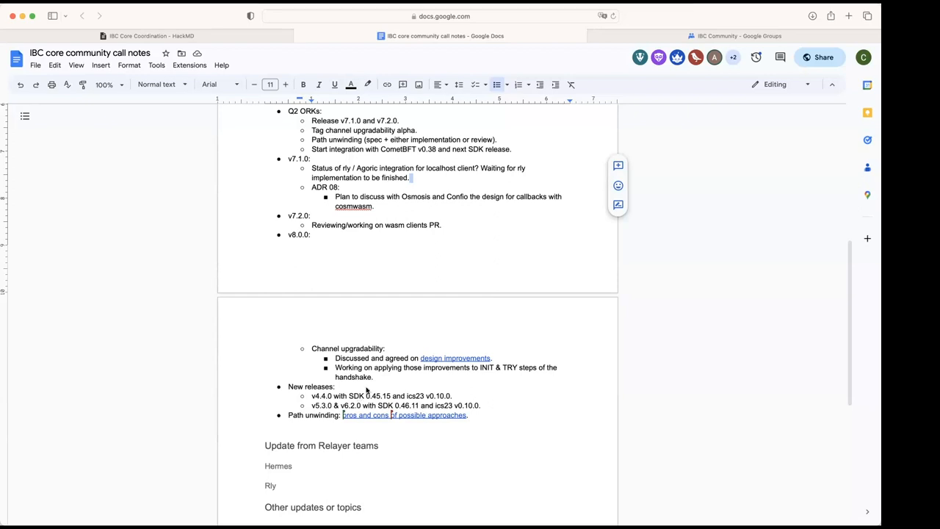
pyautogui.moveTo(726, 513)
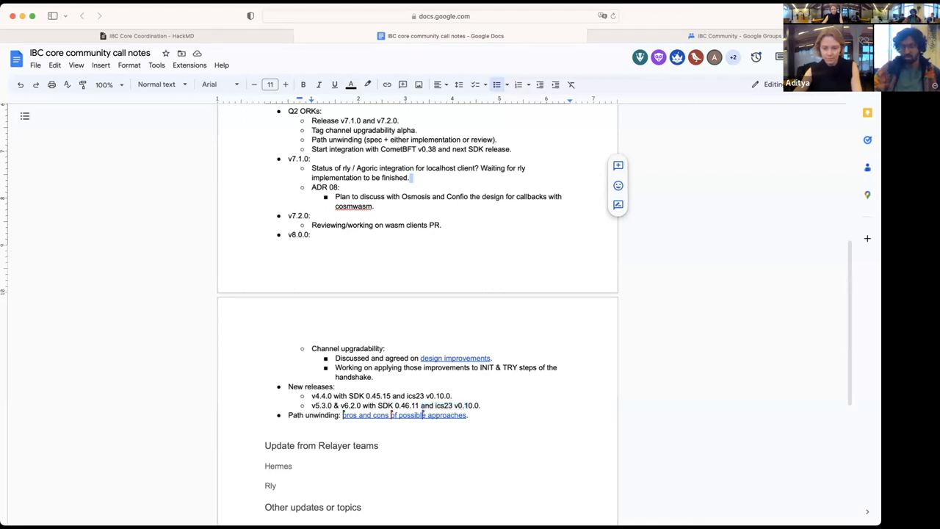
pyautogui.moveTo(523, 276)
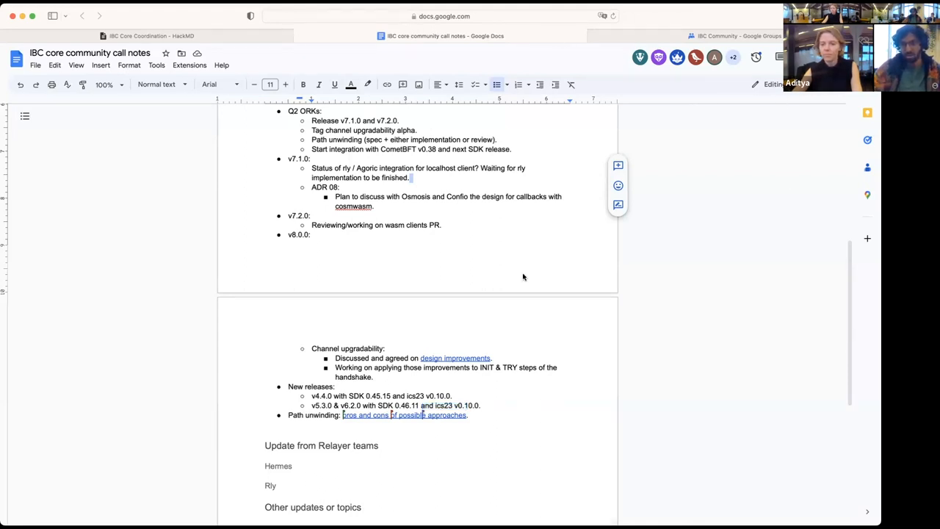
pyautogui.moveTo(564, 326)
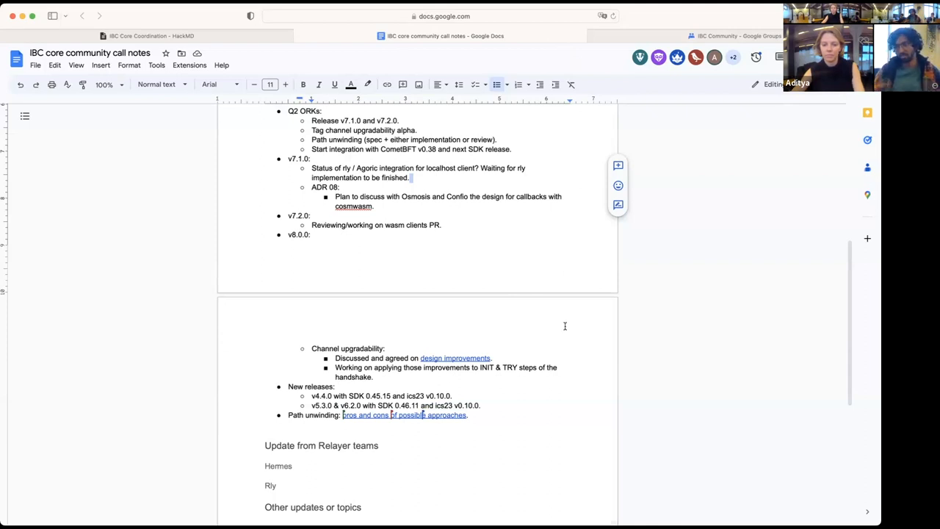
pyautogui.moveTo(572, 273)
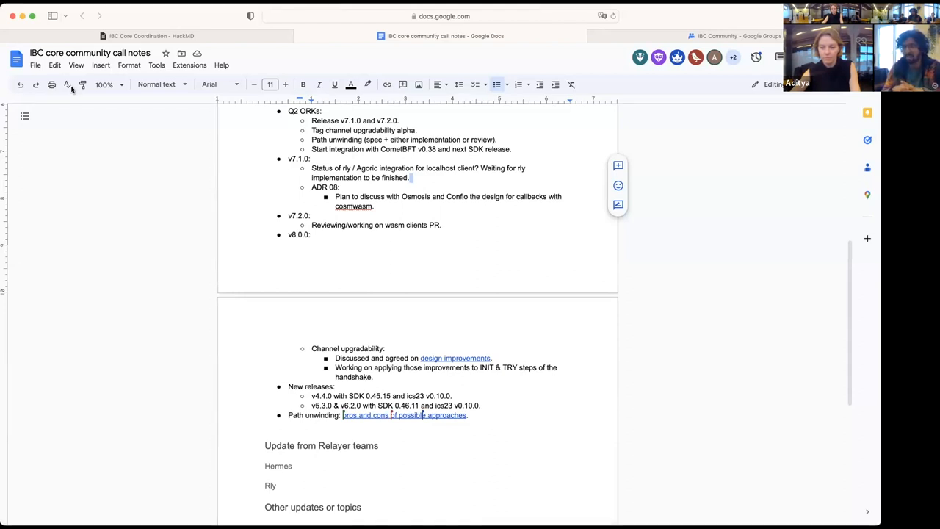
pyautogui.moveTo(455, 358)
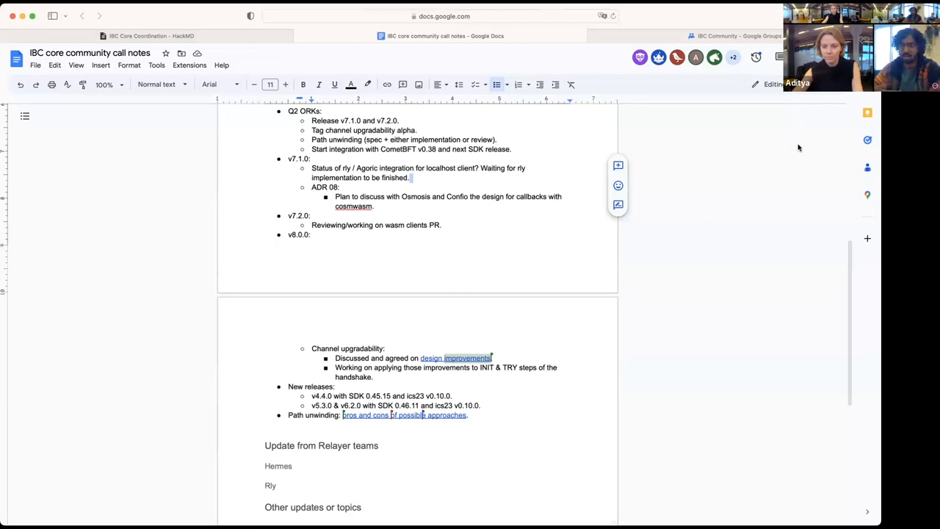
pyautogui.moveTo(863, 515)
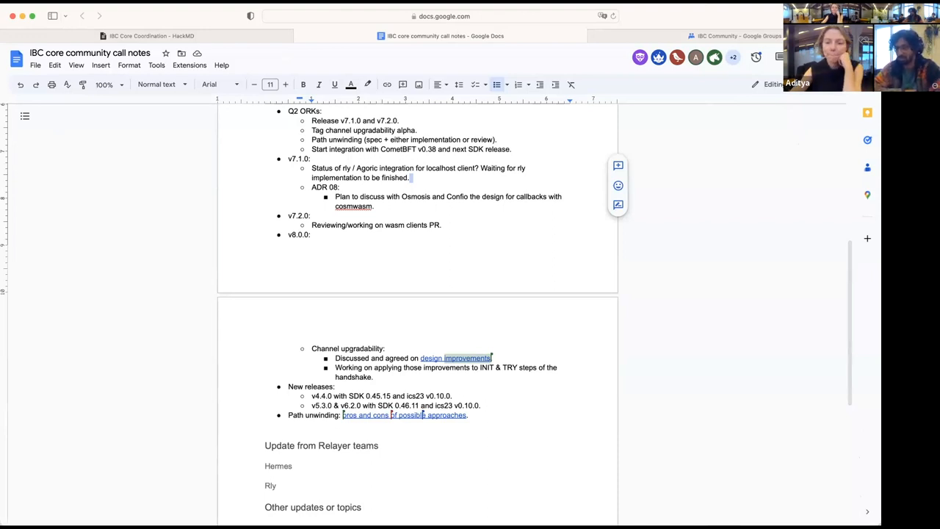
pyautogui.moveTo(635, 411)
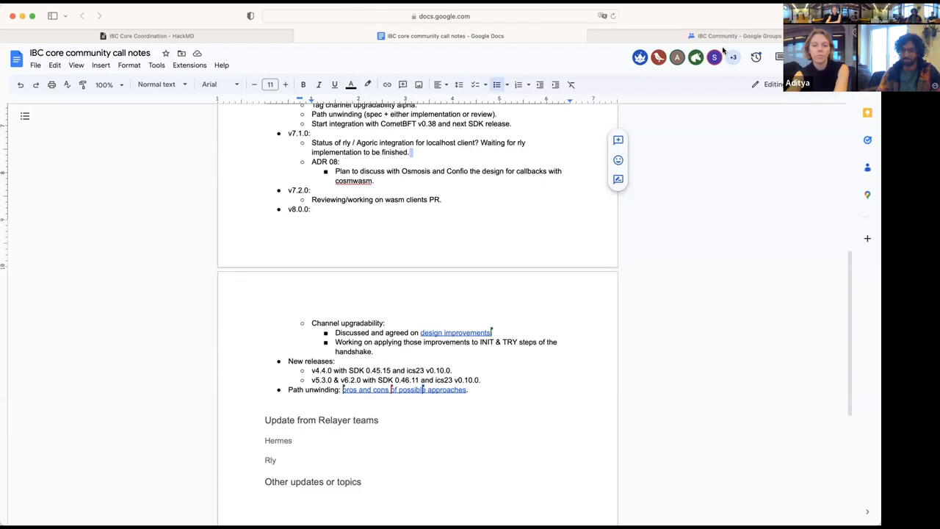
pyautogui.moveTo(399, 81)
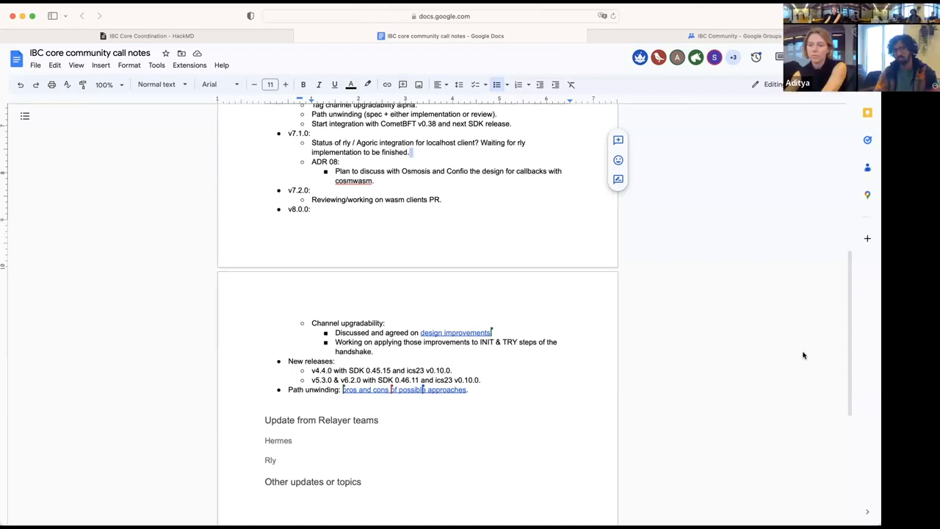
# Scroll through the call notes to review them and return to the Relayer teams section
pyautogui.scroll(-3)
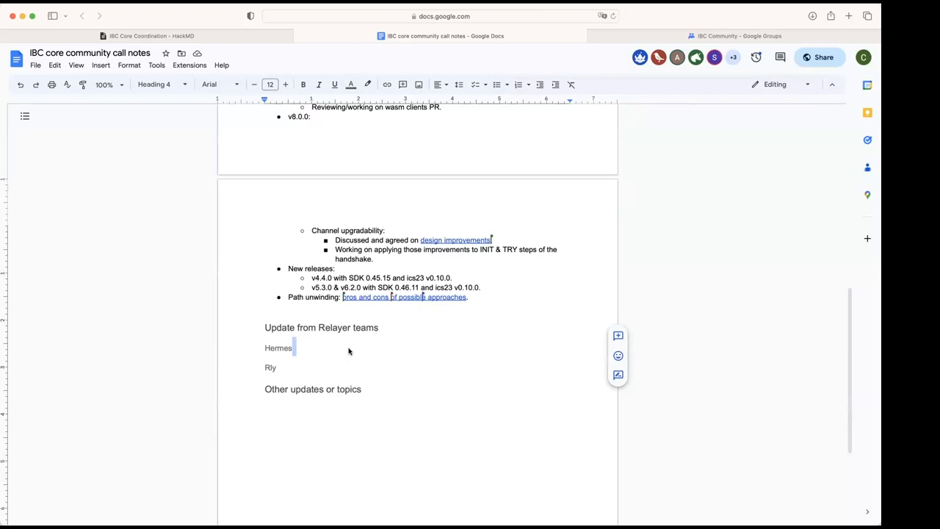
pyautogui.scroll(3)
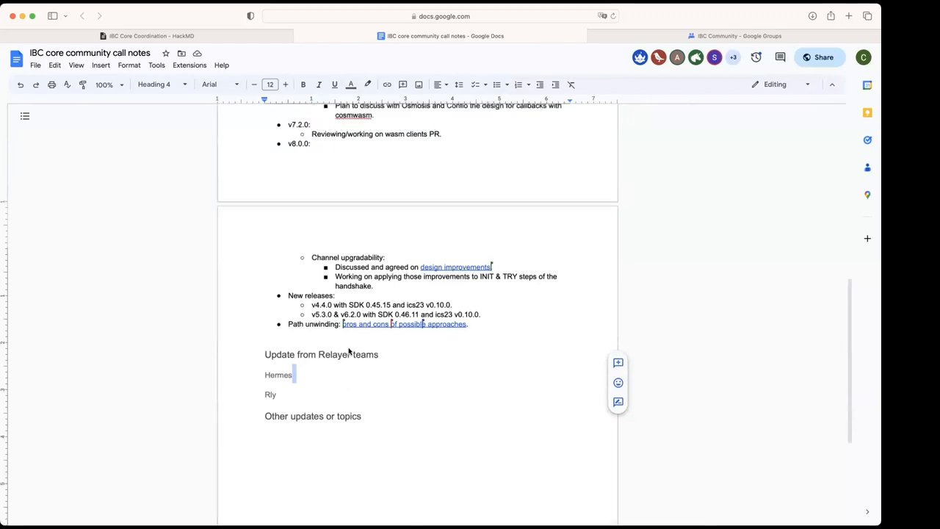
pyautogui.scroll(3)
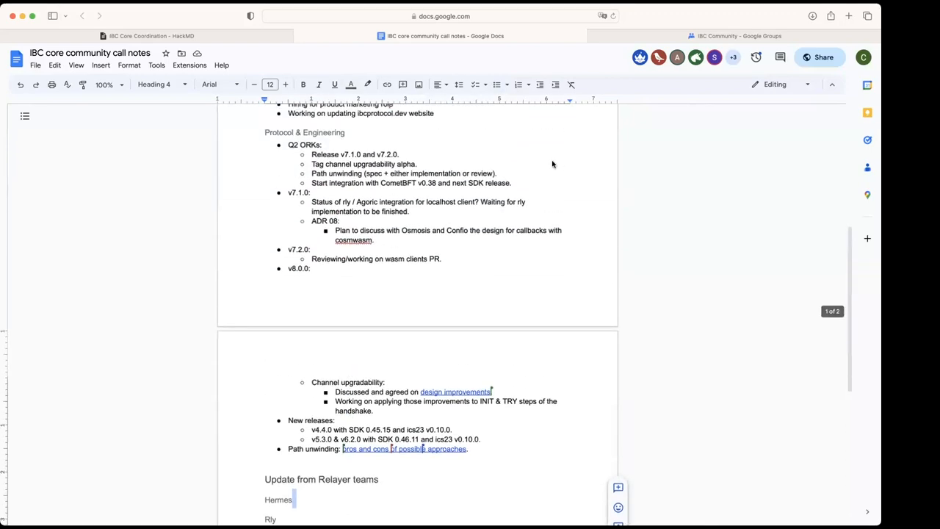
pyautogui.scroll(3)
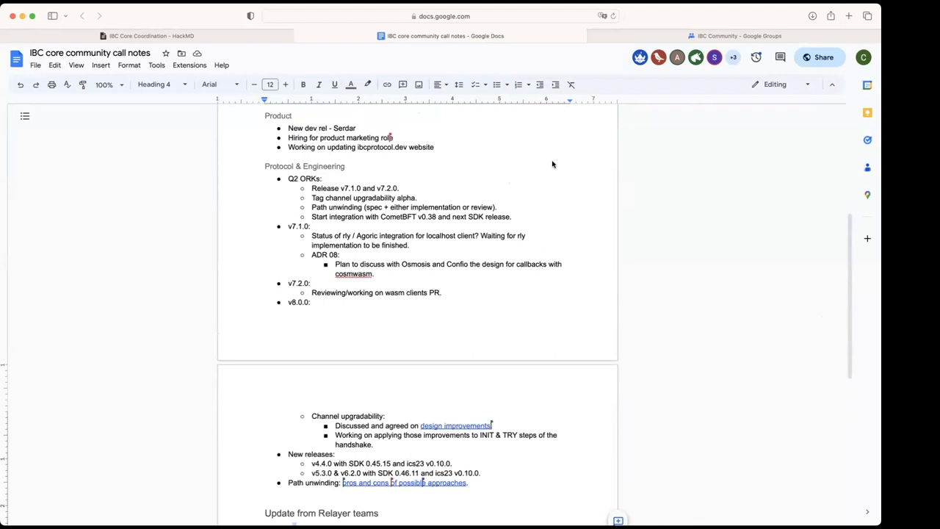
pyautogui.moveTo(374, 338)
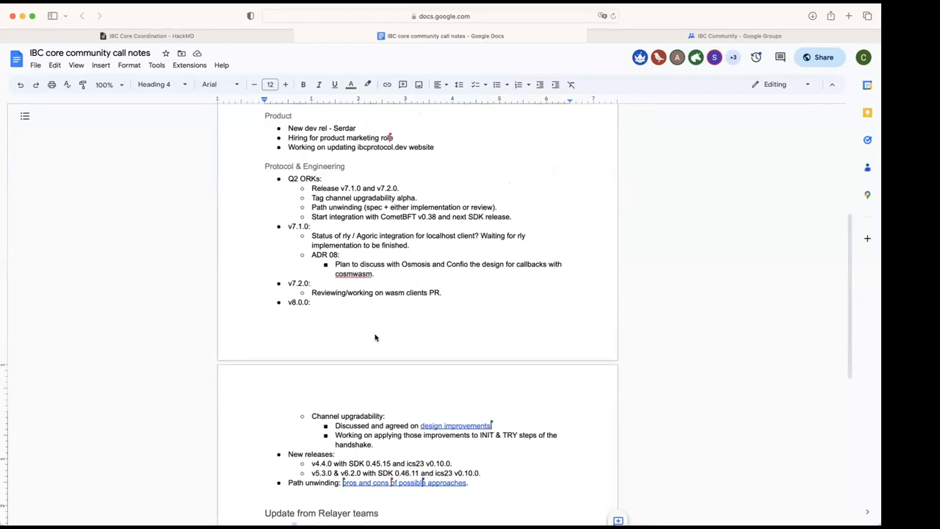
pyautogui.scroll(-3)
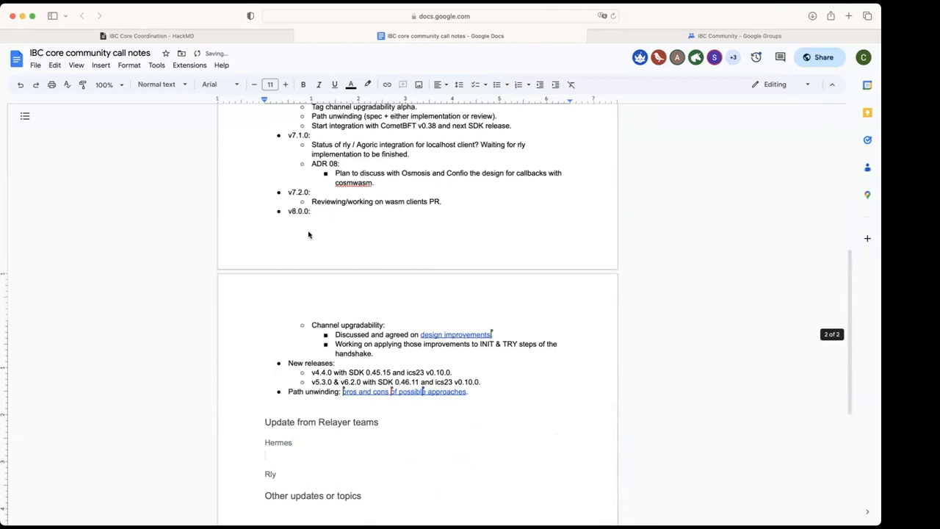
pyautogui.moveTo(498, 84)
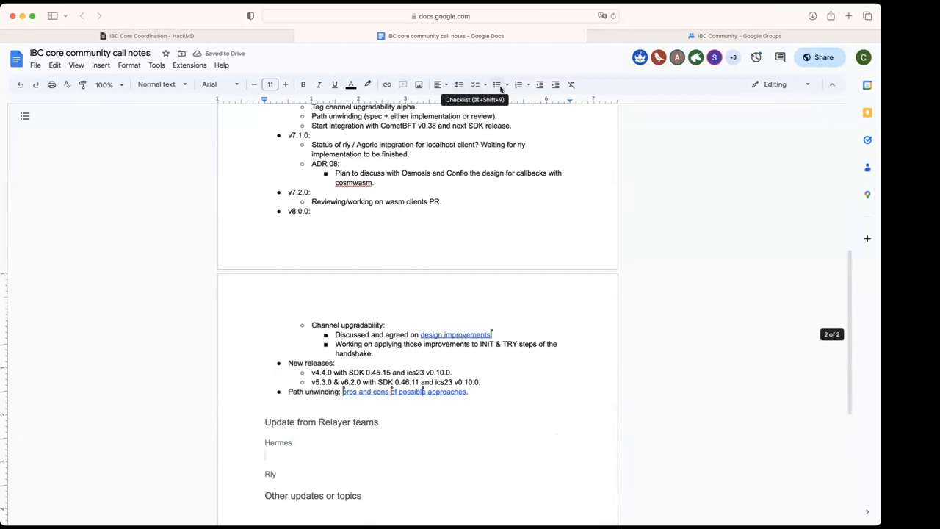
# Add a Hermes bullet: started working on channel upgradability (init step)
pyautogui.click(496, 84)
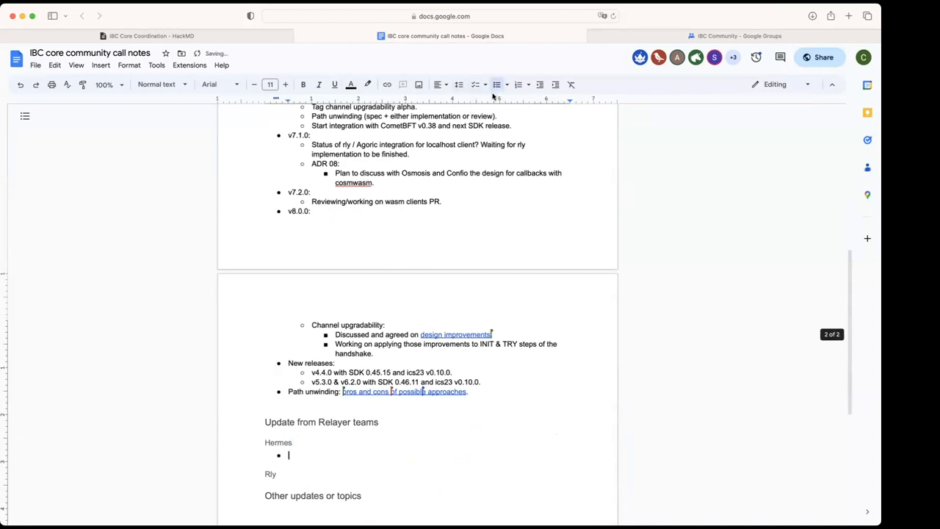
pyautogui.moveTo(317, 466)
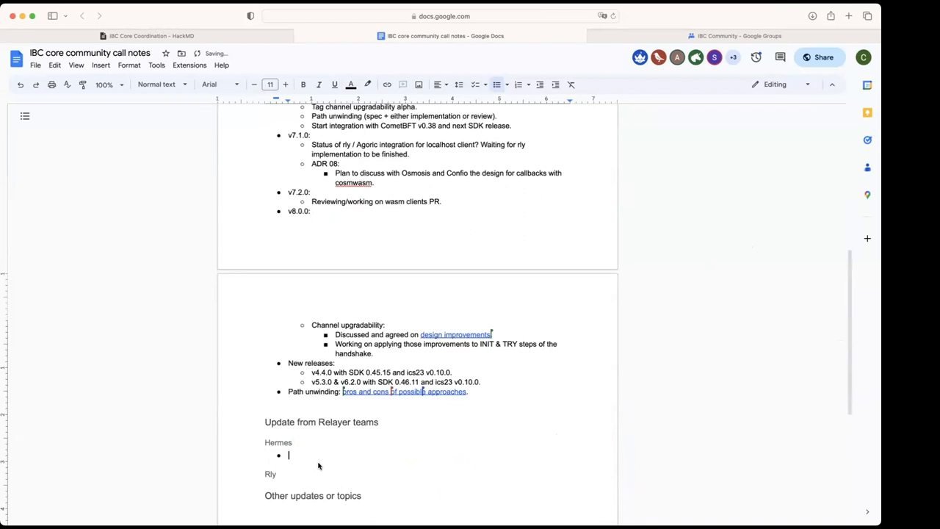
pyautogui.write('St')
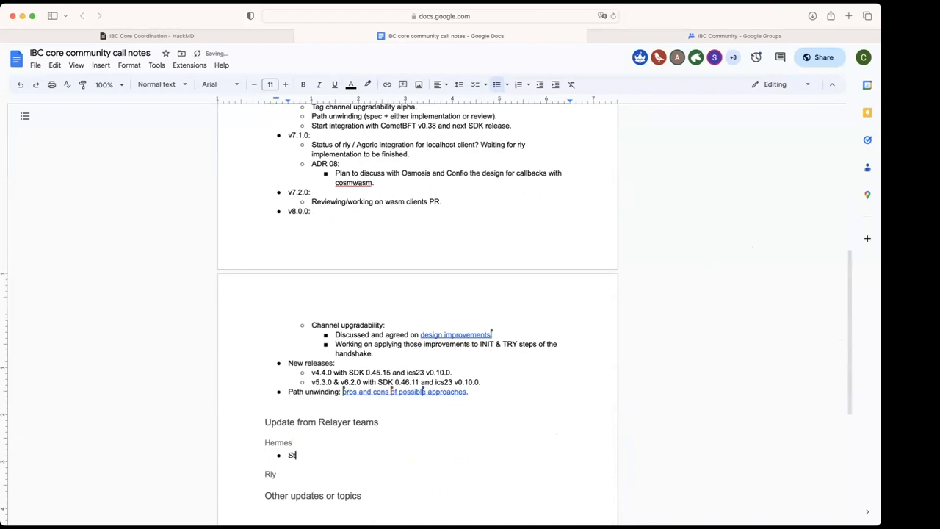
pyautogui.write('tarted working with')
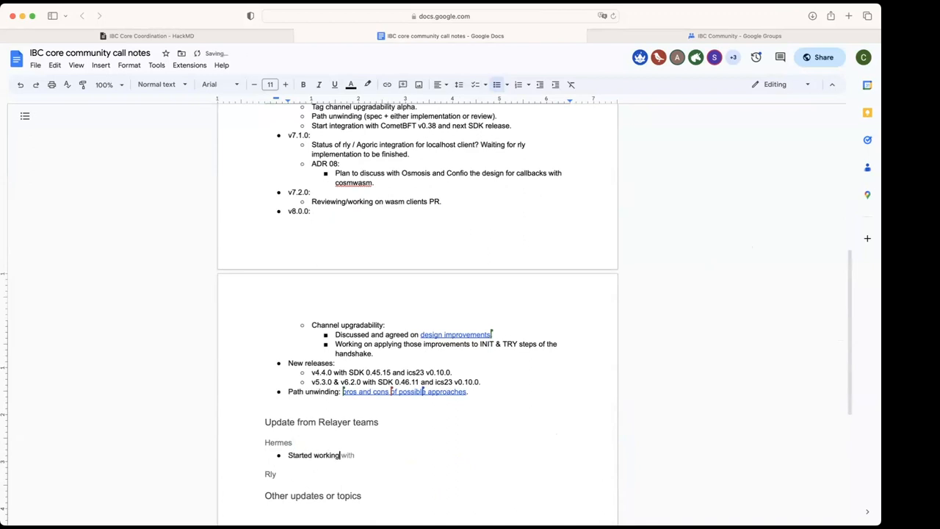
pyautogui.write('on channel upgradability')
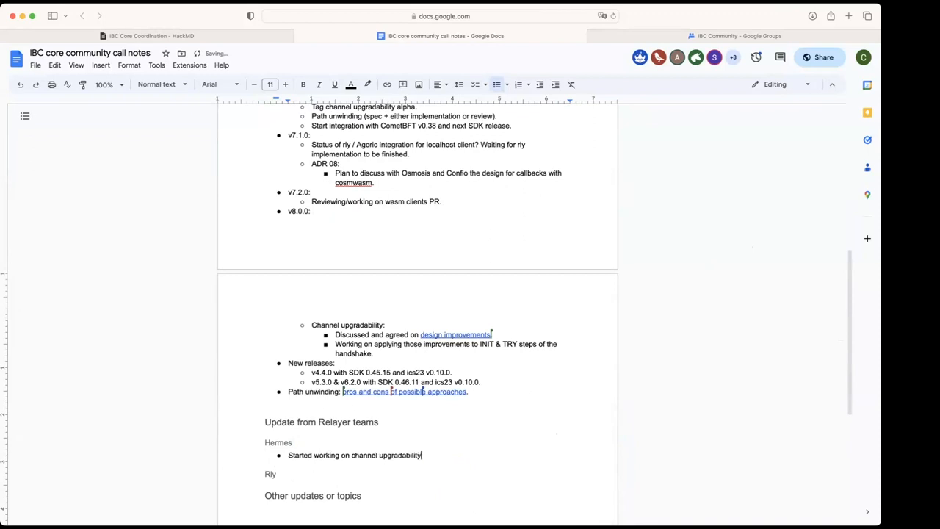
pyautogui.write('(init')
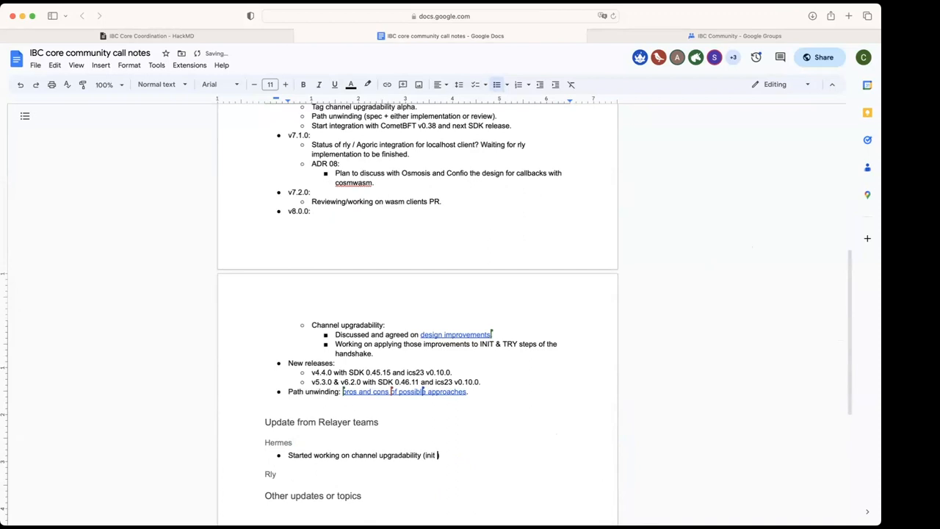
pyautogui.write('step).')
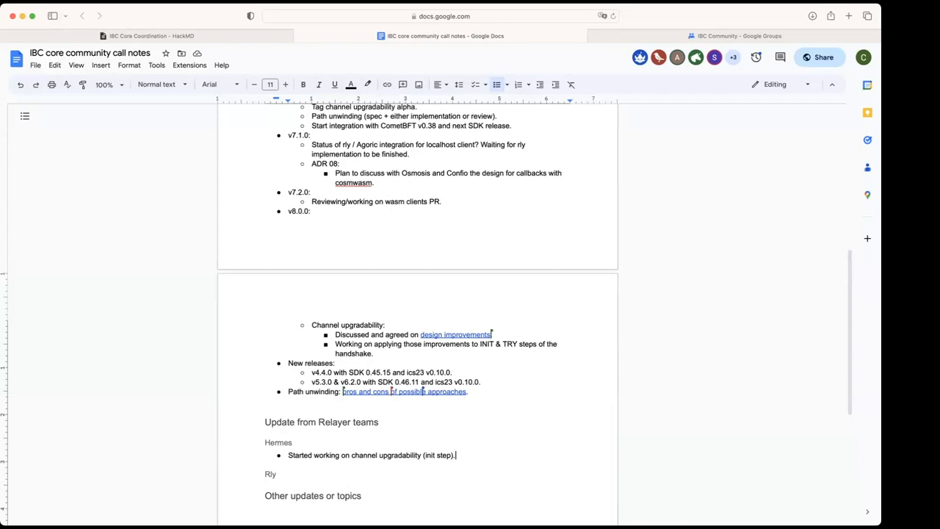
# Add a second Hermes bullet: working on push/pull relaying
pyautogui.press('Return')
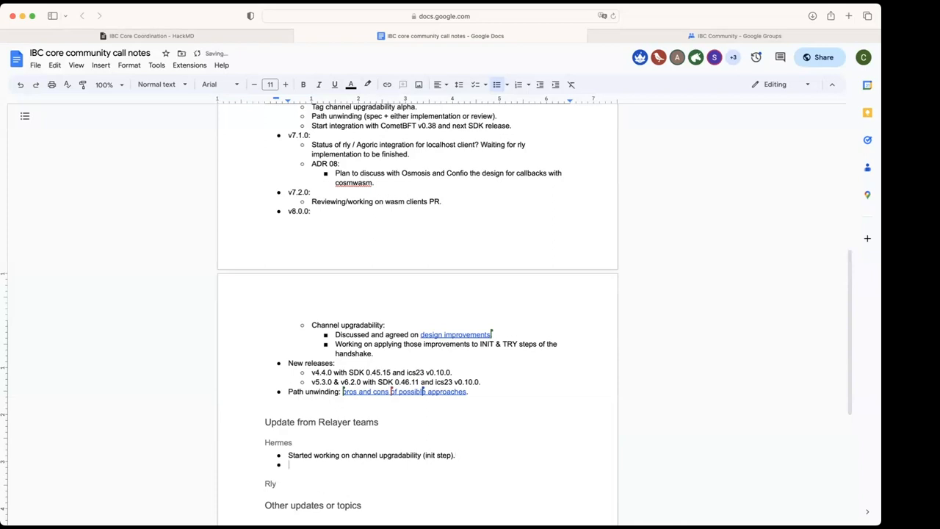
pyautogui.write('Working on')
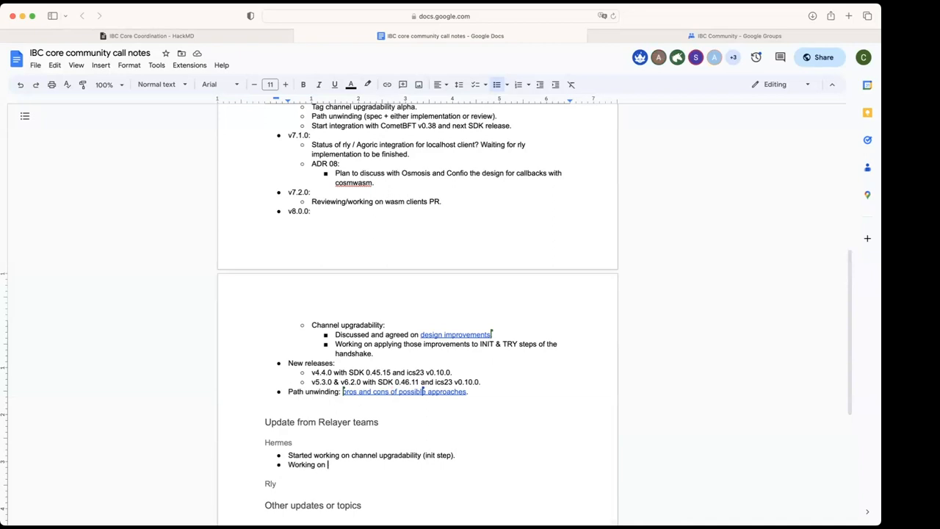
pyautogui.write('push/pull')
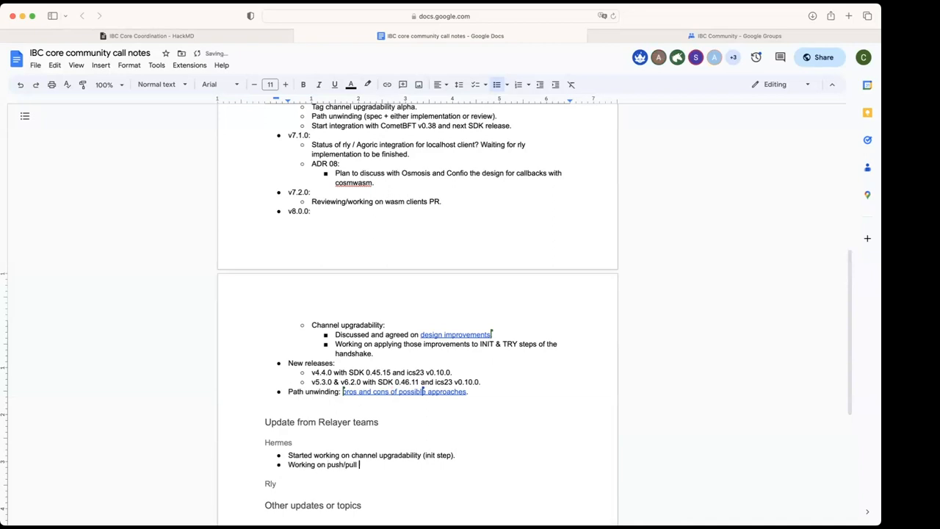
pyautogui.write('relaying.')
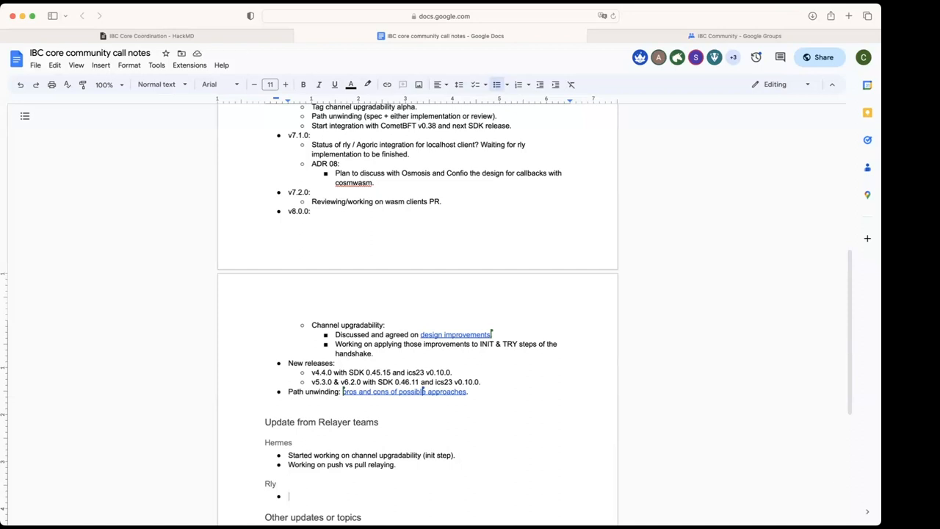
pyautogui.moveTo(836, 73)
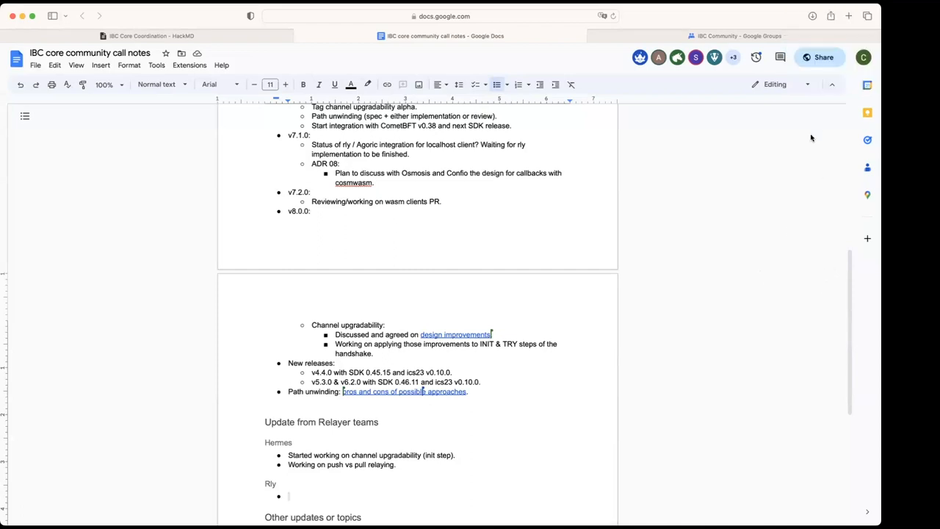
pyautogui.moveTo(723, 513)
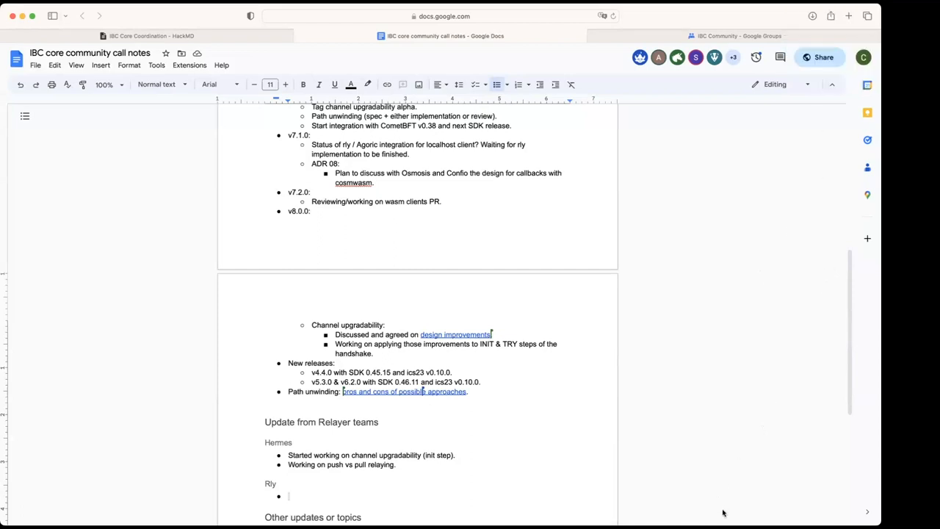
pyautogui.moveTo(452, 324)
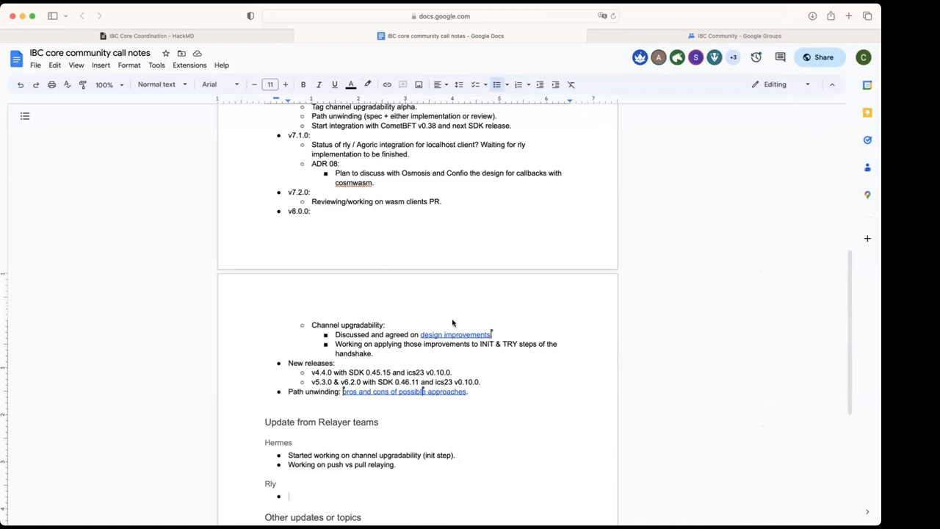
# Check the rly release link under 'Update from Relayer teams' in HackMD, then return to the call notes document
pyautogui.scroll(-3)
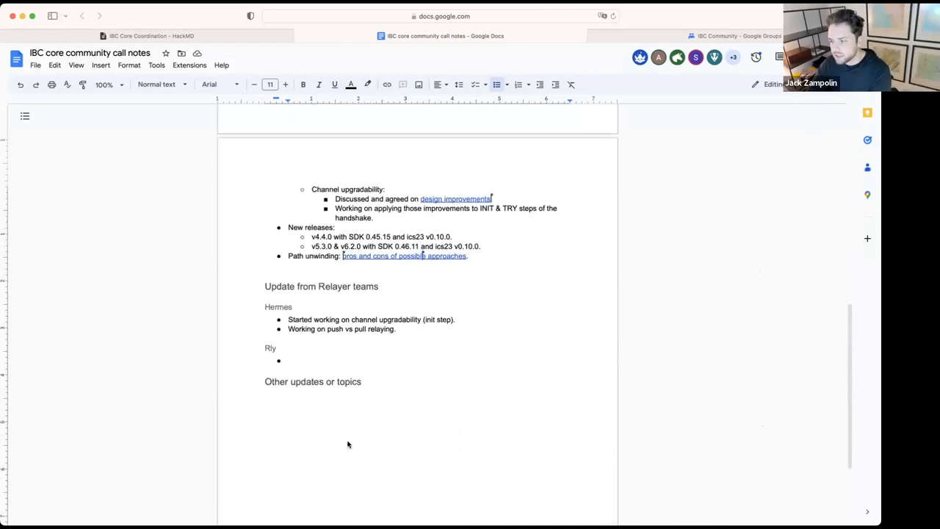
pyautogui.scroll(3)
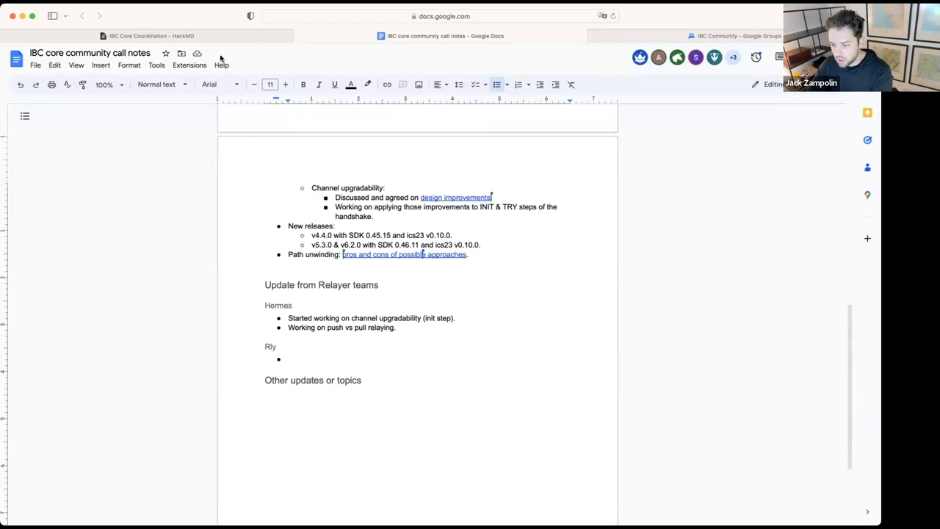
pyautogui.click(150, 35)
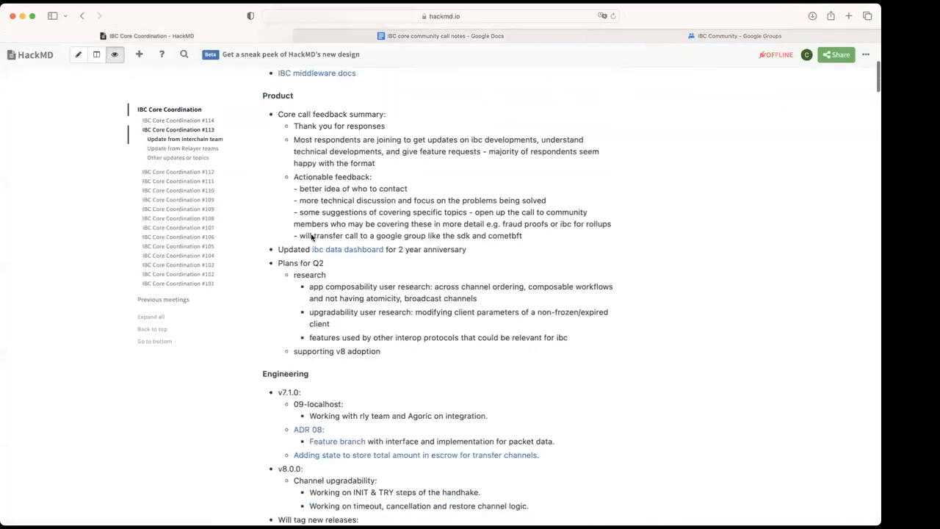
pyautogui.scroll(-3)
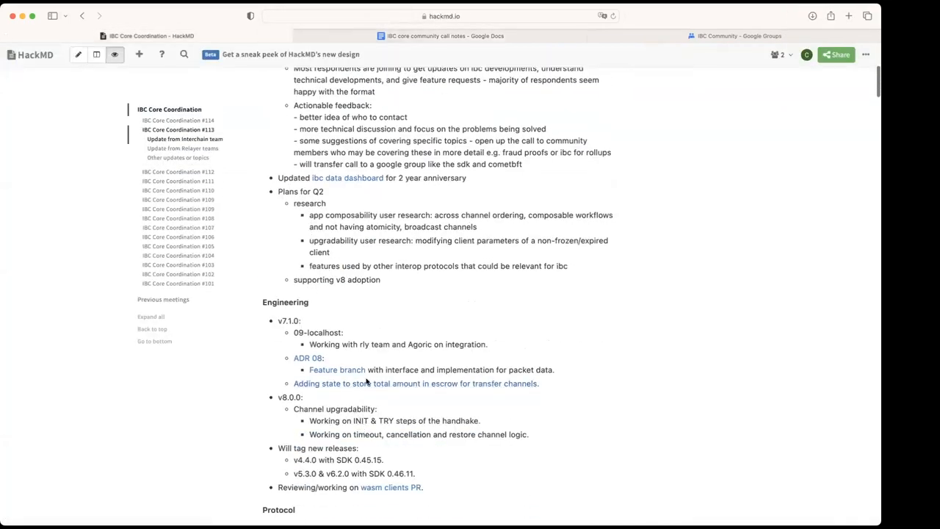
pyautogui.scroll(-3)
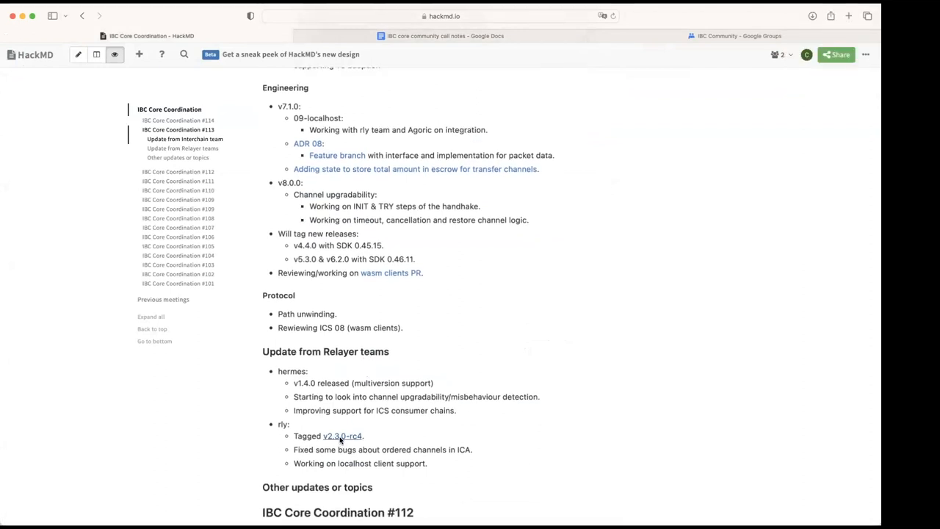
pyautogui.rightClick(341, 435)
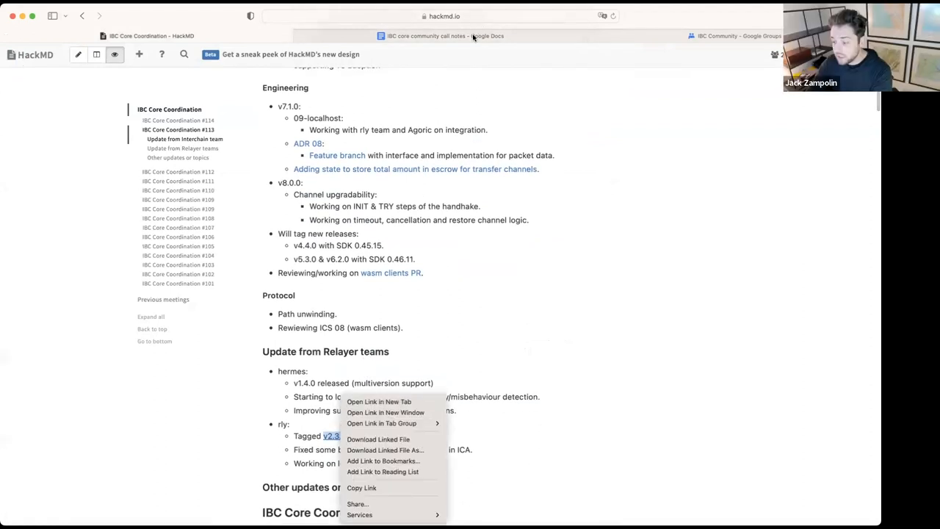
pyautogui.click(445, 35)
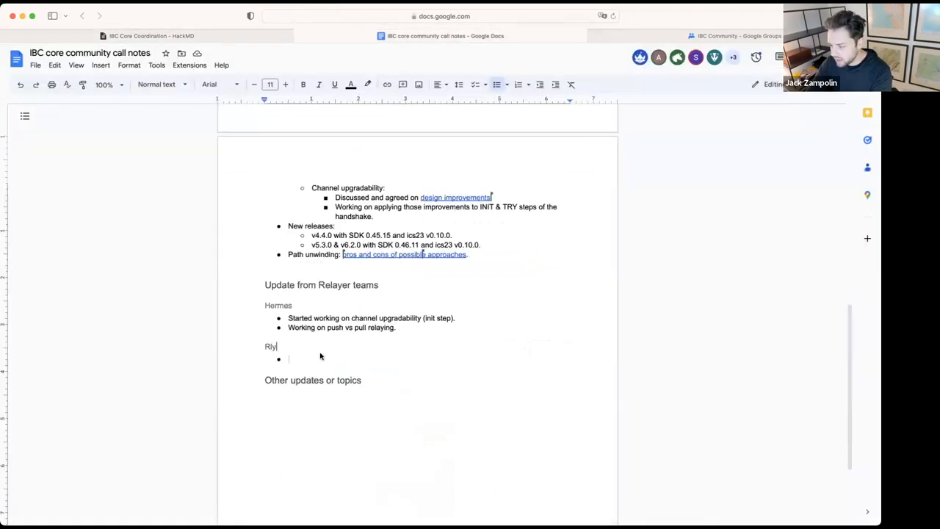
# Write 'Released v2.3.0.' in the Rly bullet
pyautogui.write('R')
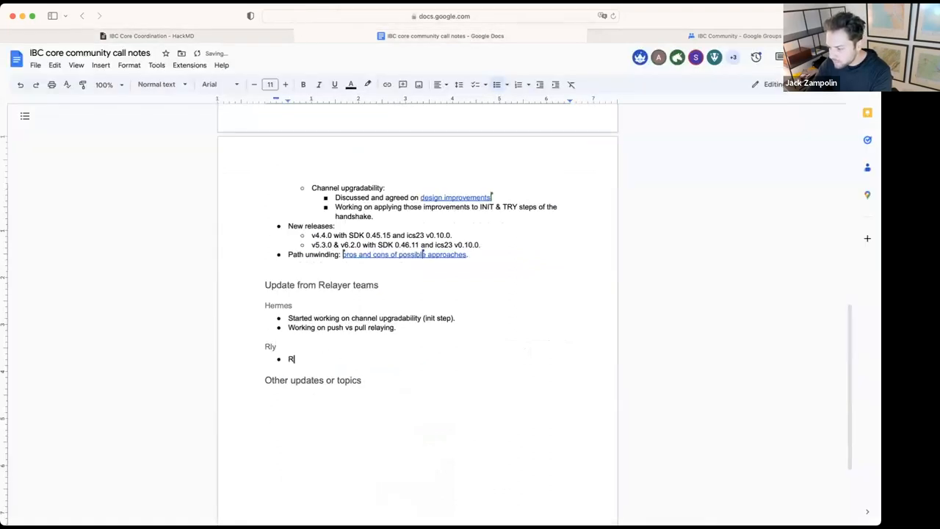
pyautogui.write('eleased v')
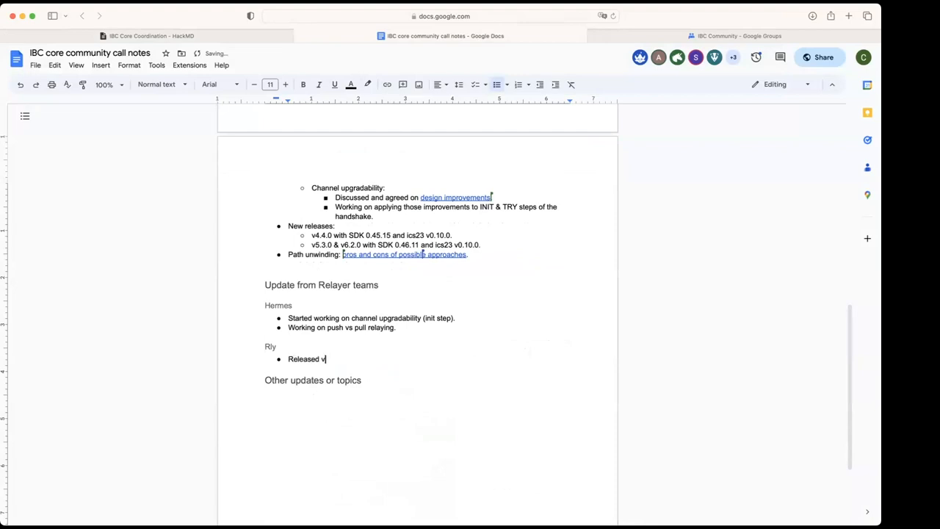
pyautogui.write('2.3.0')
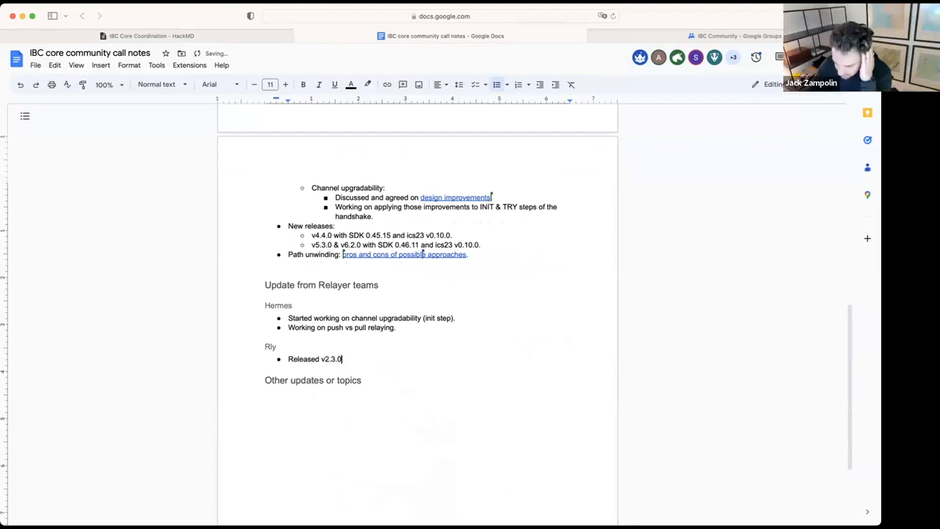
pyautogui.write('.')
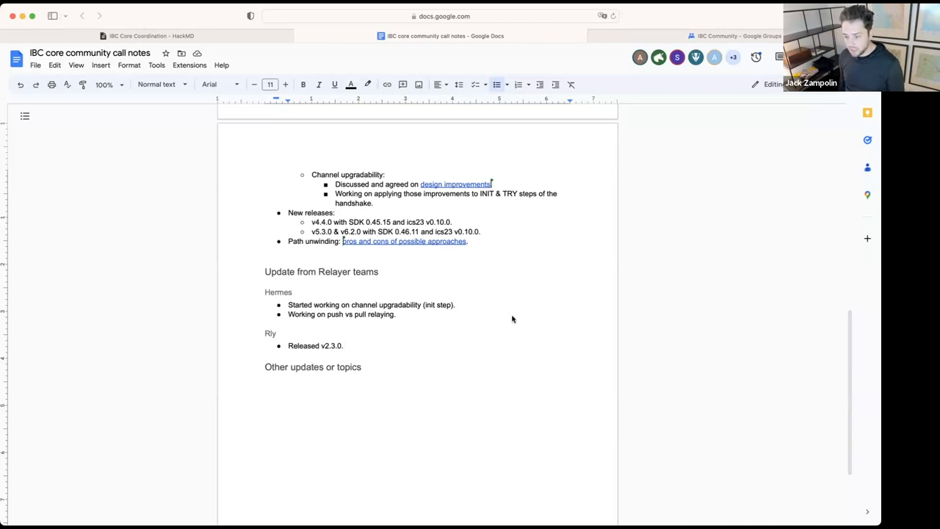
pyautogui.moveTo(563, 314)
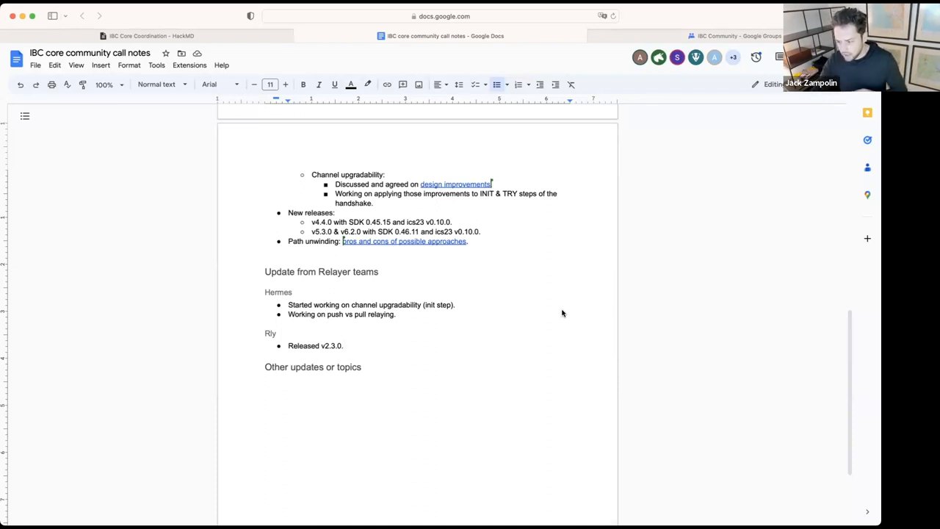
pyautogui.moveTo(547, 313)
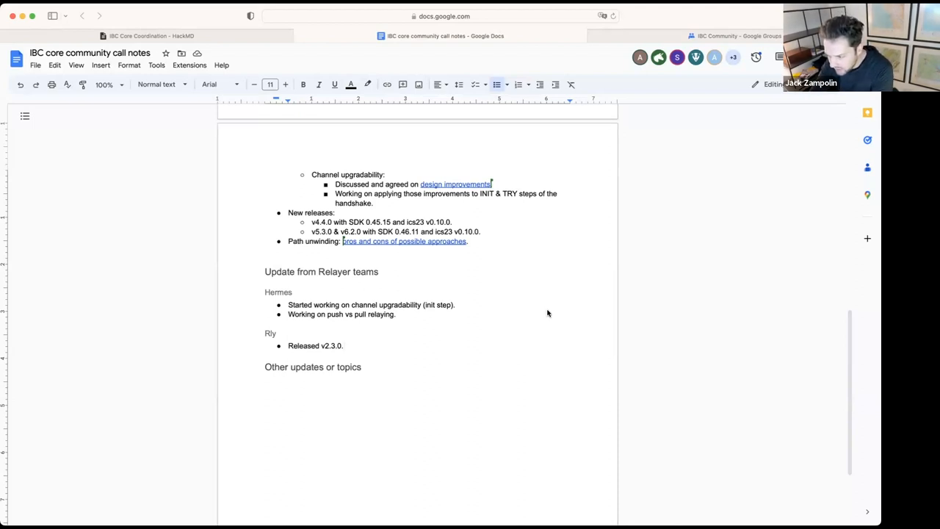
pyautogui.moveTo(429, 58)
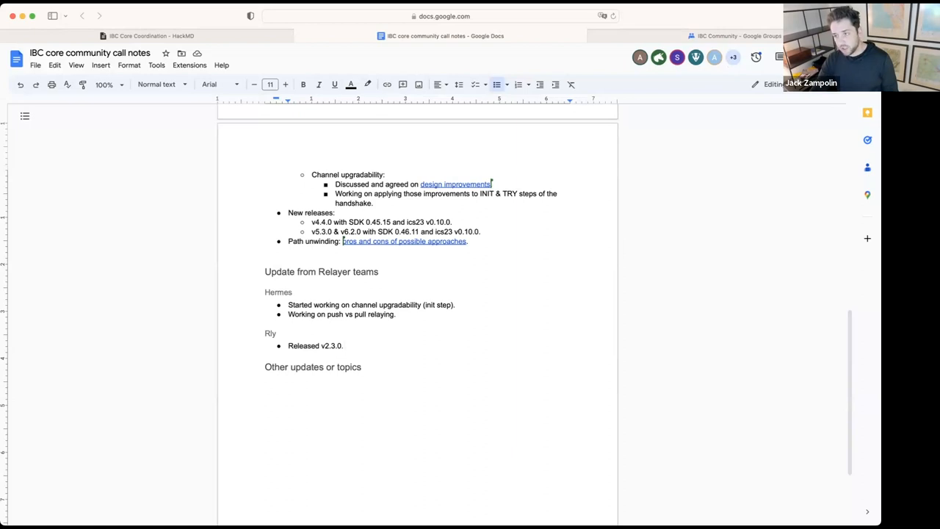
pyautogui.moveTo(214, 12)
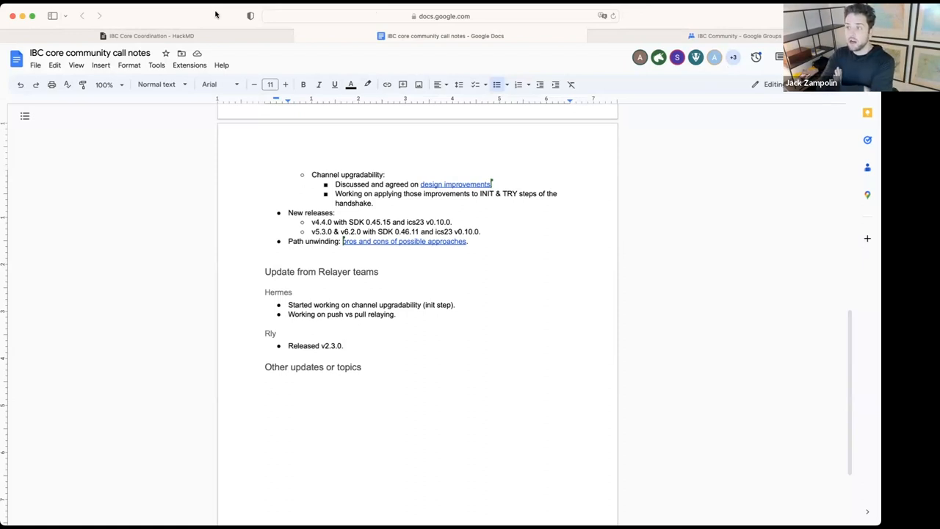
pyautogui.moveTo(205, 105)
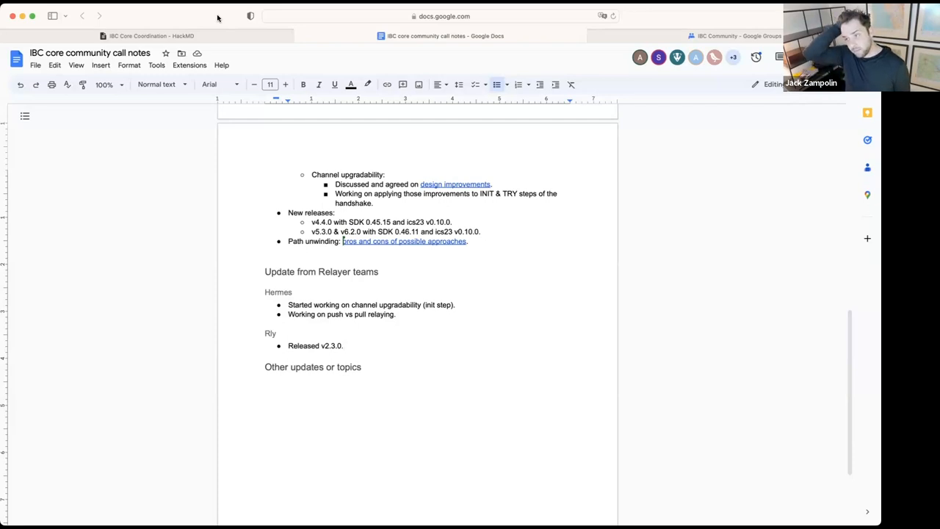
pyautogui.moveTo(380, 253)
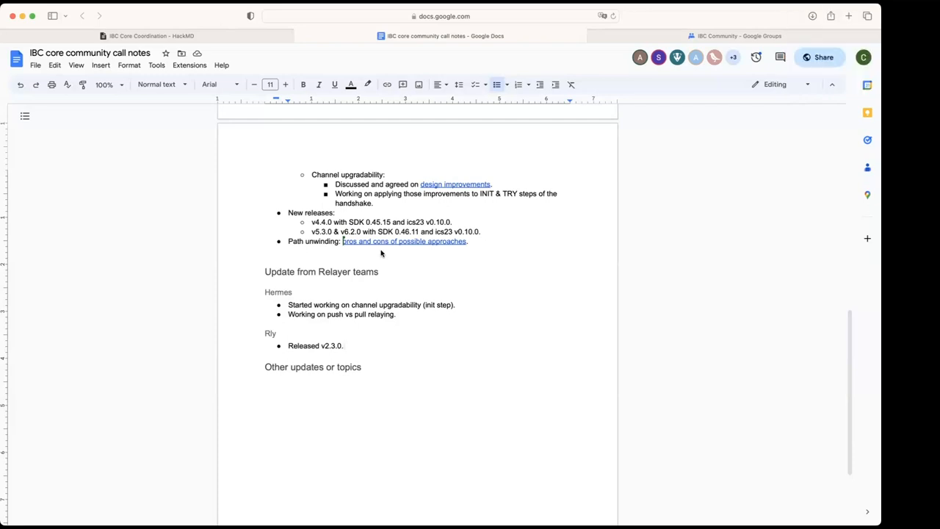
pyautogui.scroll(3)
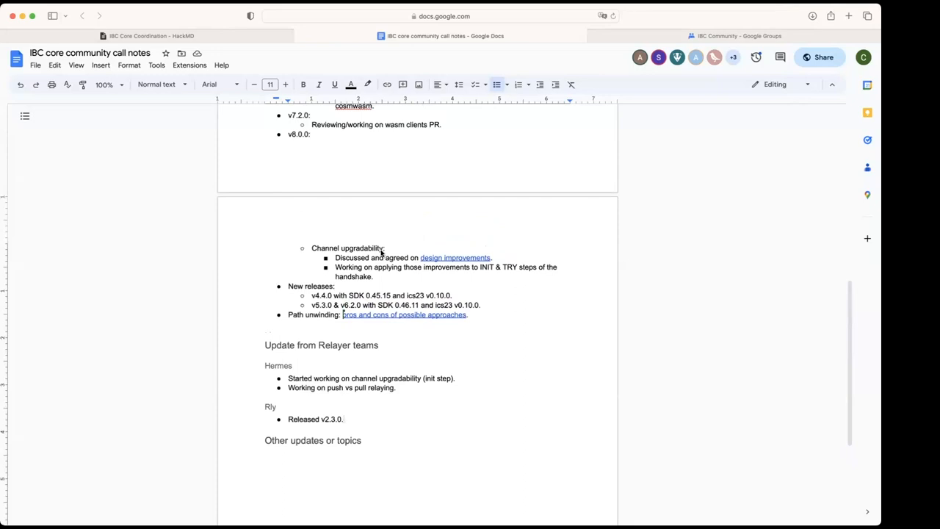
pyautogui.scroll(-3)
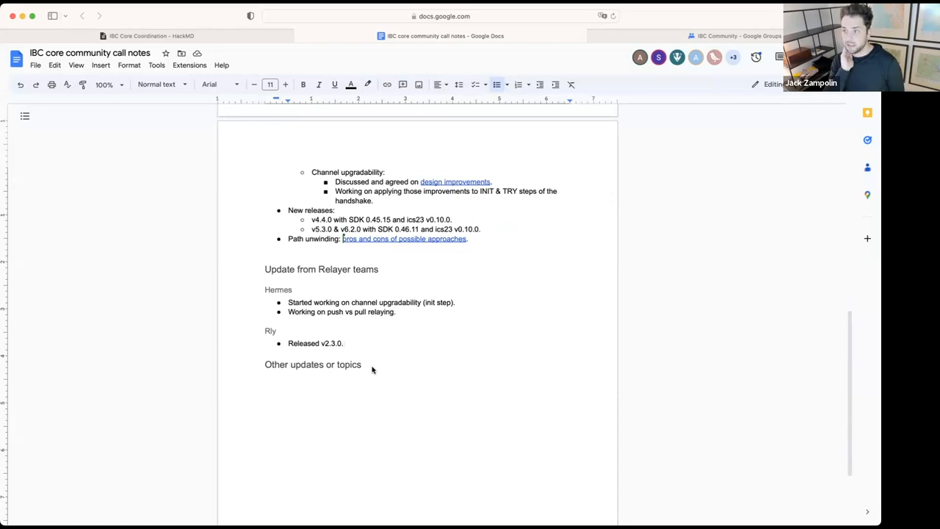
# Add a 'Wasm clients' bullet under Other updates or topics with an indented sub-bullet
pyautogui.click(361, 364)
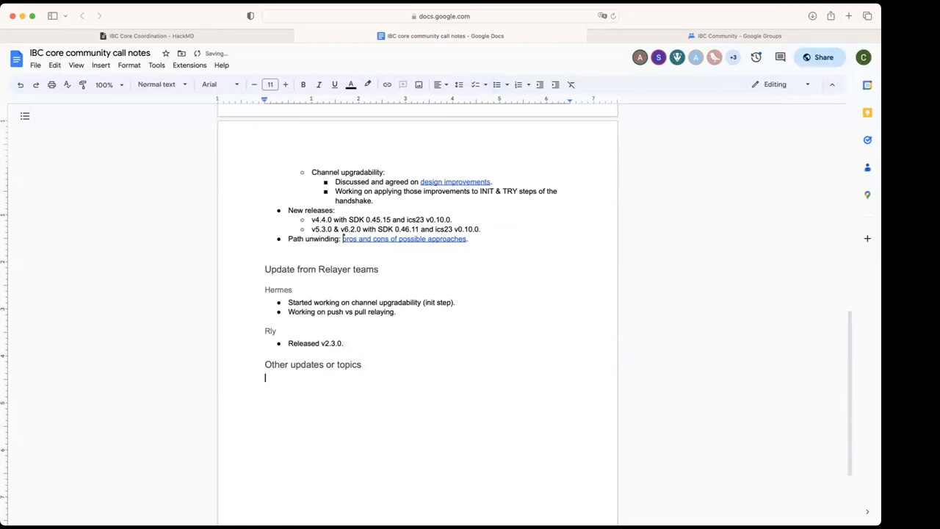
pyautogui.click(497, 83)
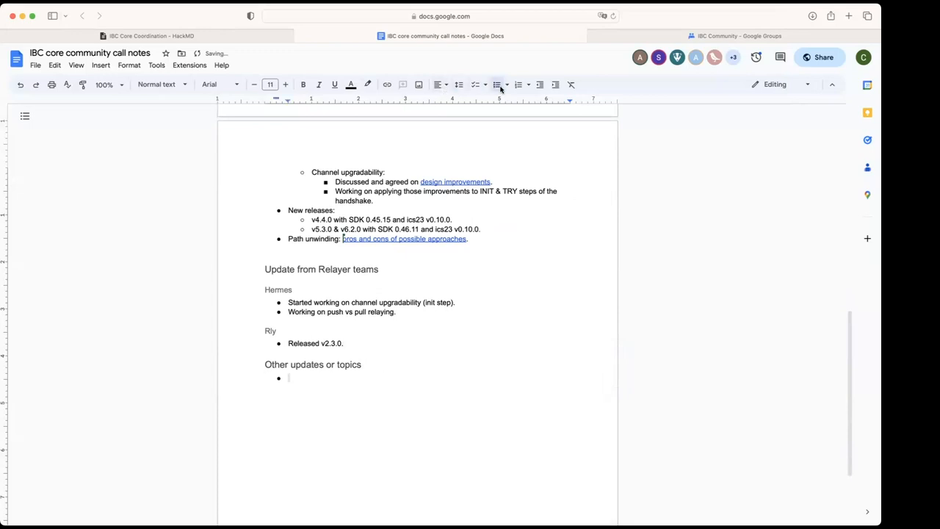
pyautogui.write('Wasm clients')
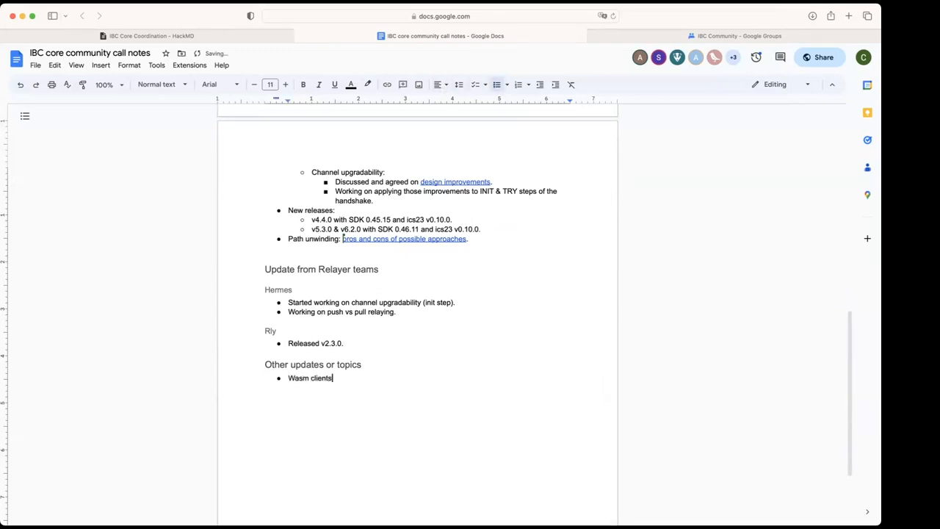
pyautogui.press('enter')
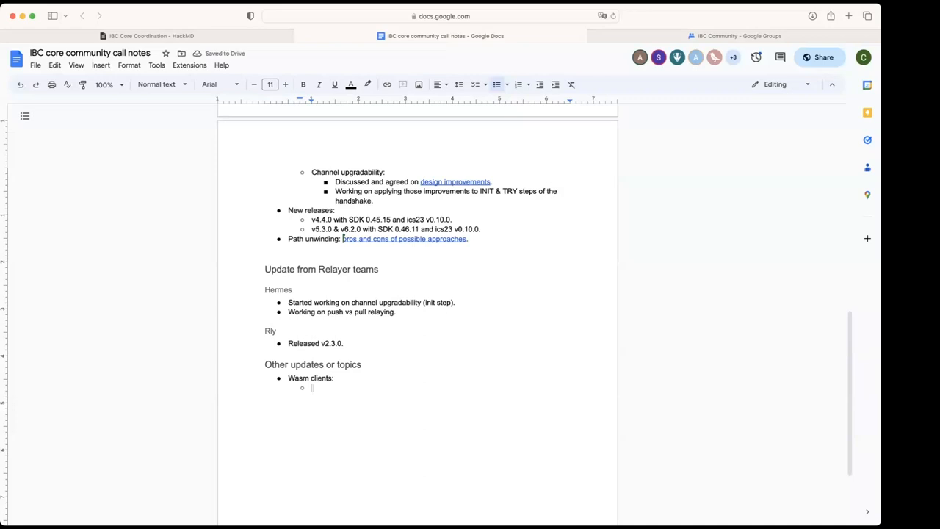
# Note the Tendermint light client cosmwasm contract developed to have the same test coverage as Tendermint go light client
pyautogui.write('TEe')
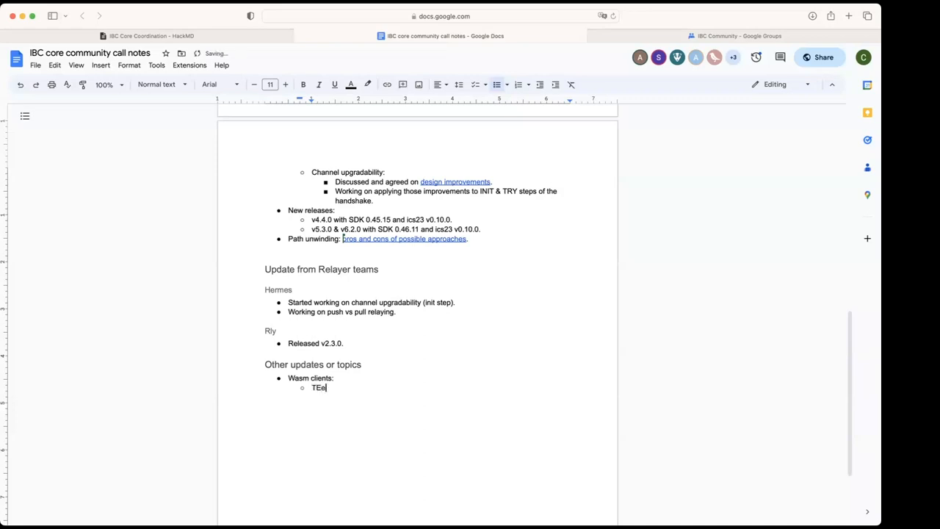
pyautogui.write('Tendermint light client cosmwasm')
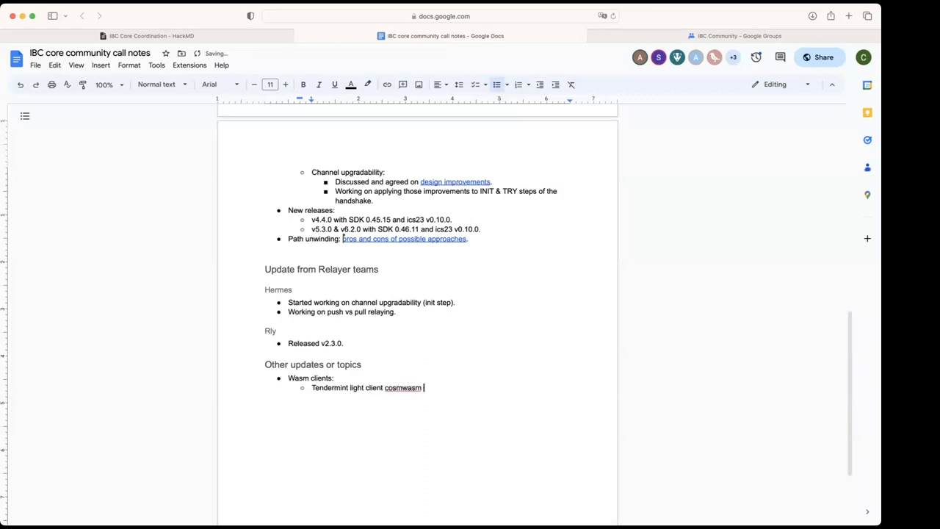
pyautogui.write('contract')
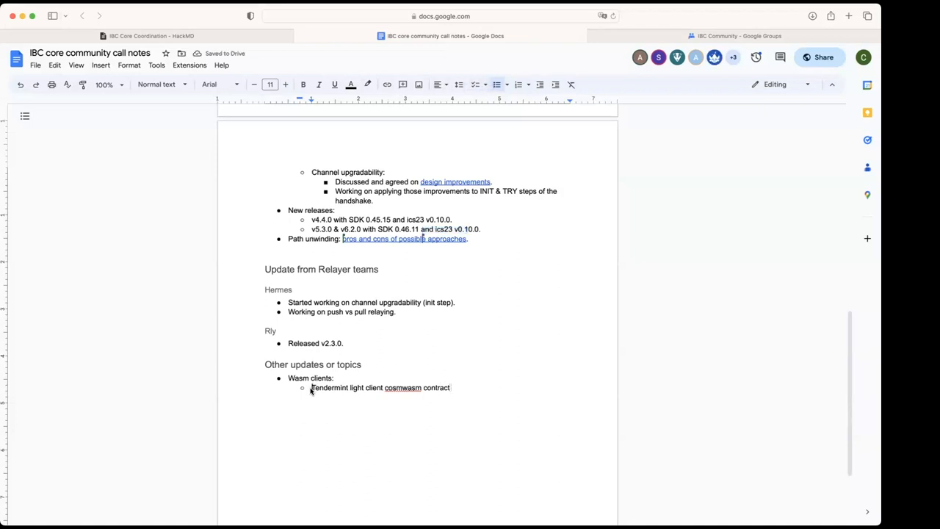
pyautogui.write('Developed a')
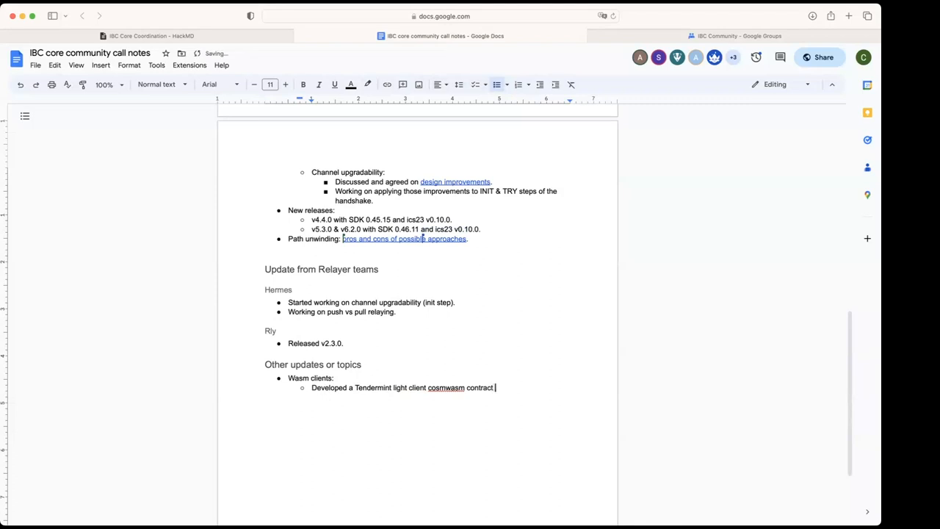
pyautogui.write('to test')
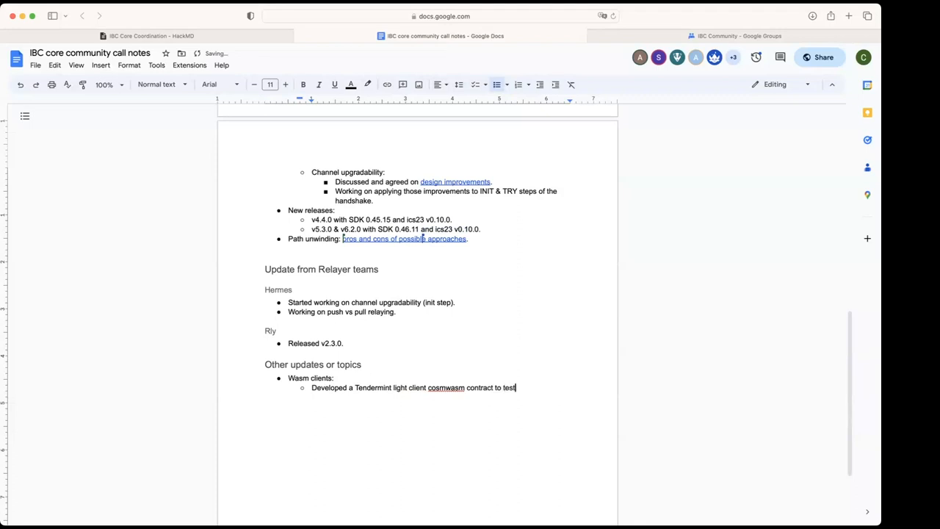
pyautogui.press('backspace')
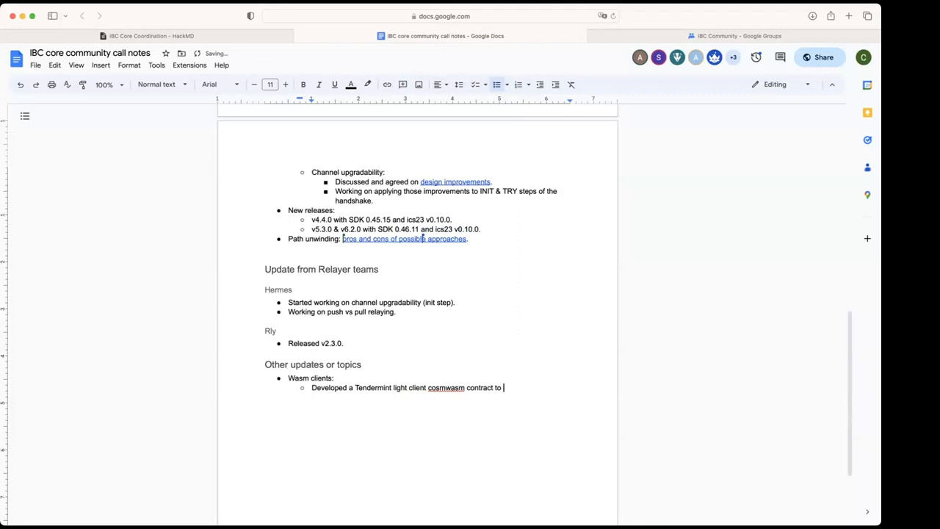
pyautogui.write('have the same test cov')
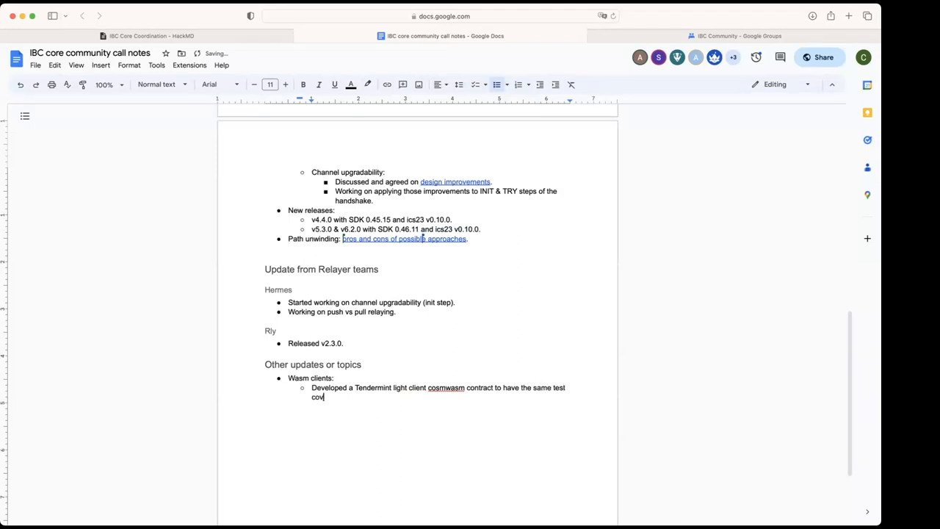
pyautogui.write('erage as')
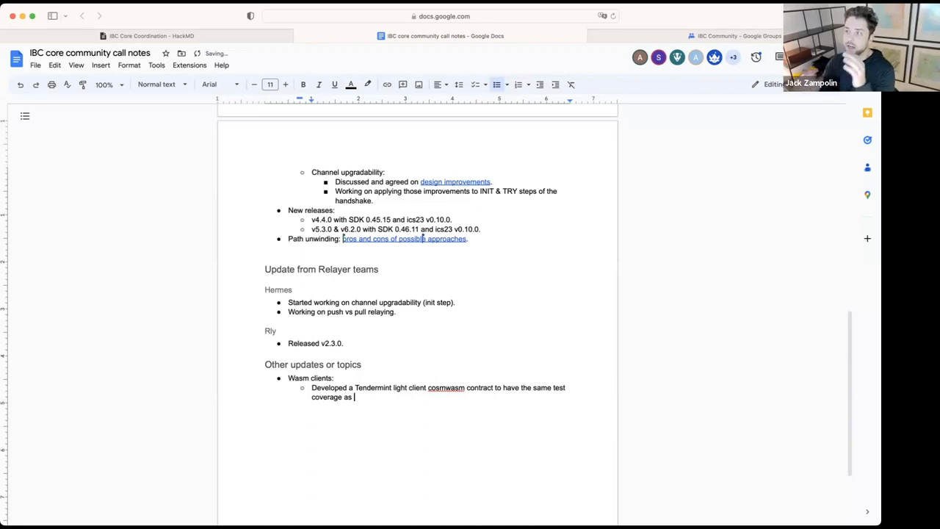
pyautogui.write('Tend')
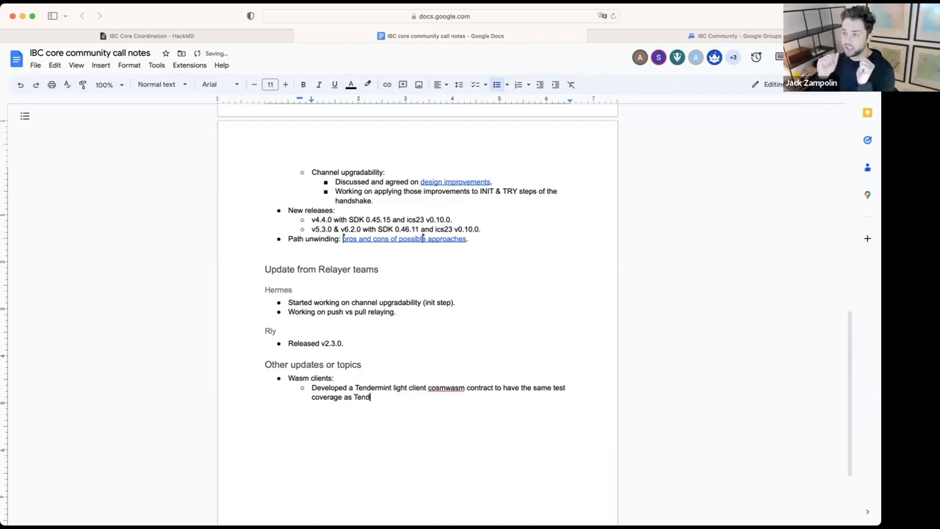
pyautogui.write('ermint go light cl')
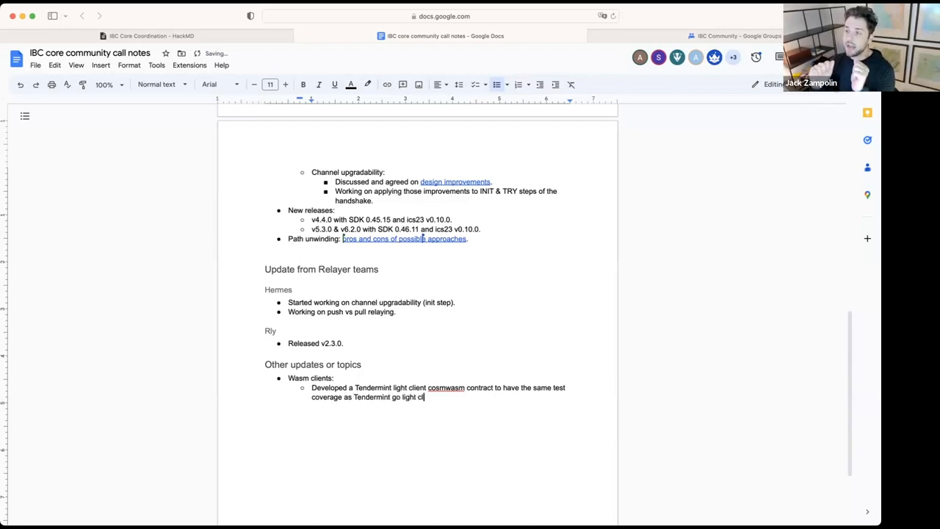
pyautogui.write('ient.')
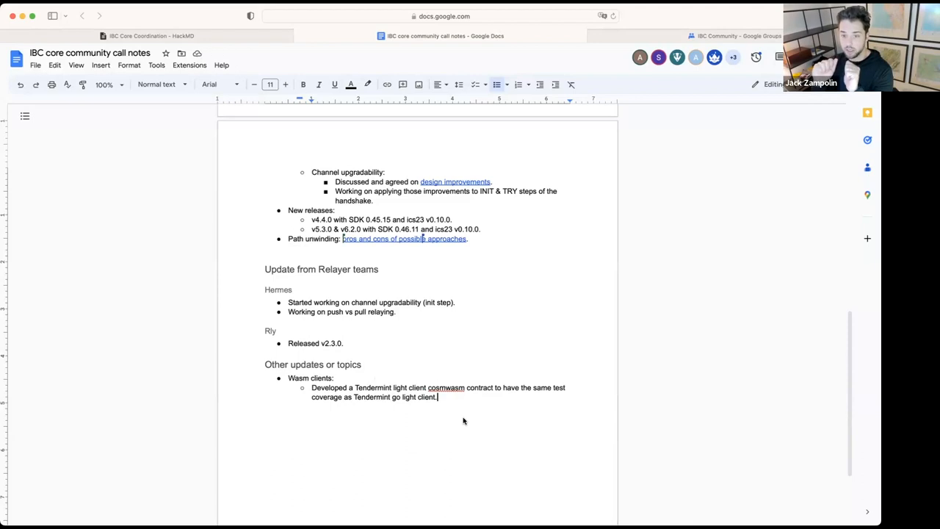
pyautogui.moveTo(456, 408)
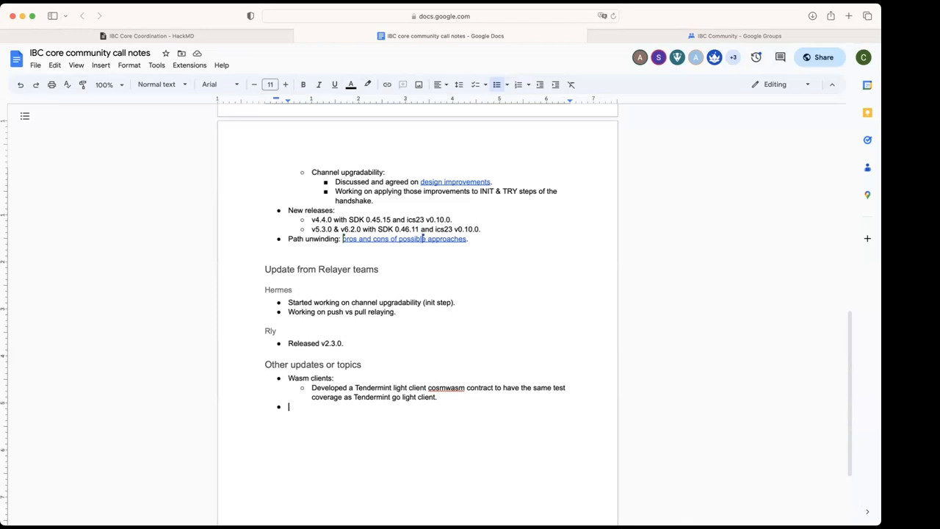
pyautogui.moveTo(517, 280)
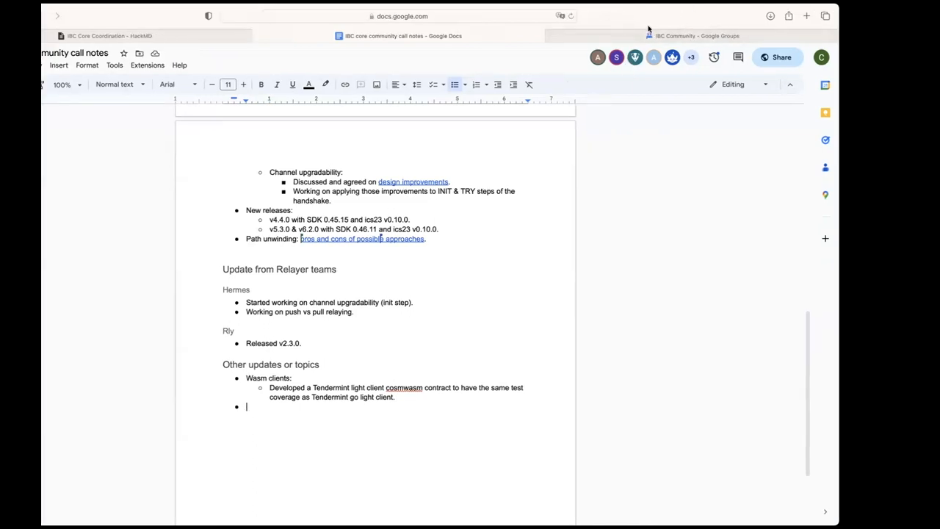
# Glance at the IBC Community group page and return to the call notes document
pyautogui.click(691, 35)
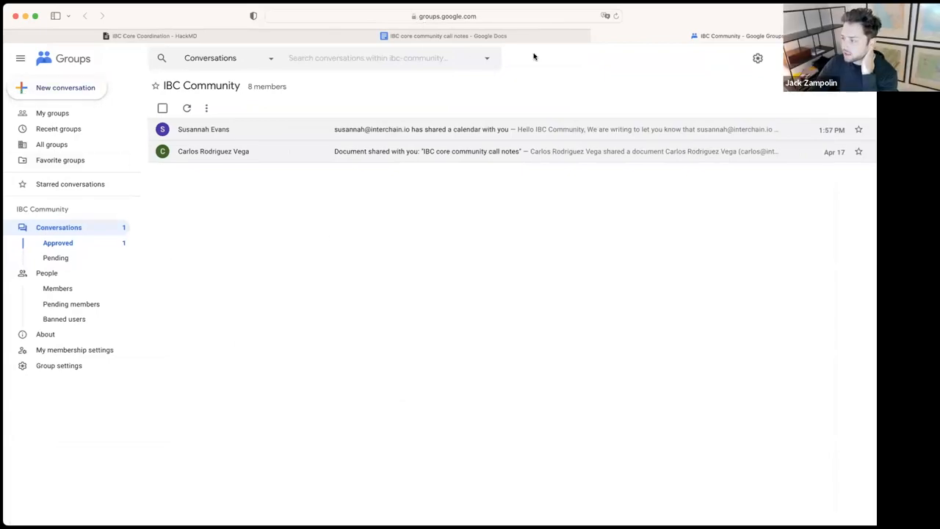
pyautogui.click(448, 36)
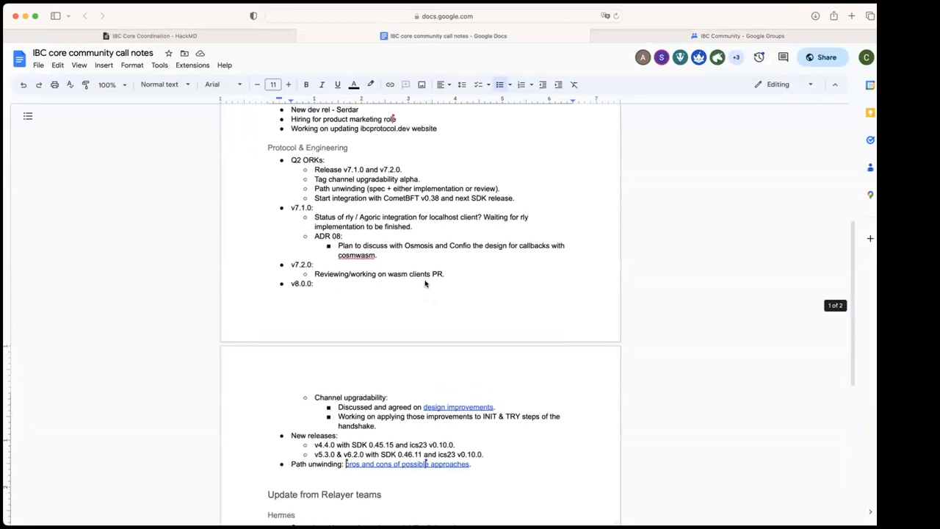
pyautogui.scroll(3)
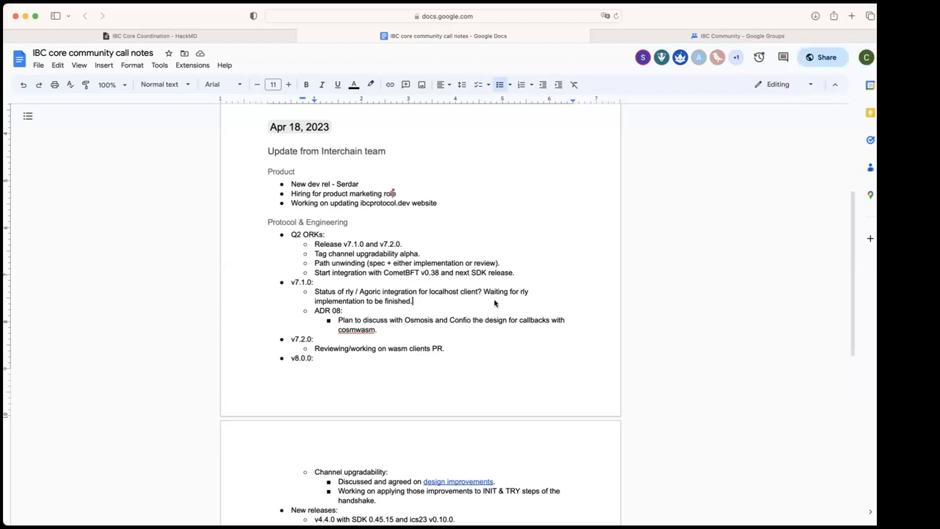
pyautogui.moveTo(484, 329)
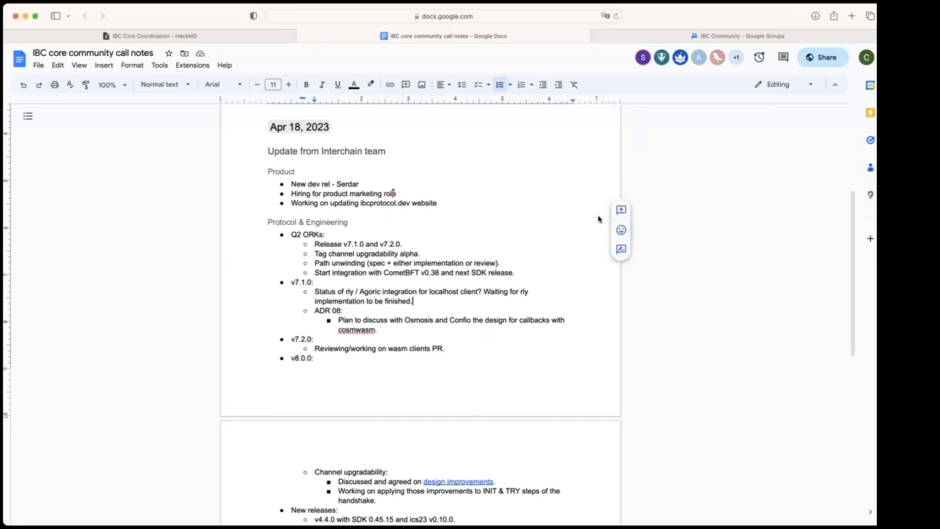
pyautogui.moveTo(661, 38)
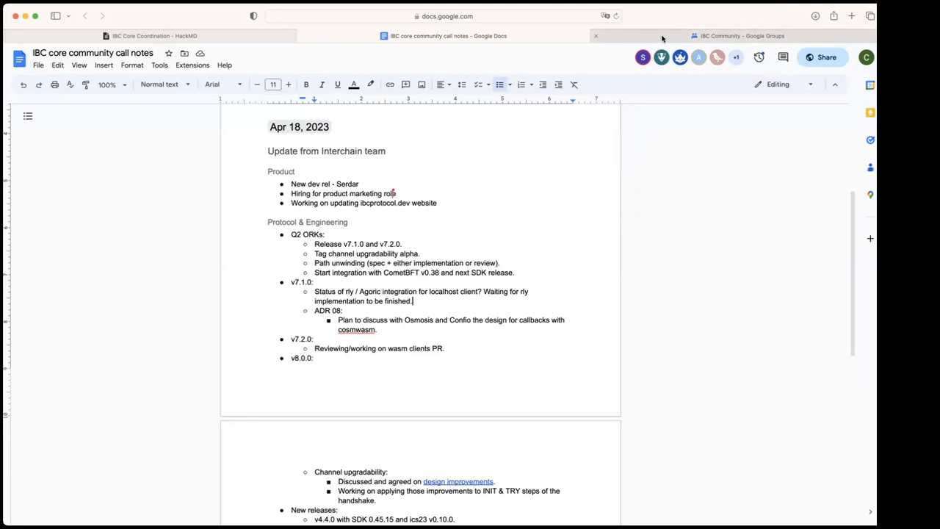
pyautogui.click(737, 36)
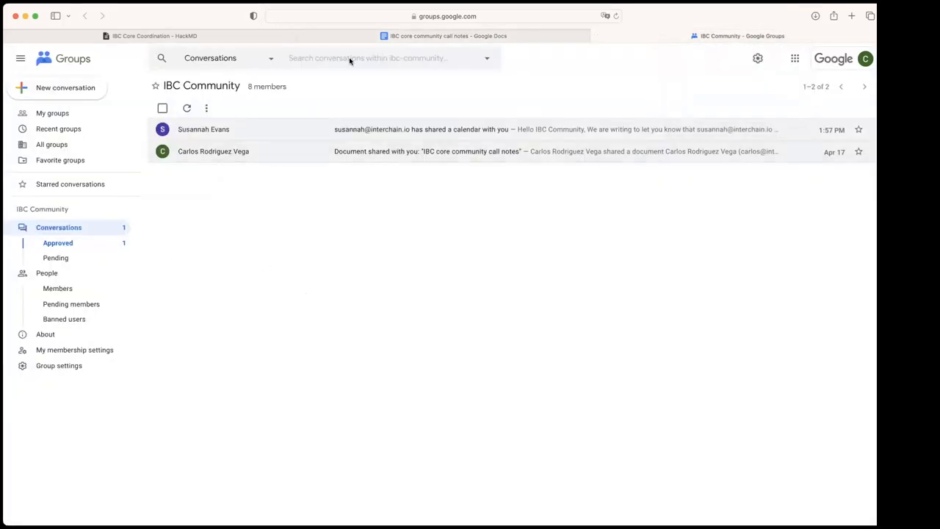
pyautogui.click(448, 35)
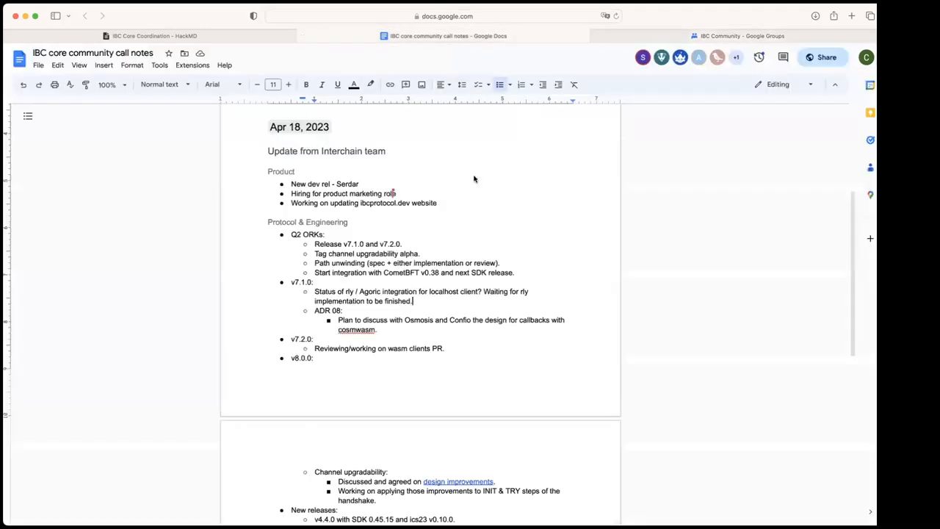
pyautogui.moveTo(488, 236)
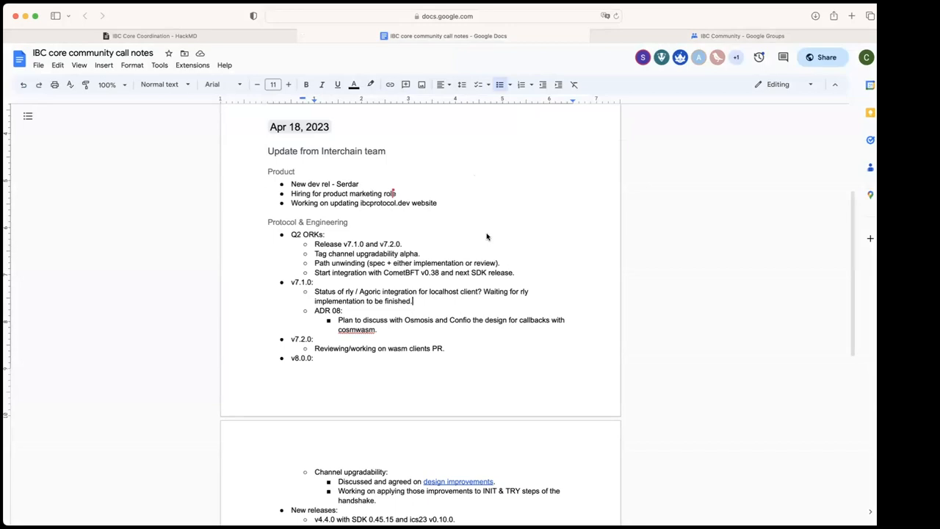
pyautogui.scroll(-3)
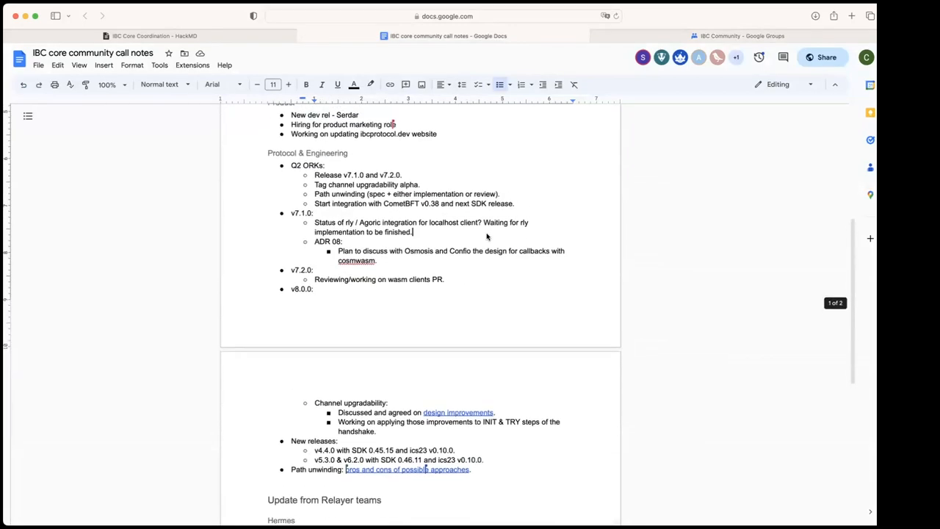
pyautogui.scroll(-3)
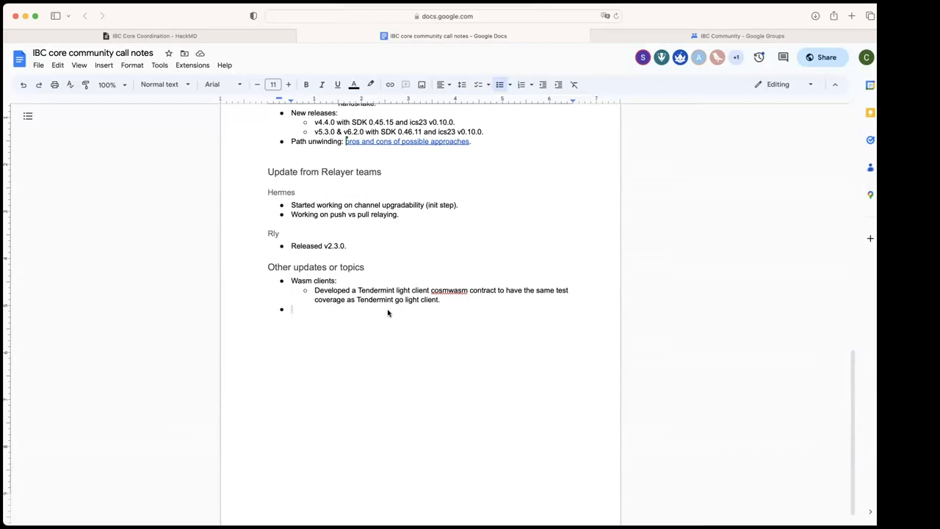
pyautogui.moveTo(784, 135)
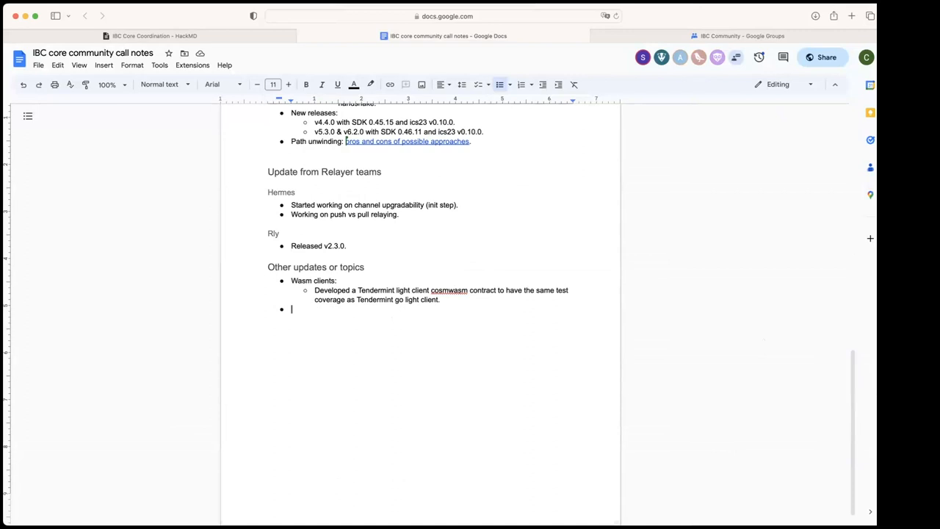
pyautogui.scroll(3)
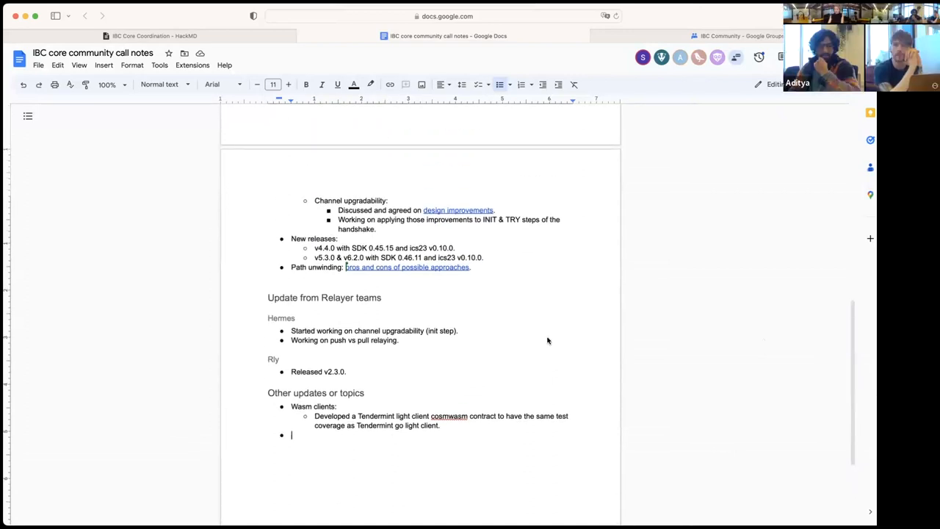